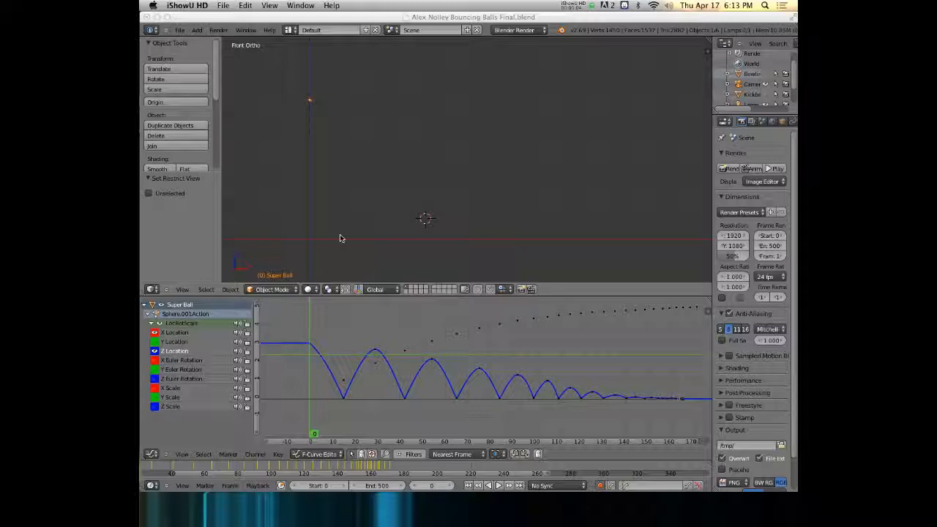
mouse_move(384, 265)
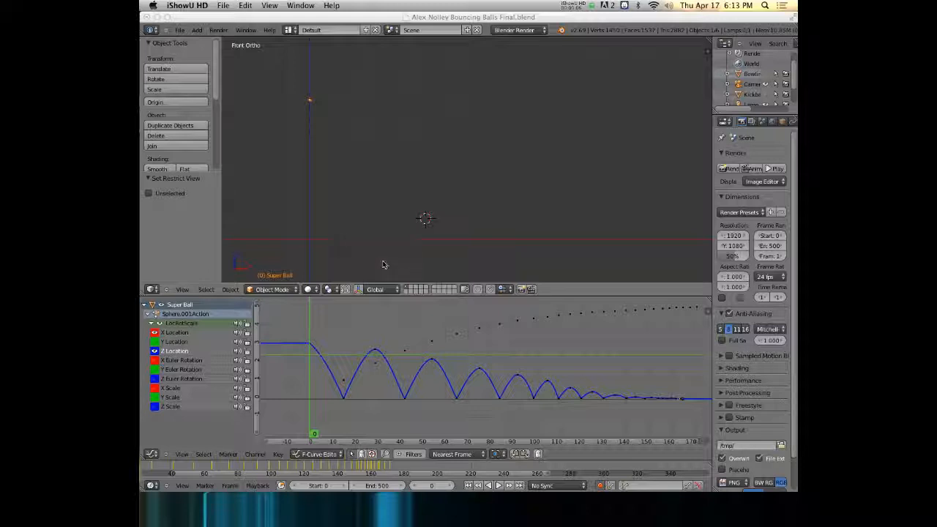
mouse_move(331, 244)
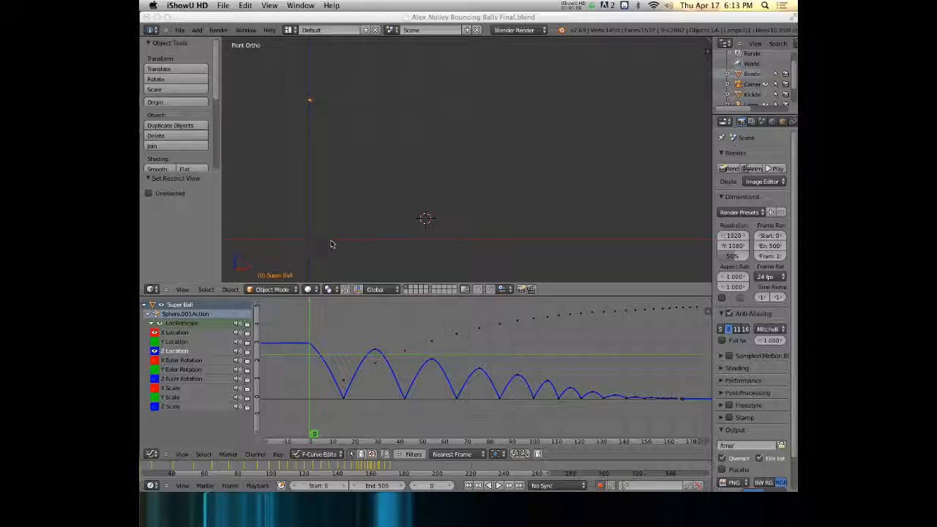
mouse_move(345, 205)
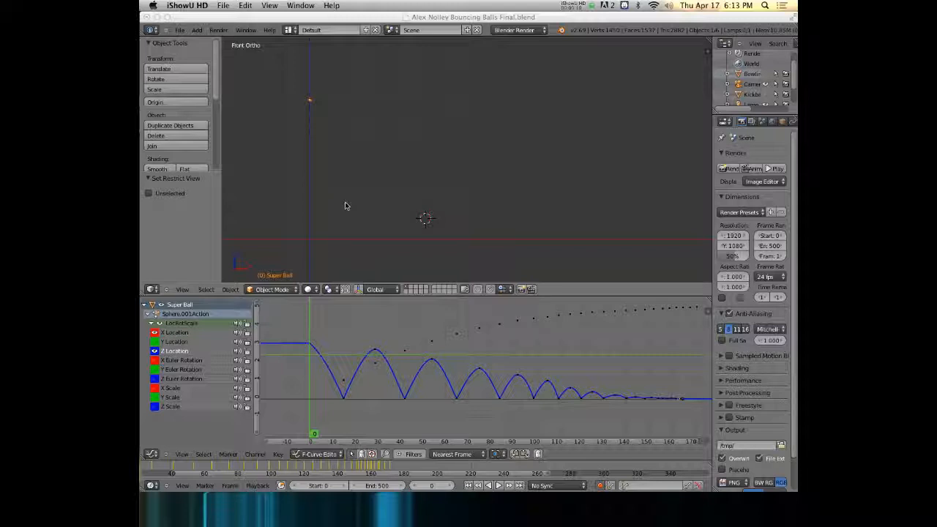
mouse_move(326, 220)
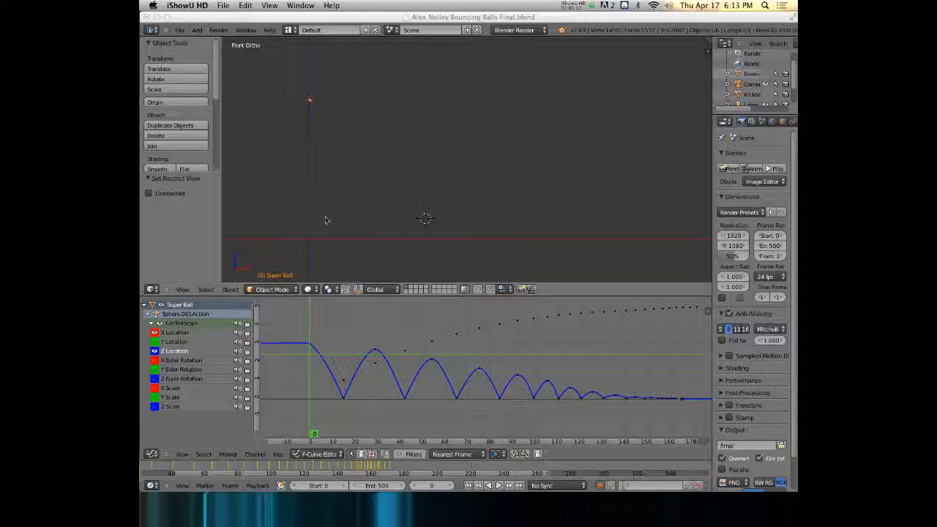
mouse_move(328, 110)
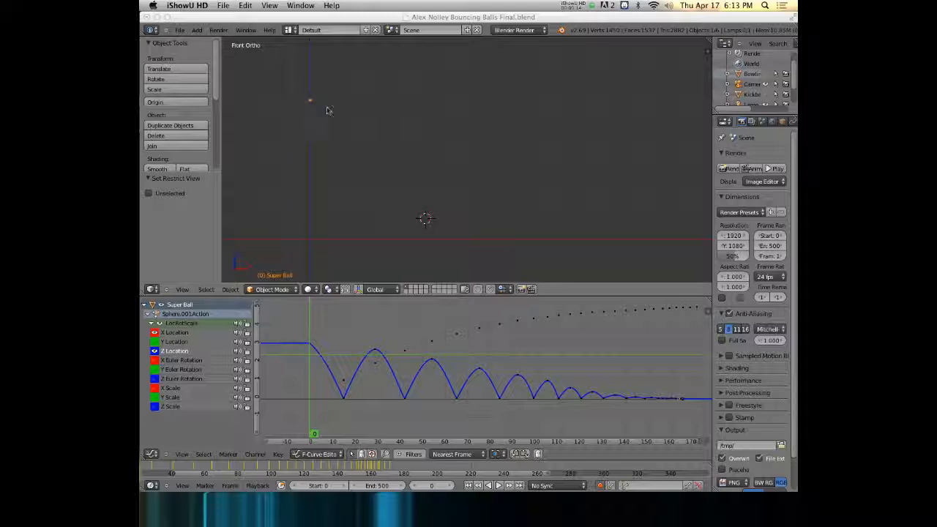
mouse_move(380, 113)
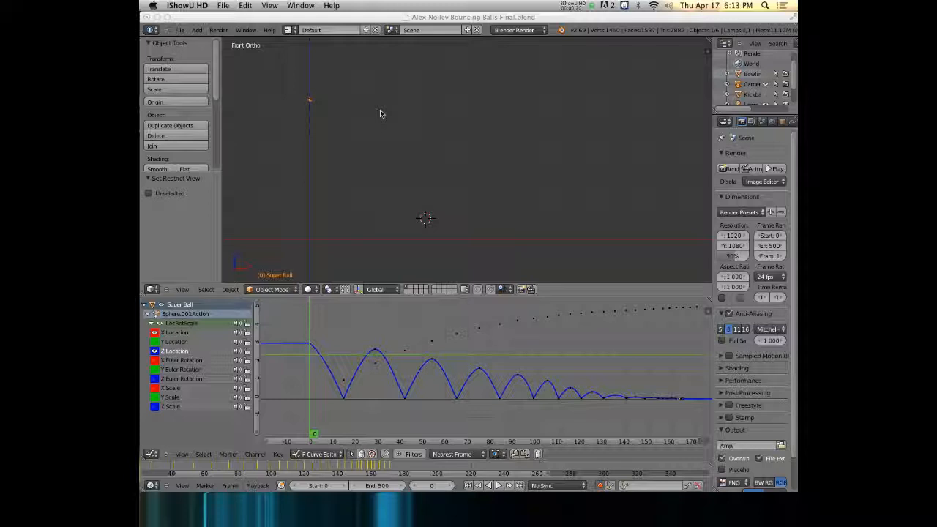
mouse_move(330, 139)
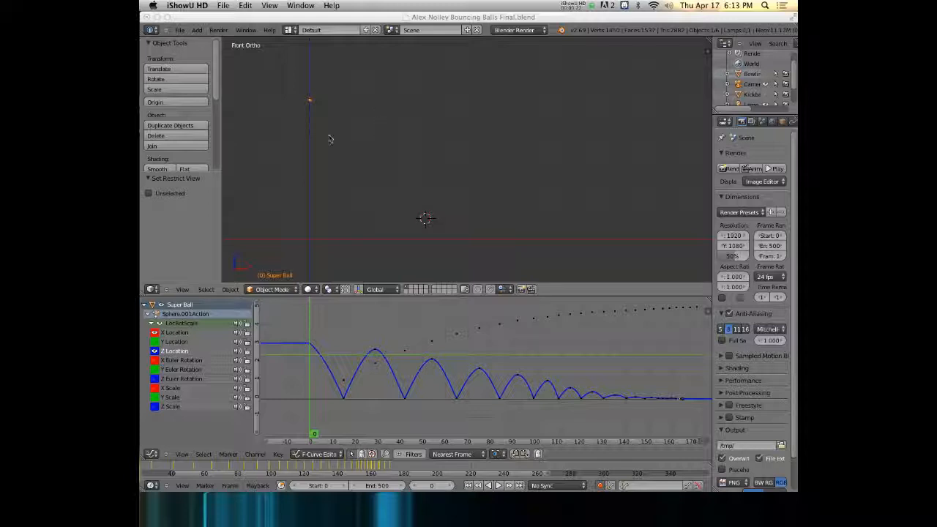
mouse_move(362, 131)
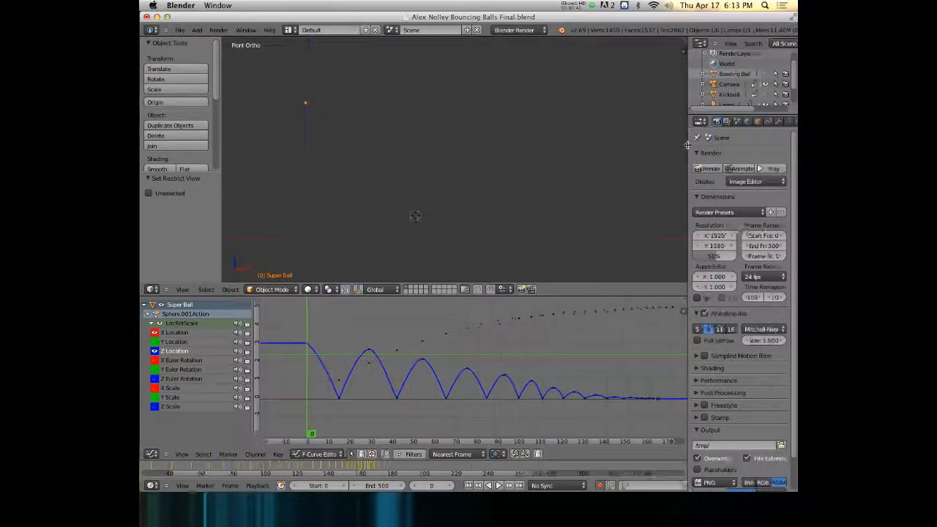
Calculate the Super Ball's motion path for frames 1 to 250 in Object properties.
left_click(726, 122)
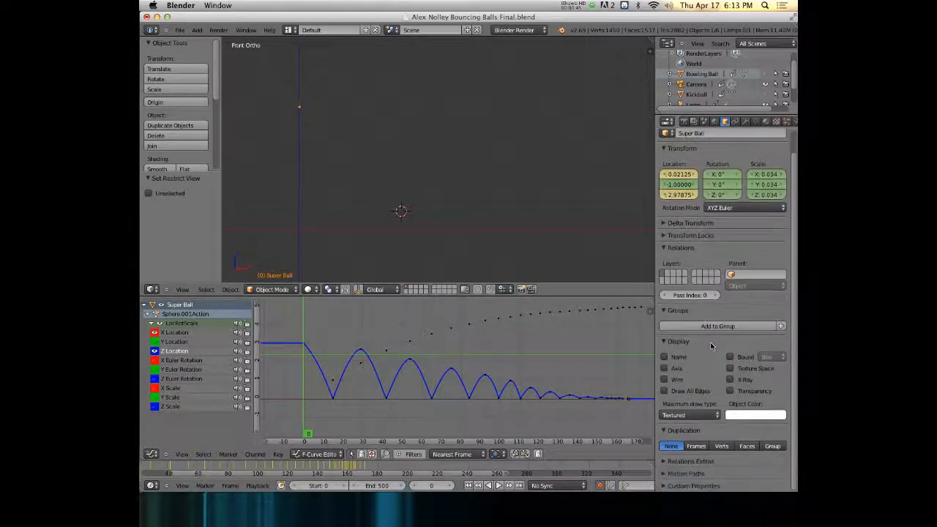
mouse_move(677, 476)
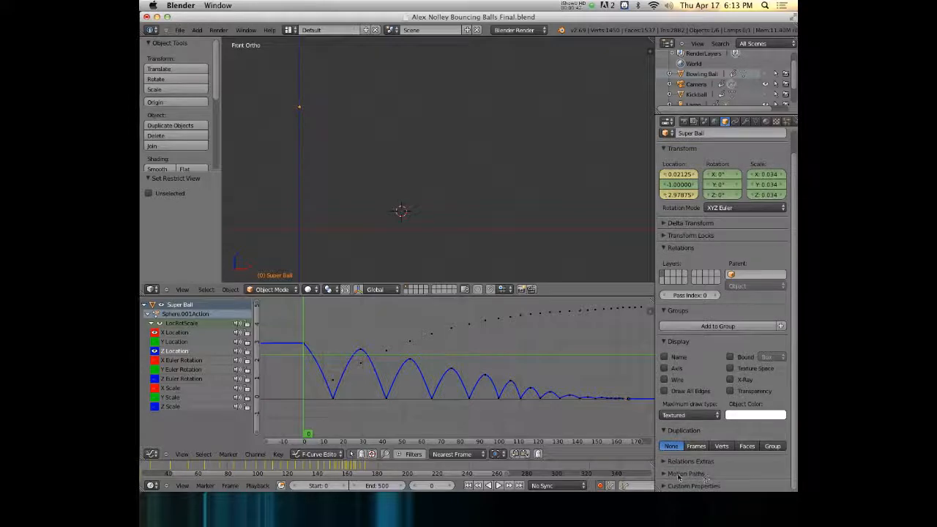
left_click(687, 473)
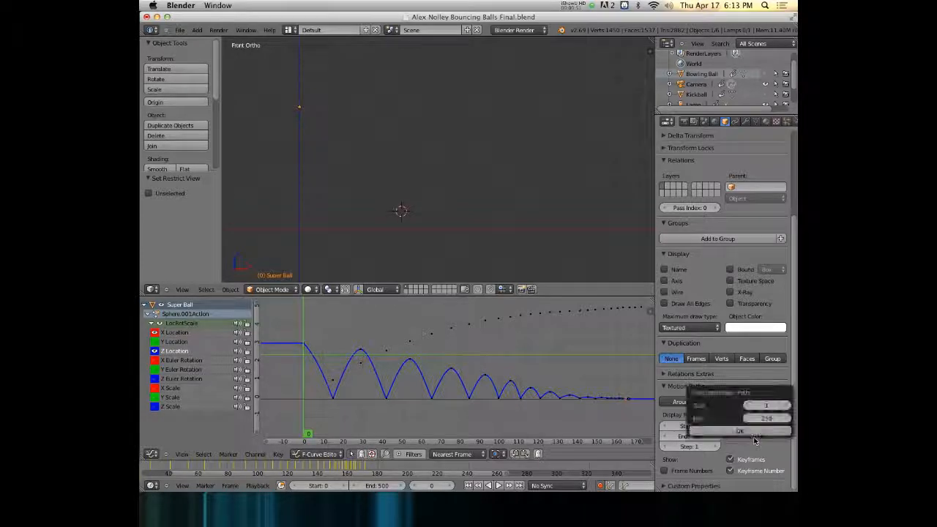
mouse_move(716, 414)
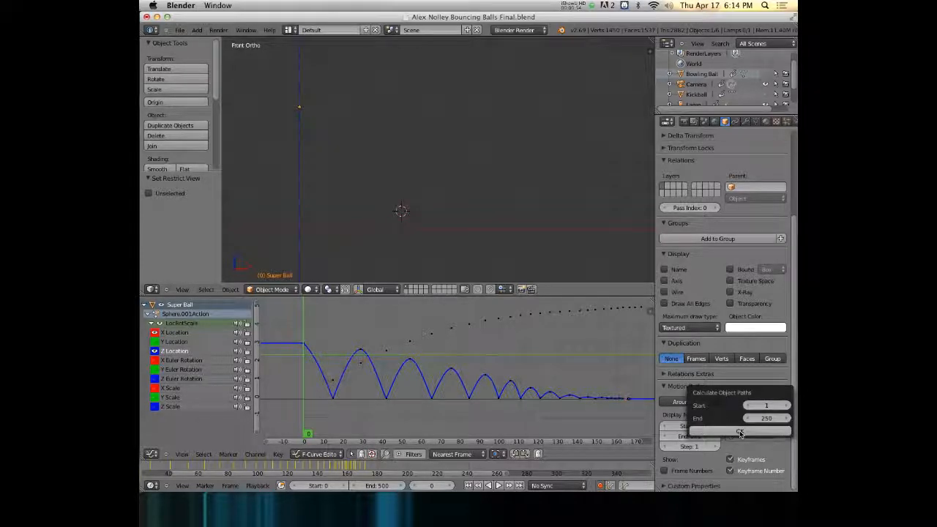
left_click(740, 432)
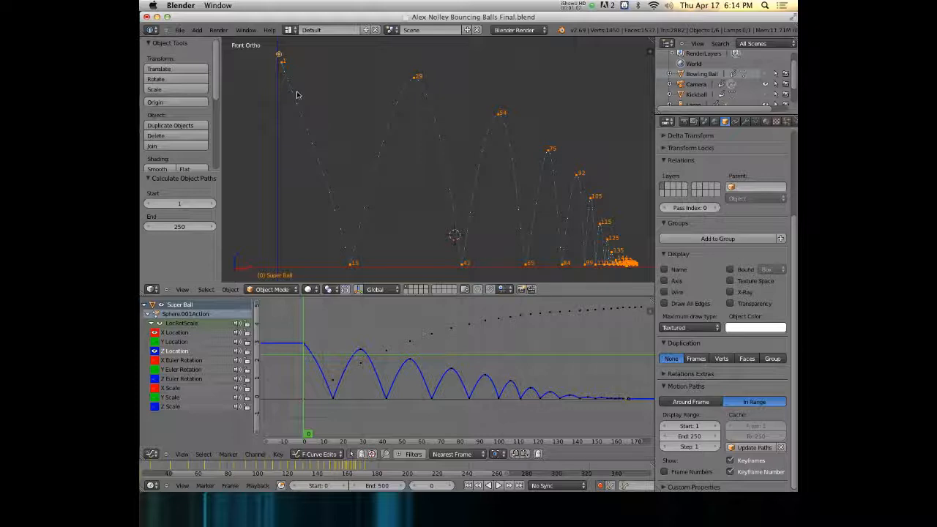
mouse_move(305, 137)
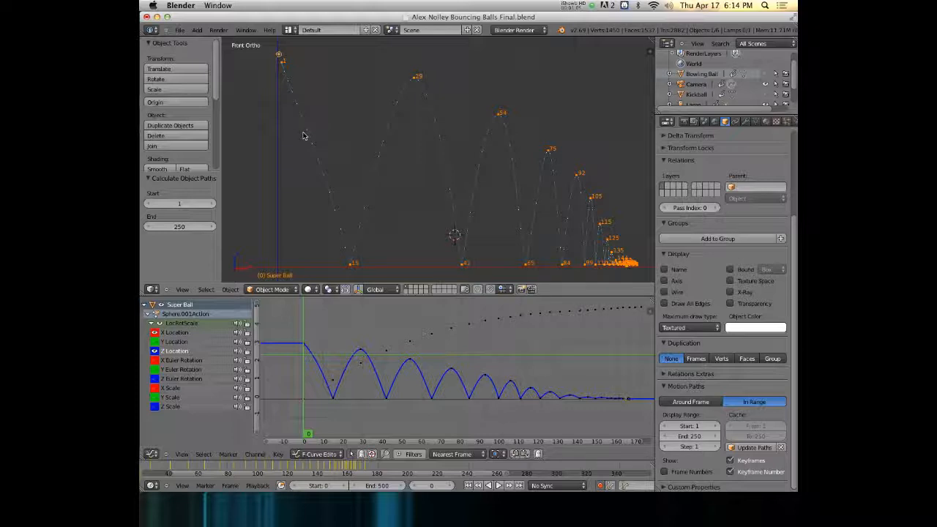
mouse_move(315, 144)
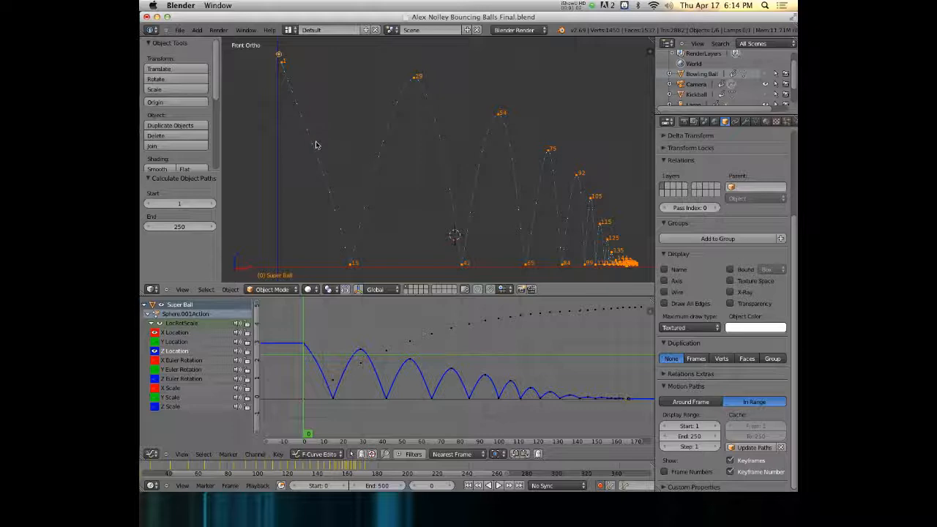
mouse_move(430, 180)
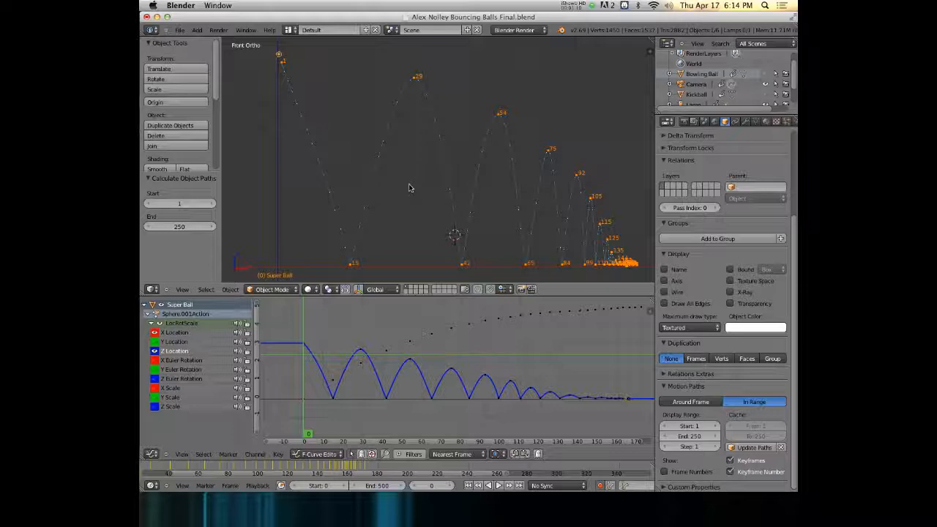
mouse_move(348, 139)
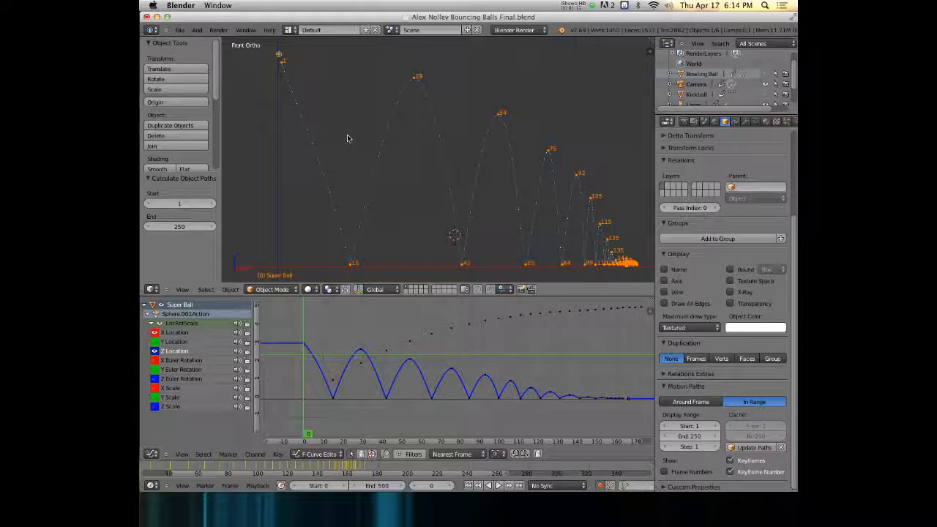
mouse_move(343, 139)
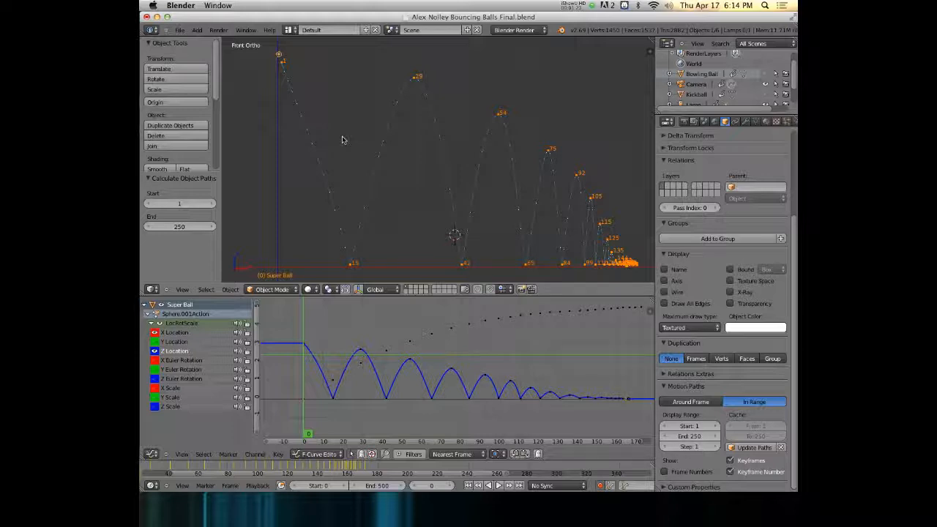
mouse_move(413, 186)
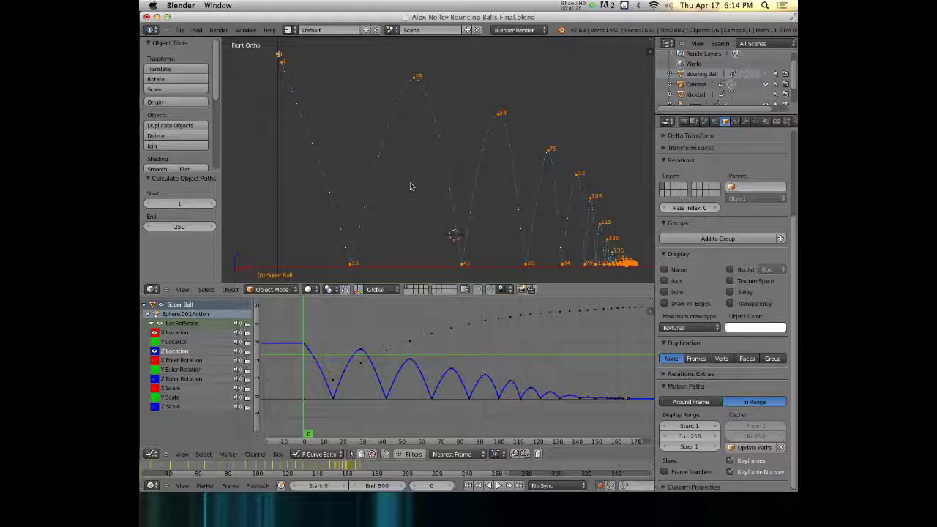
mouse_move(278, 84)
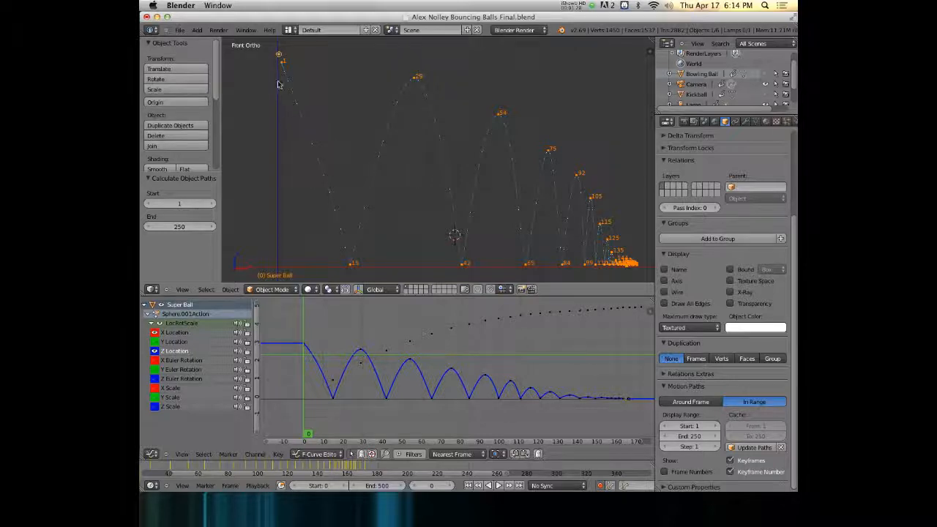
mouse_move(355, 141)
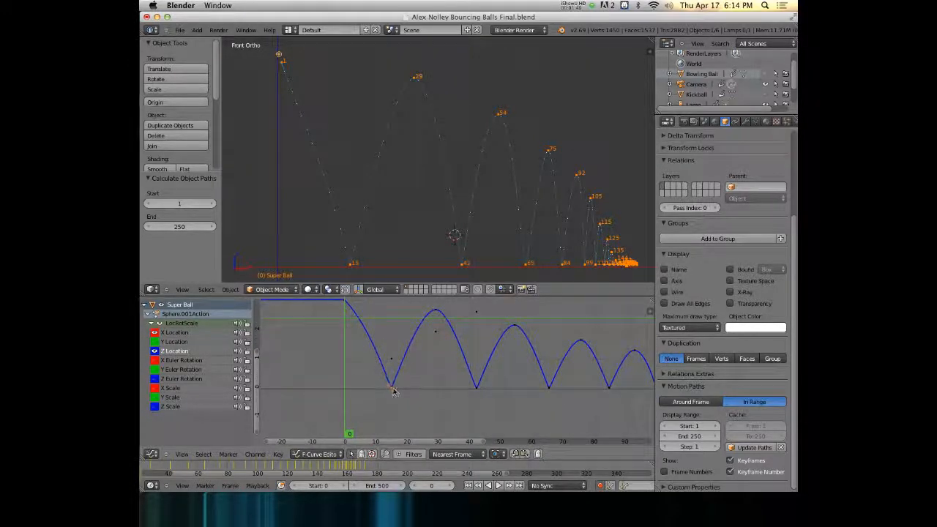
Set the Z Location keyframe's handles to Free, then switch to a different handle type.
key("v")
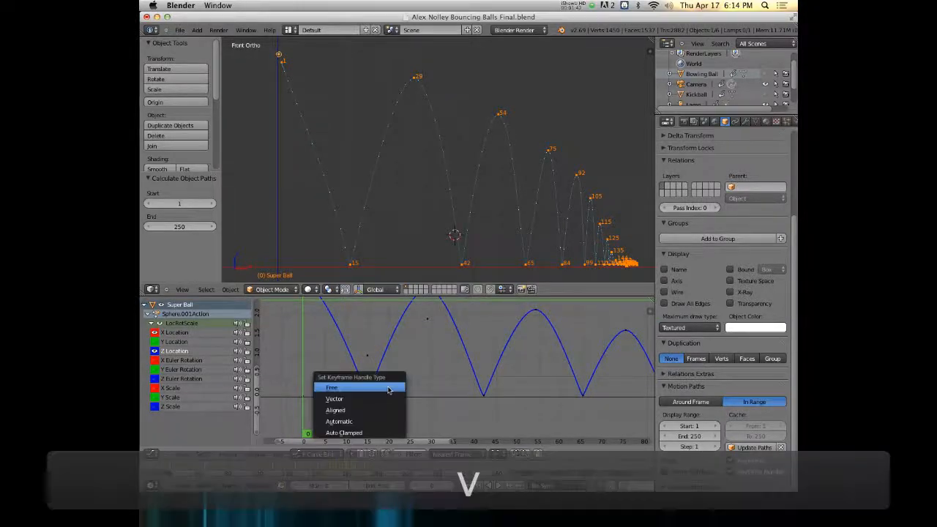
left_click(331, 388)
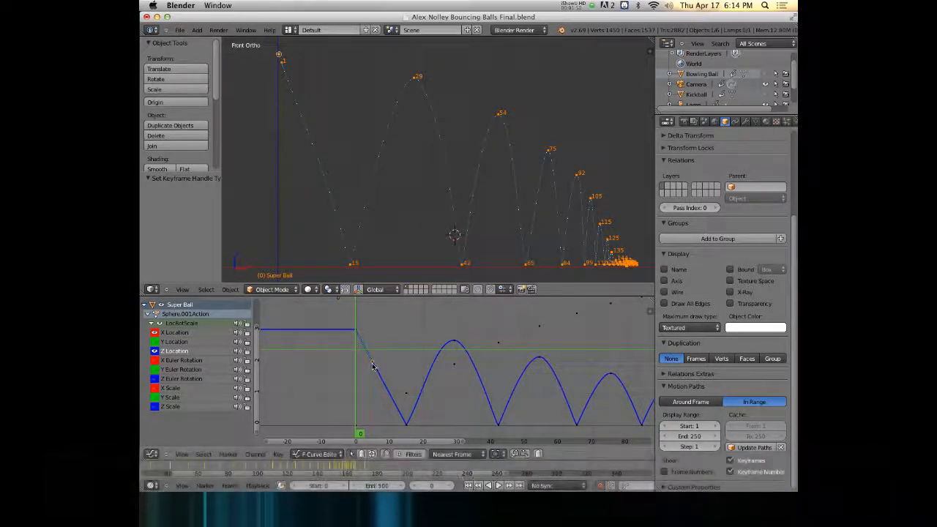
key("v")
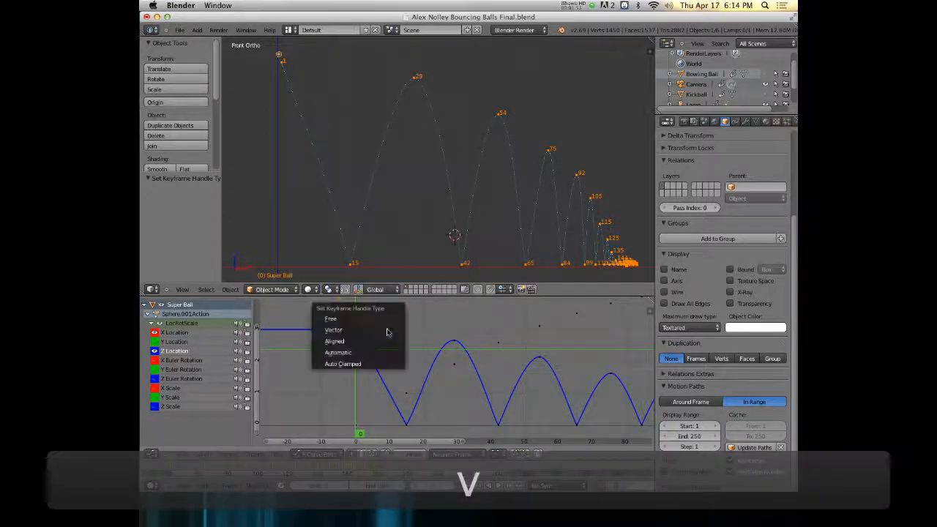
left_click(333, 330)
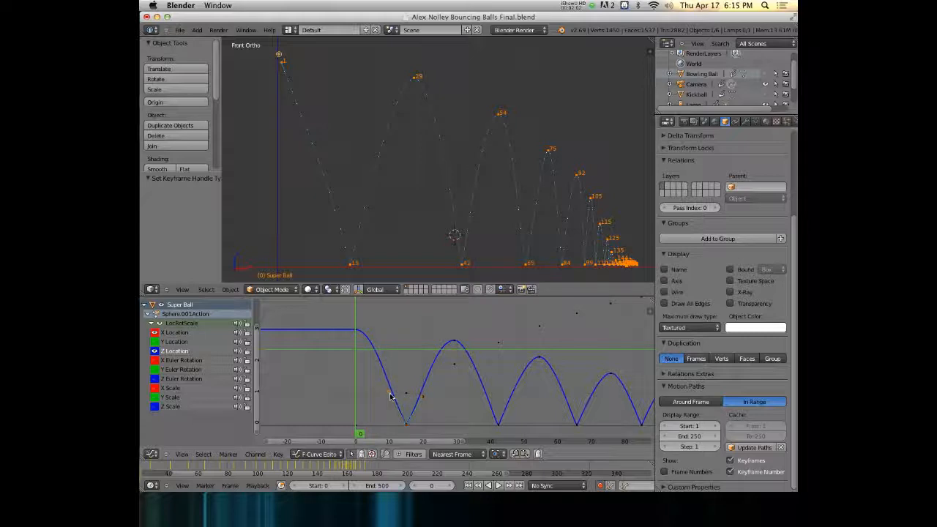
Move both keyframe handles so the first ground contact becomes a sharp bounce.
key("g")
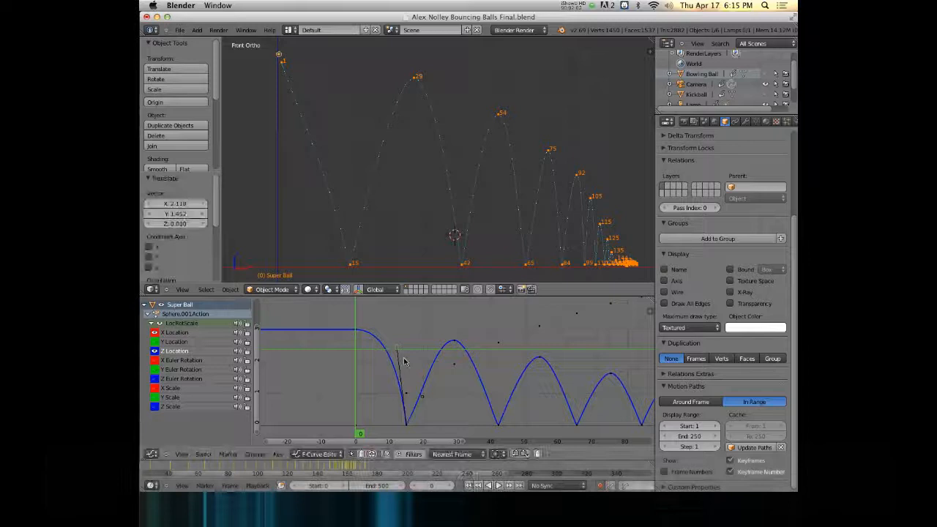
key("g")
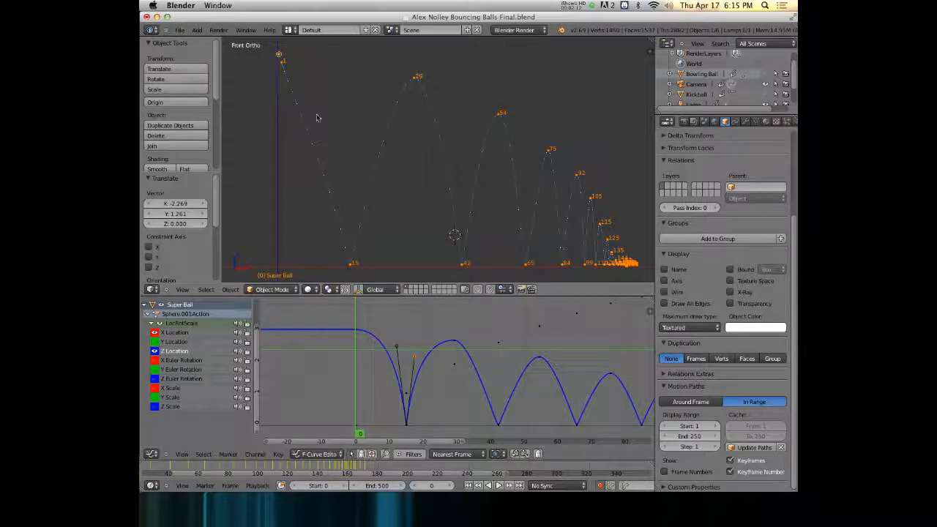
Update the Super Ball's motion path, play the bounce at 24 fps, and quit Blender.
left_click(753, 448)
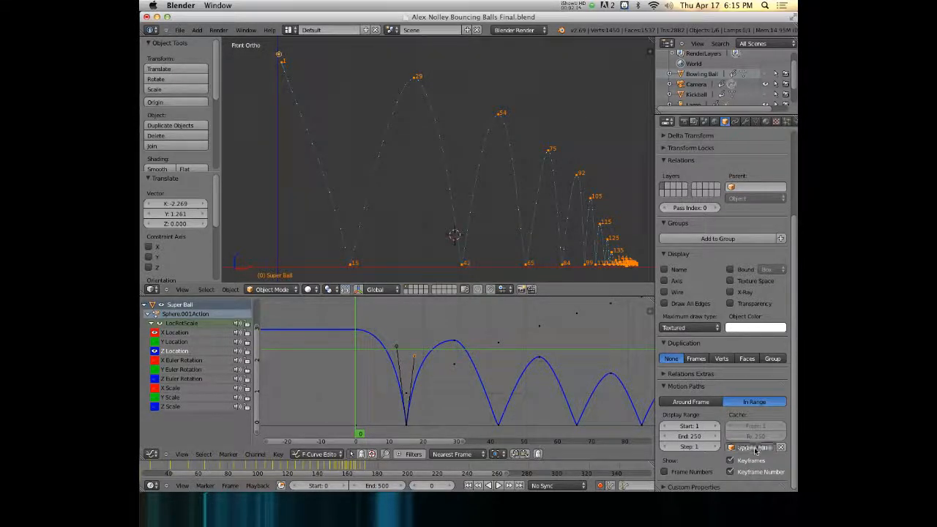
left_click(753, 448)
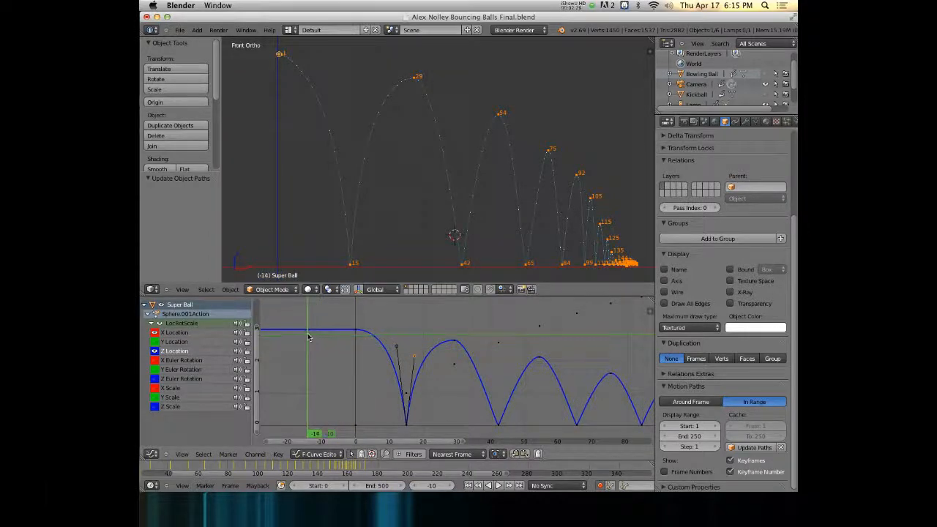
key("alt+a")
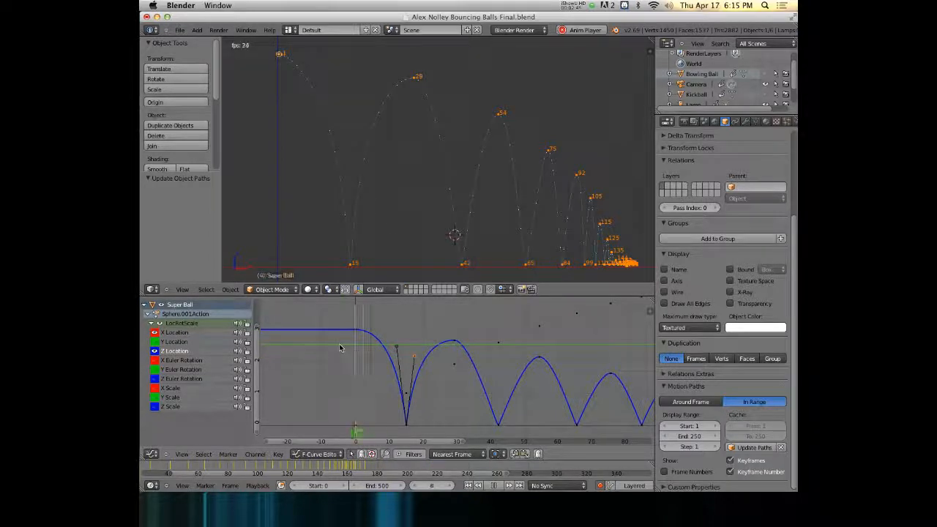
key("cmd+q")
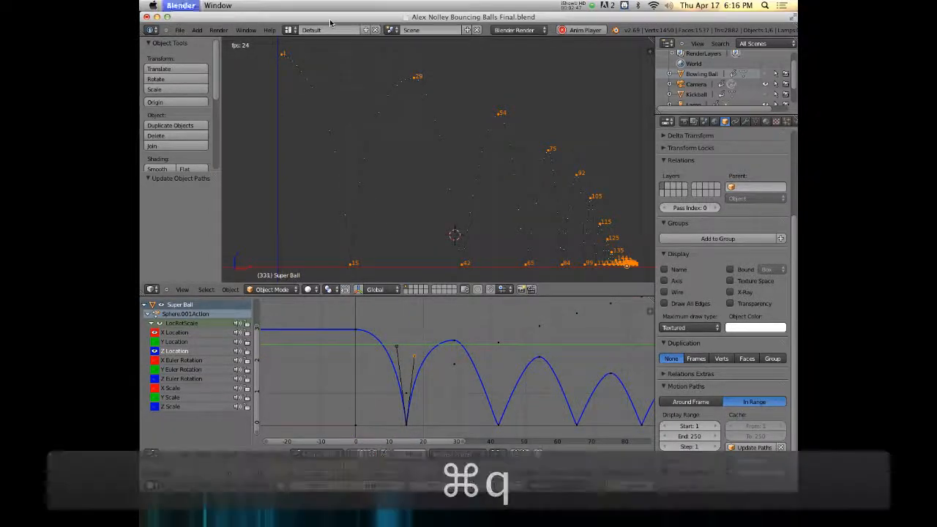
Finish quitting Blender and open Camera_Test.blend from the desktop.
key("cmd+q")
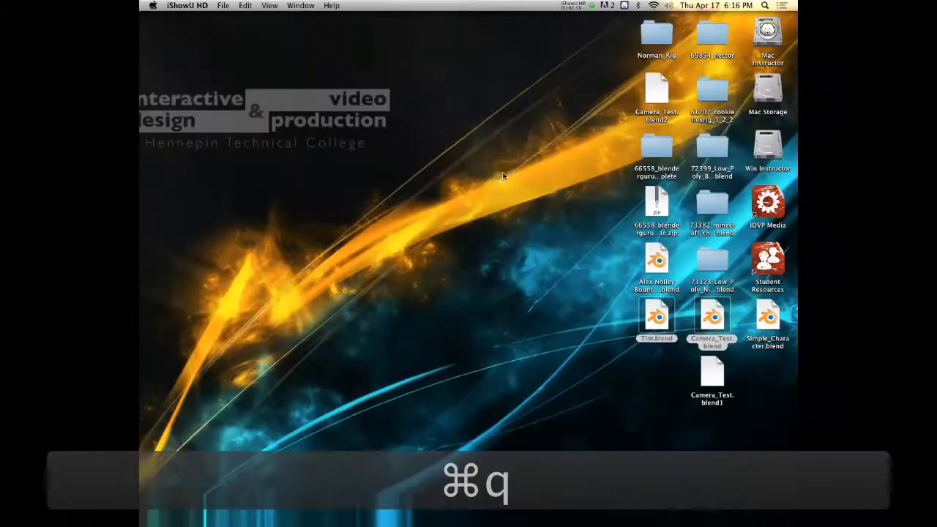
key("cmd+q")
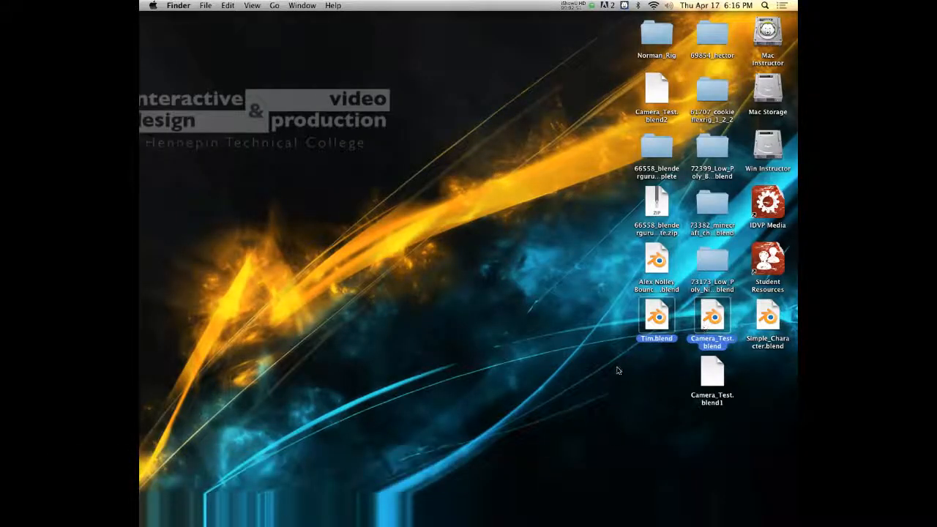
double_click(712, 316)
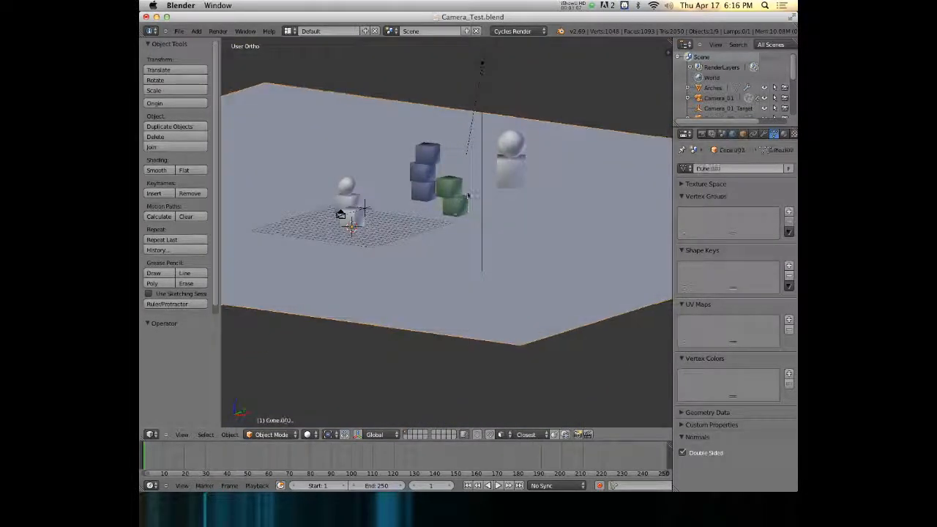
left_click(427, 150)
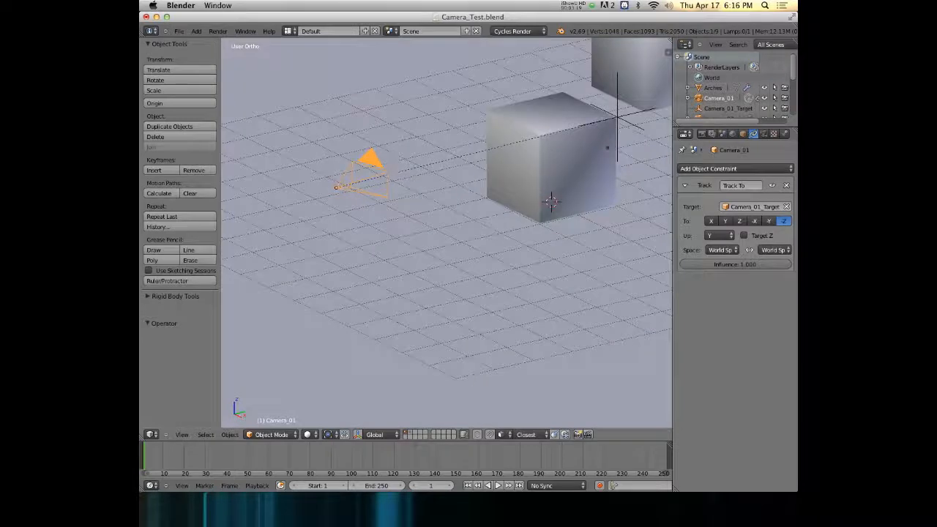
left_click(729, 108)
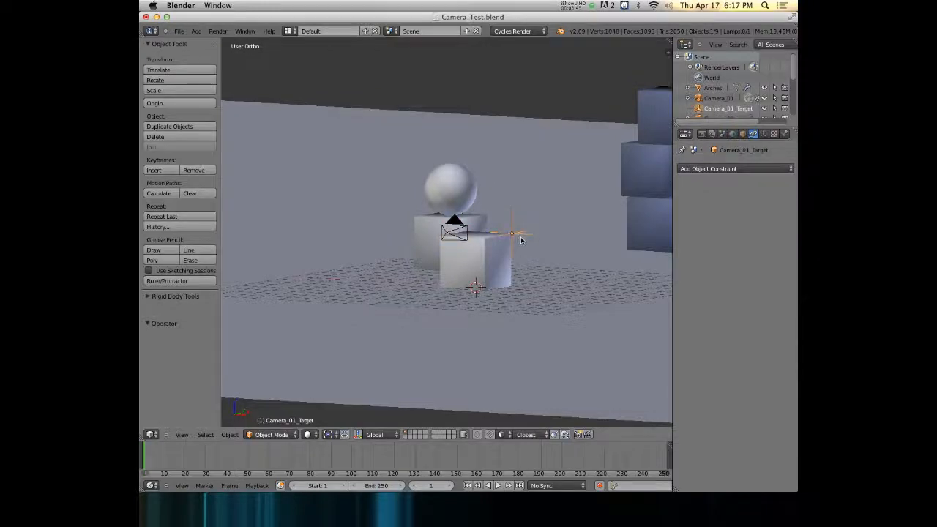
View the scene through the active camera and select the Camera_01 frame.
key("0")
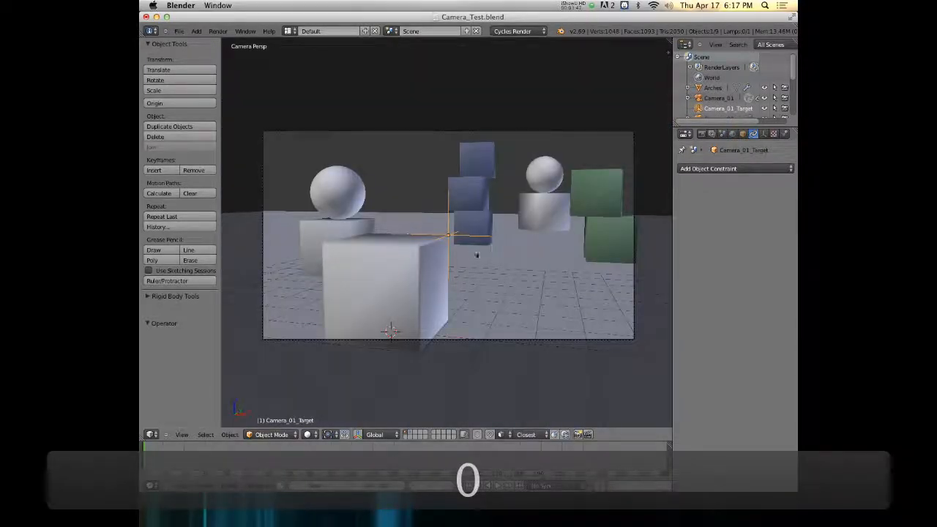
key("g")
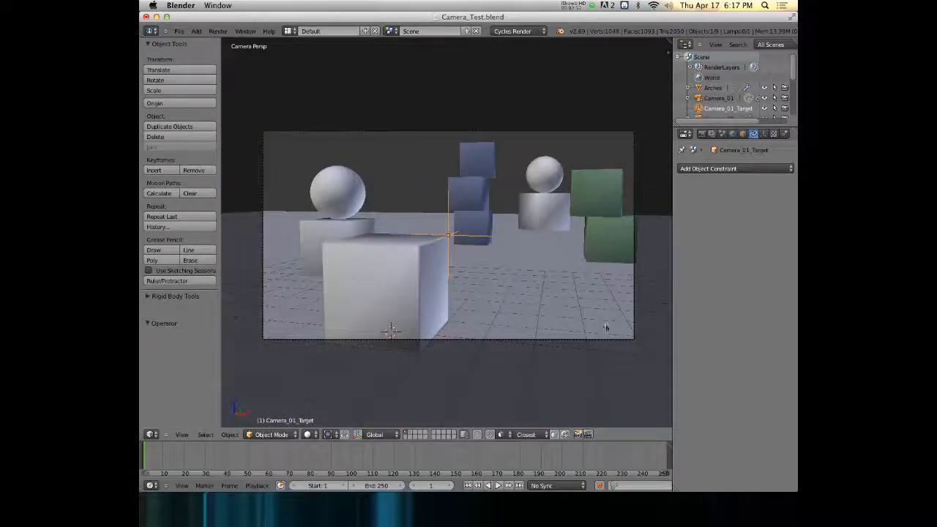
left_click(719, 97)
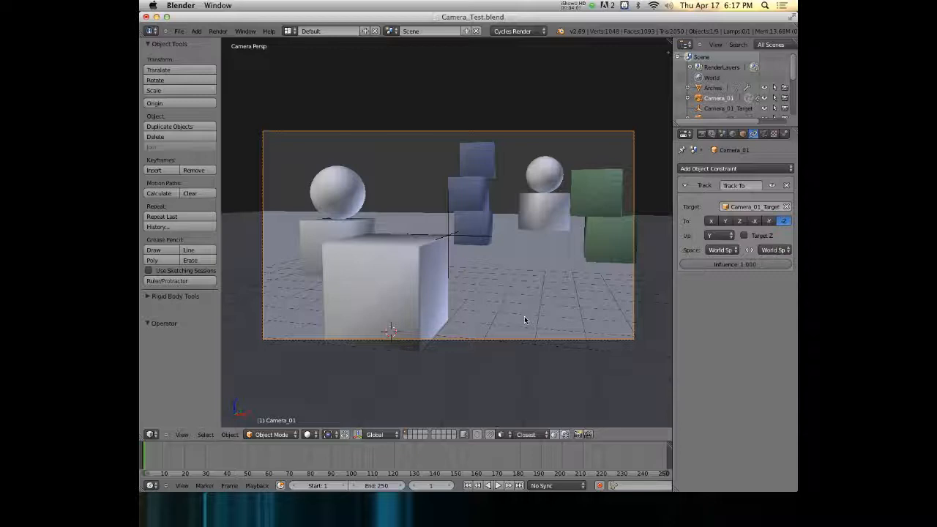
mouse_move(469, 357)
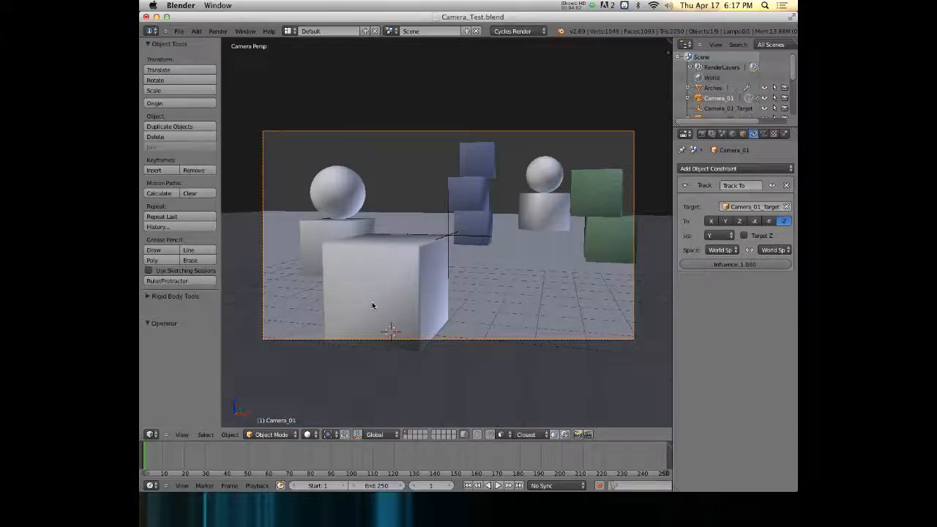
mouse_move(574, 112)
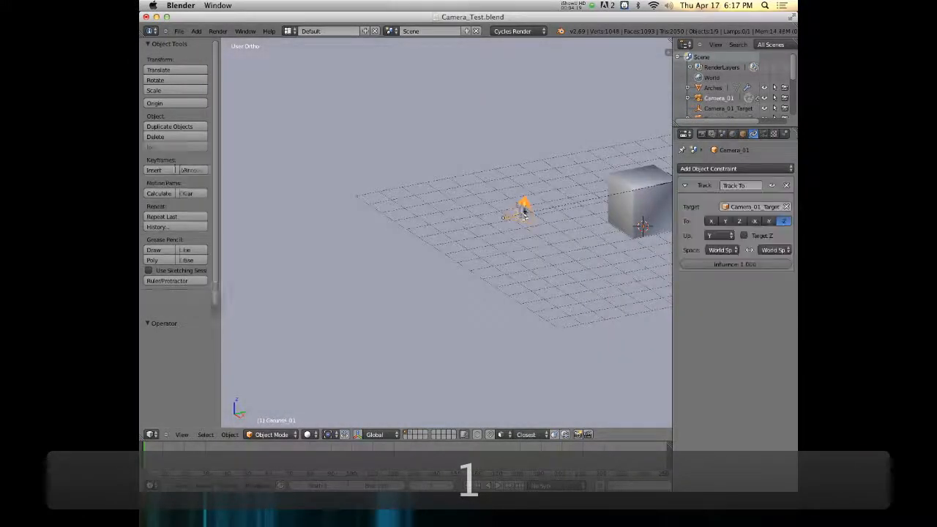
Set Camera_01's depth-of-field focus object to Camera_01_Target in the Camera Data tab.
left_click(764, 133)
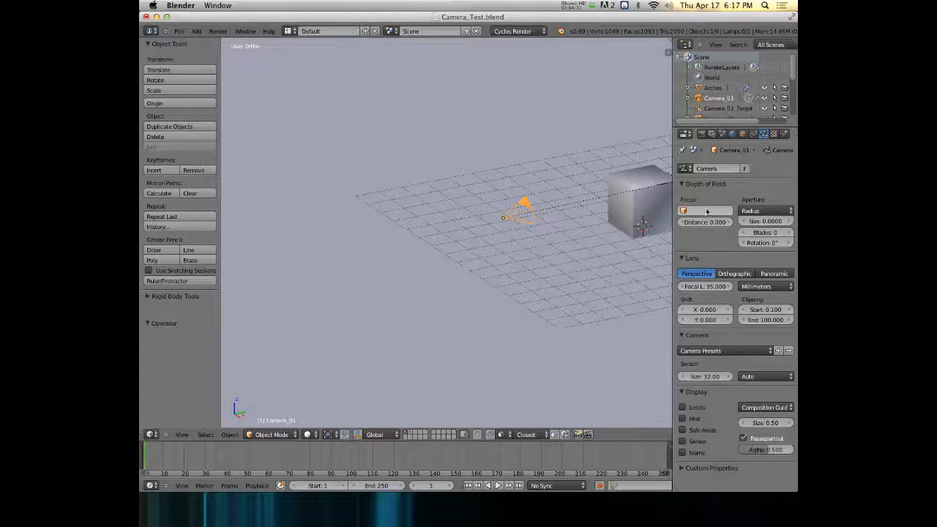
left_click(704, 211)
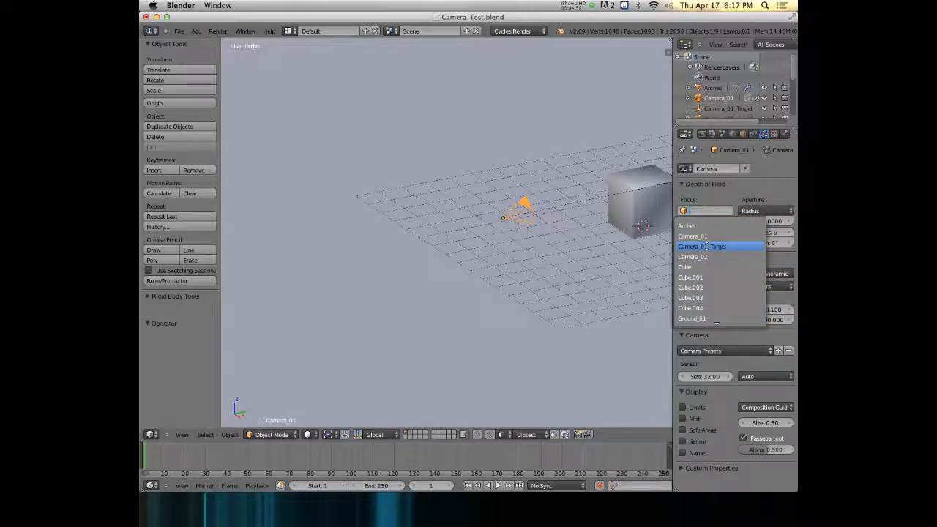
left_click(702, 246)
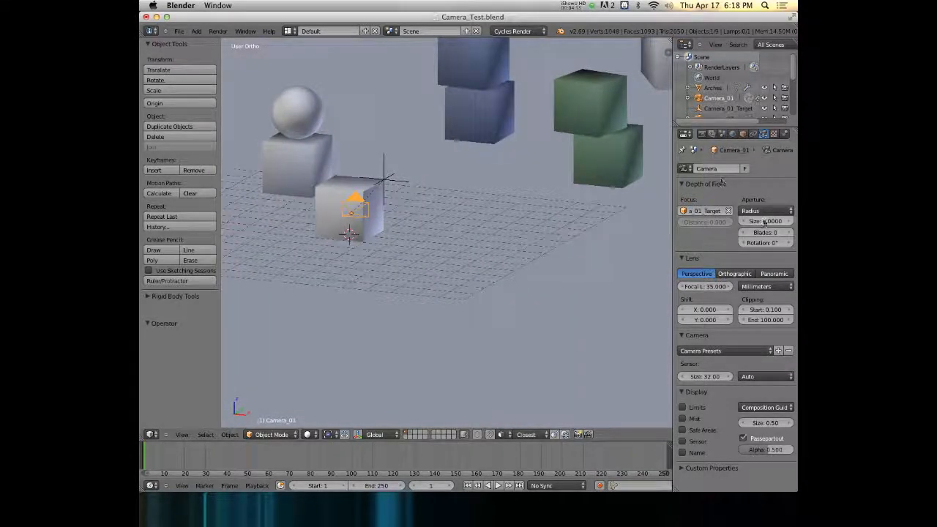
Switch Camera_01's aperture type from radius to F-stop, giving f/5.6.
left_click(765, 211)
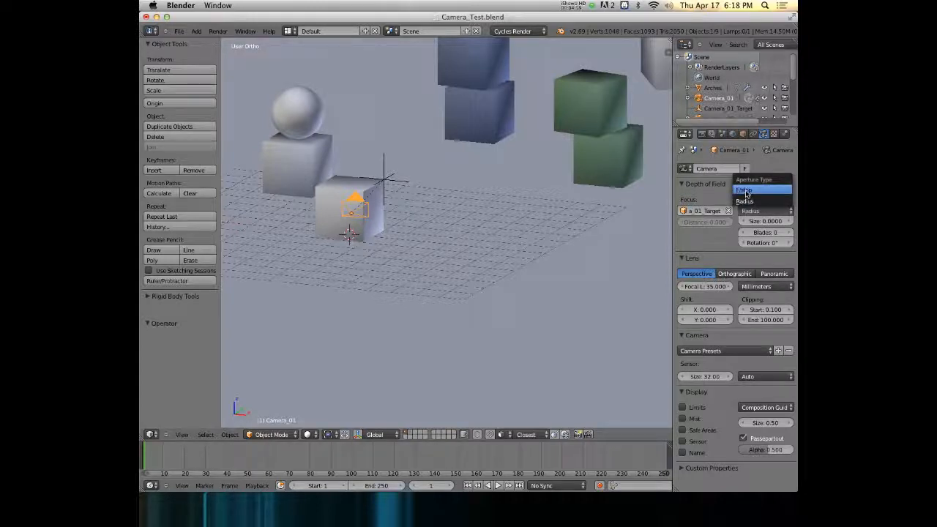
left_click(745, 190)
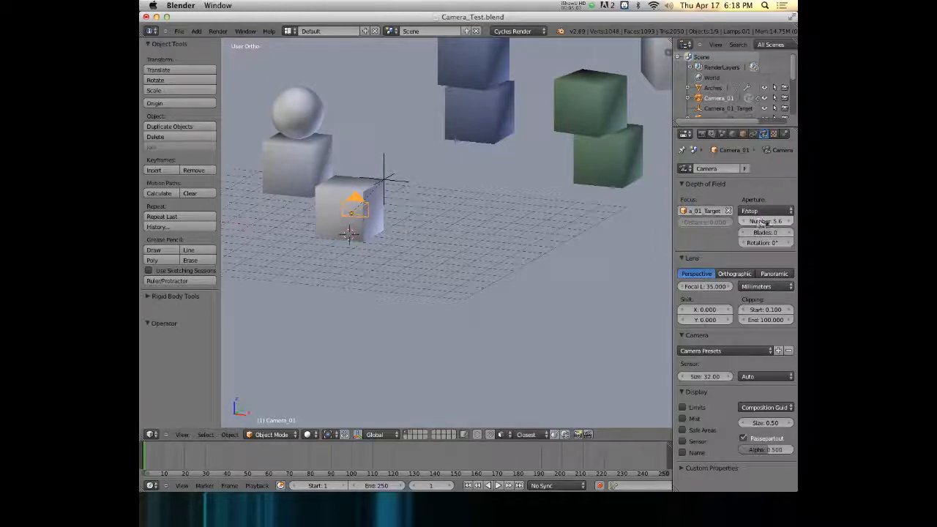
mouse_move(766, 221)
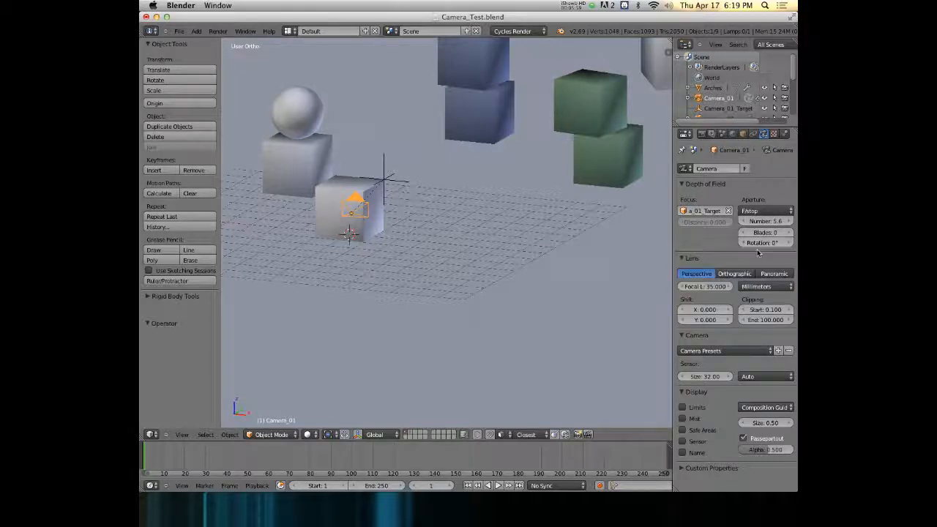
mouse_move(647, 224)
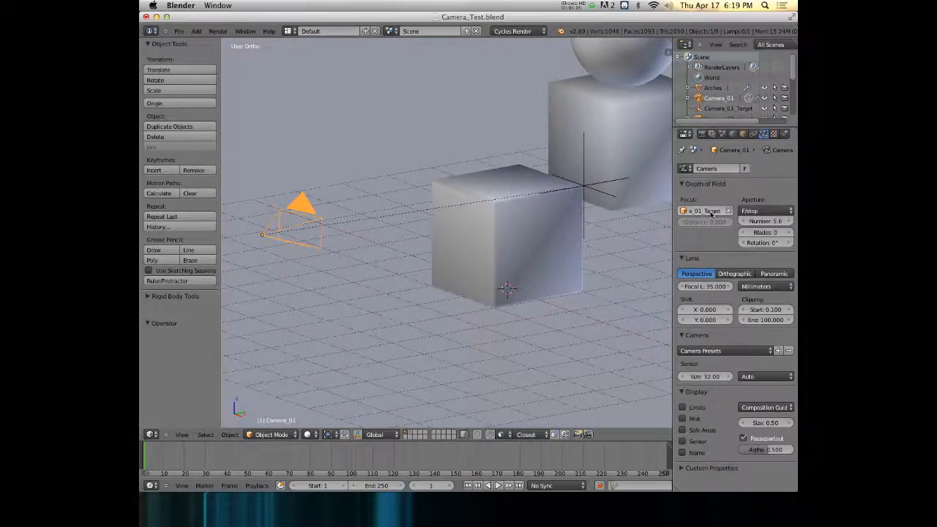
mouse_move(705, 211)
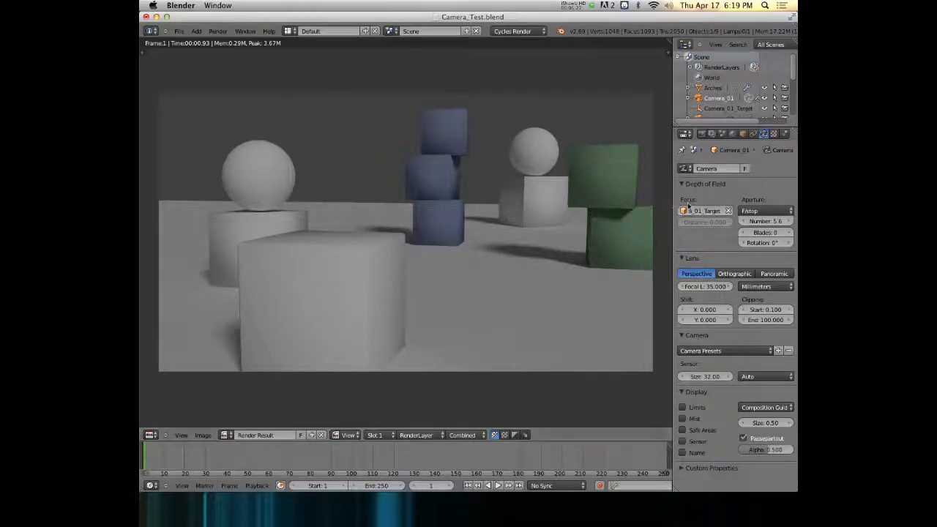
mouse_move(705, 222)
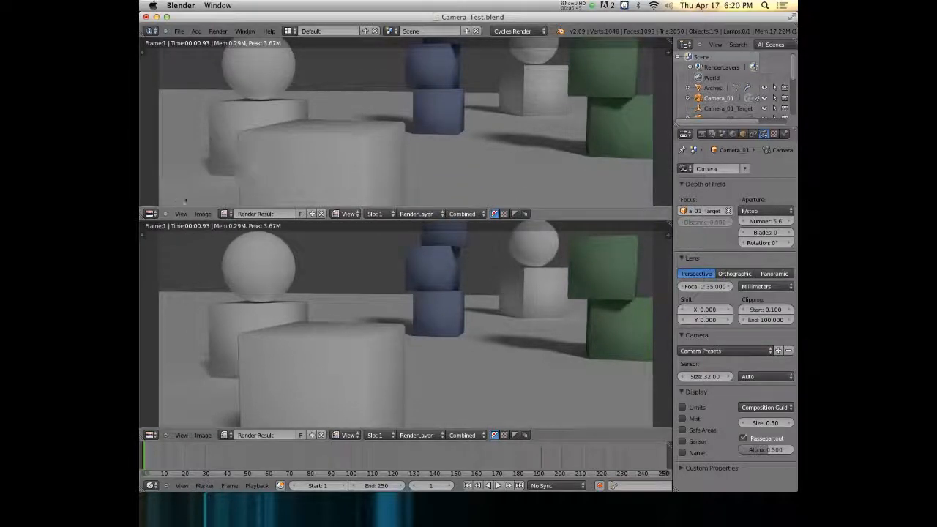
Change the upper panel to a Node Editor showing the compositing node tree.
left_click(150, 435)
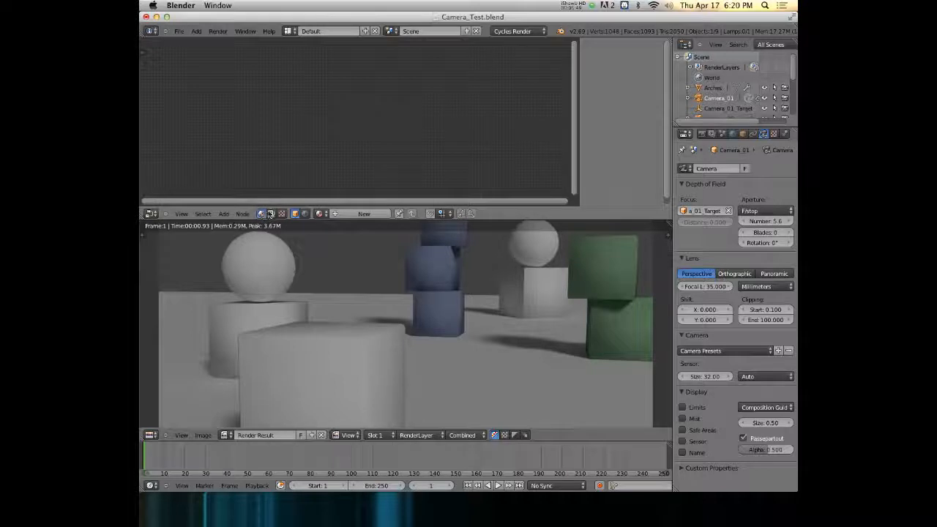
mouse_move(284, 189)
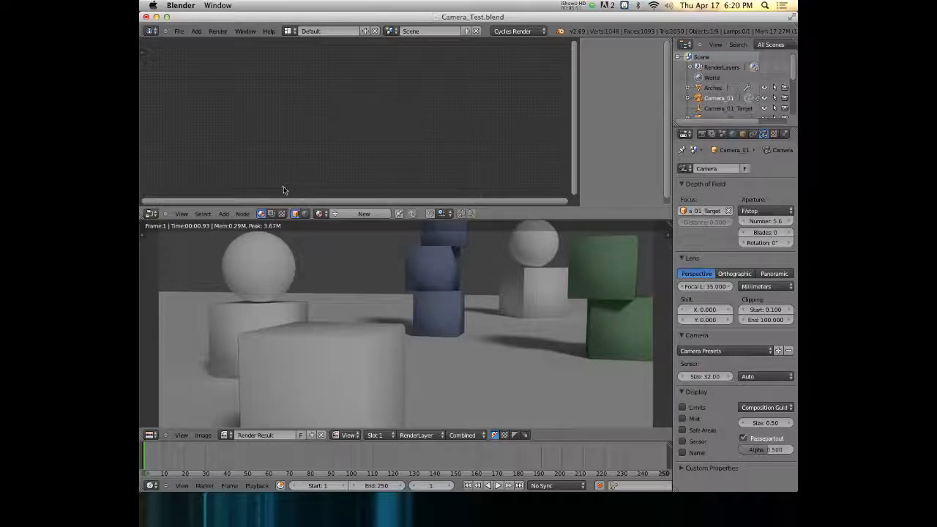
mouse_move(261, 213)
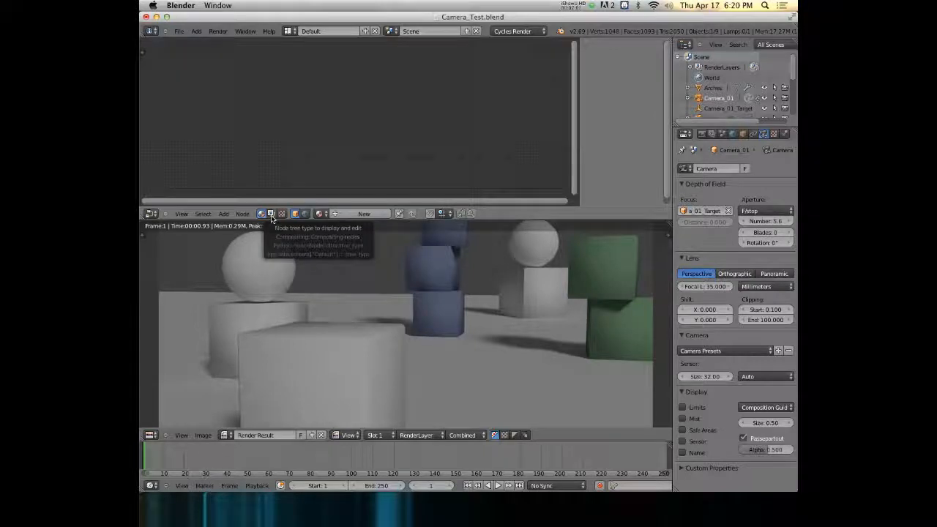
left_click(281, 213)
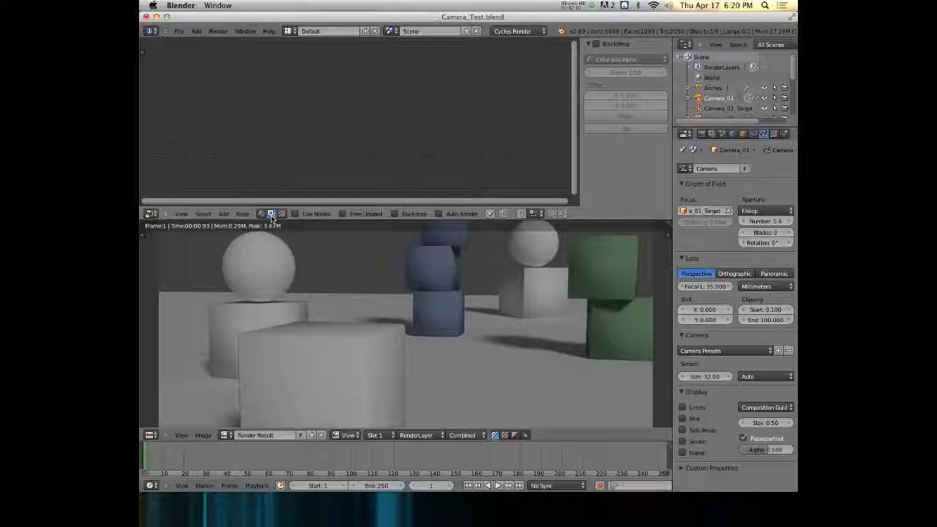
mouse_move(259, 121)
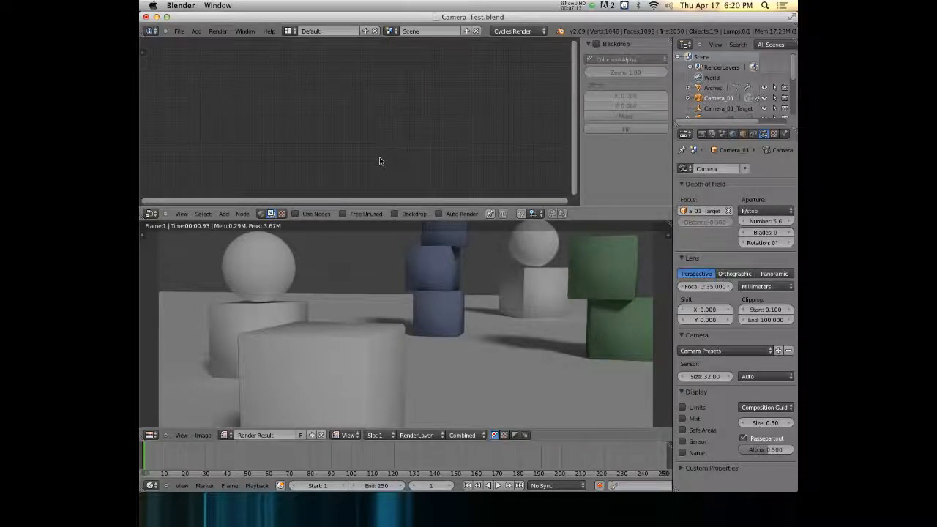
mouse_move(272, 213)
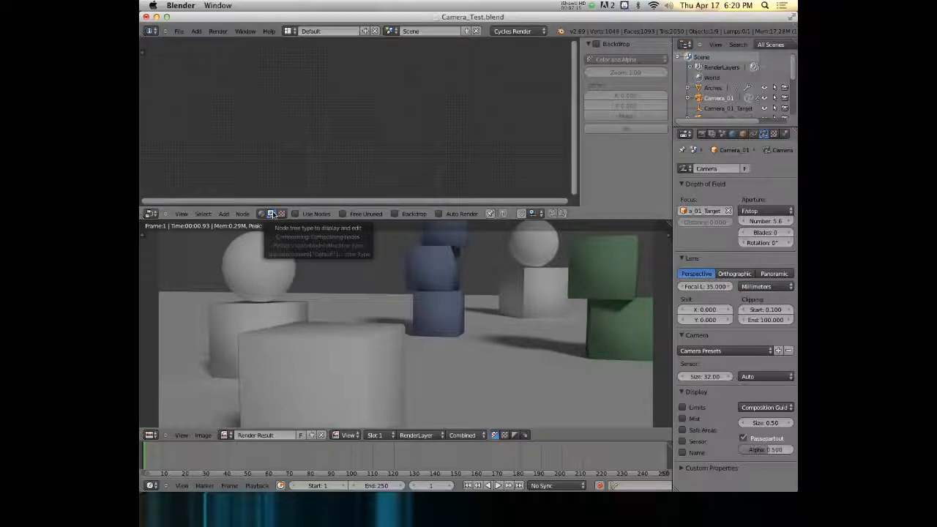
Enable Use Nodes and Backdrop, then bring up the image editor's render layer list.
left_click(296, 214)
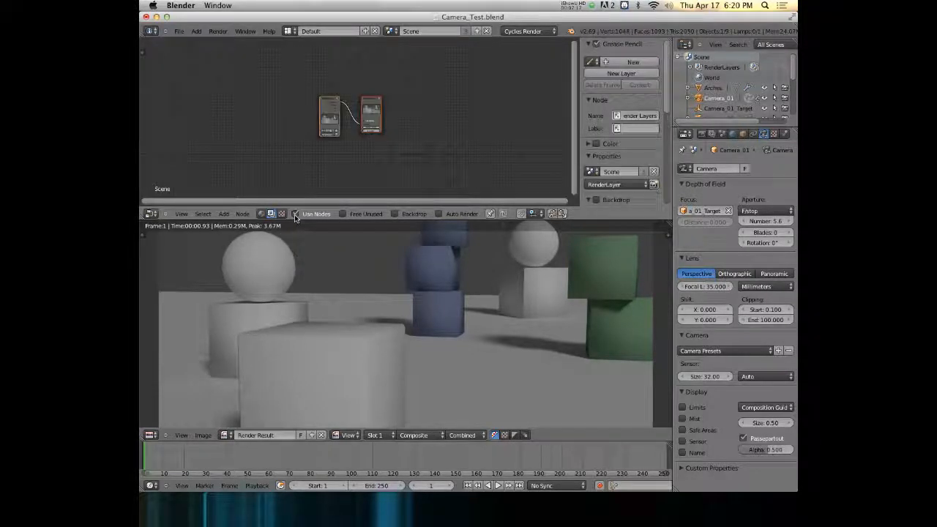
mouse_move(396, 214)
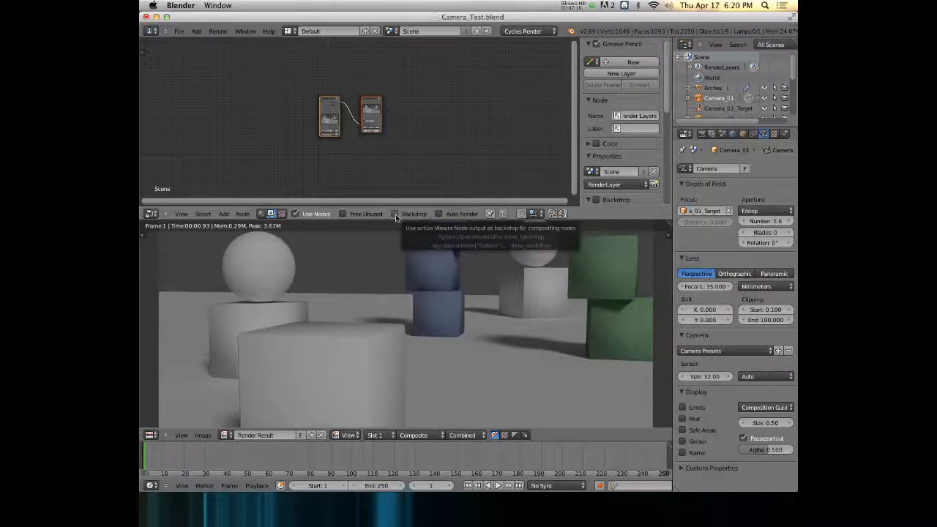
left_click(396, 214)
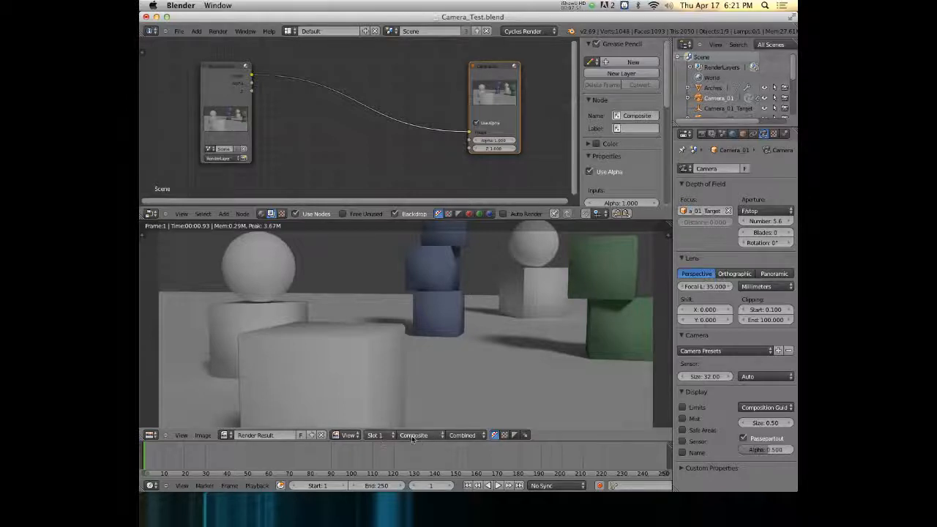
left_click(414, 435)
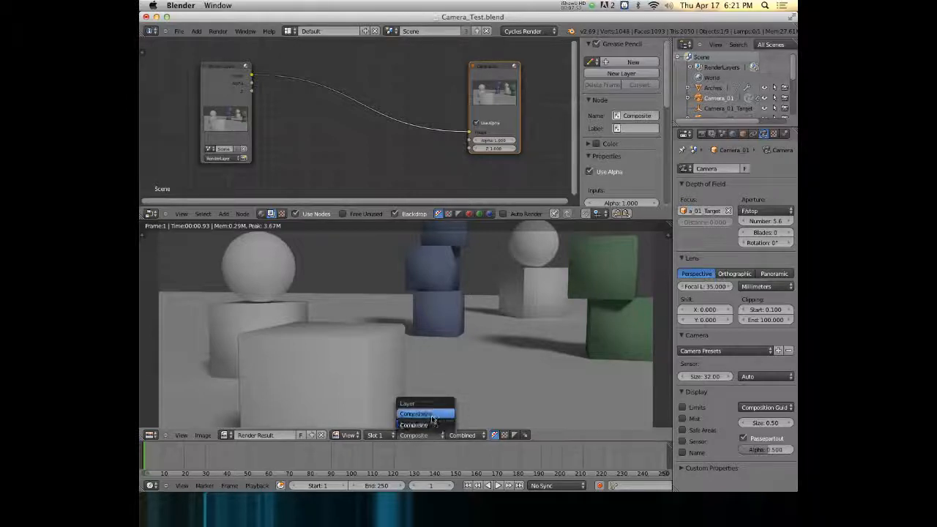
Show the Composite layer in the render view and enable Compositing under Post Processing.
left_click(415, 413)
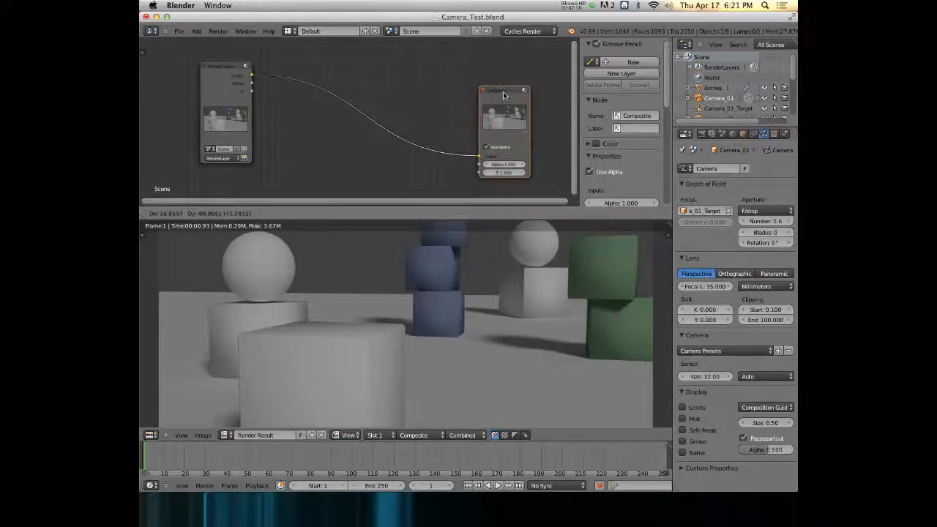
left_click(686, 133)
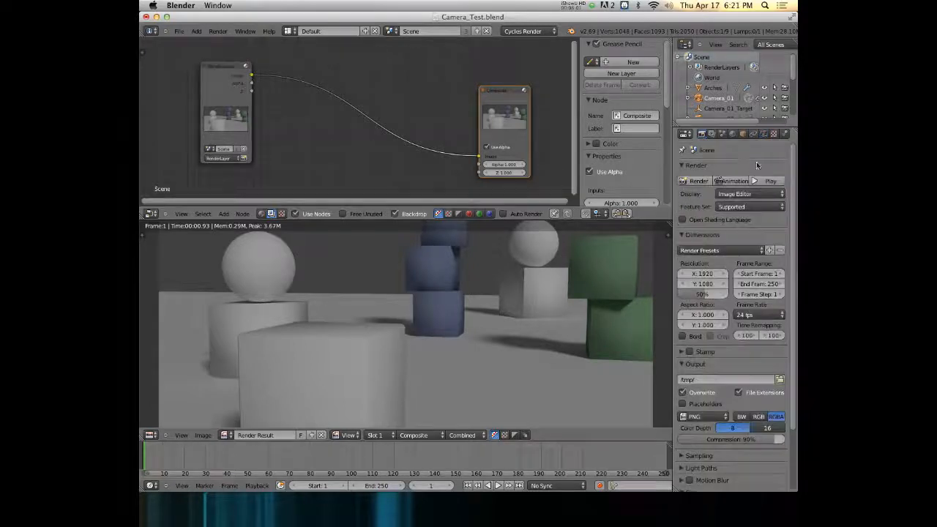
scroll("down", 3)
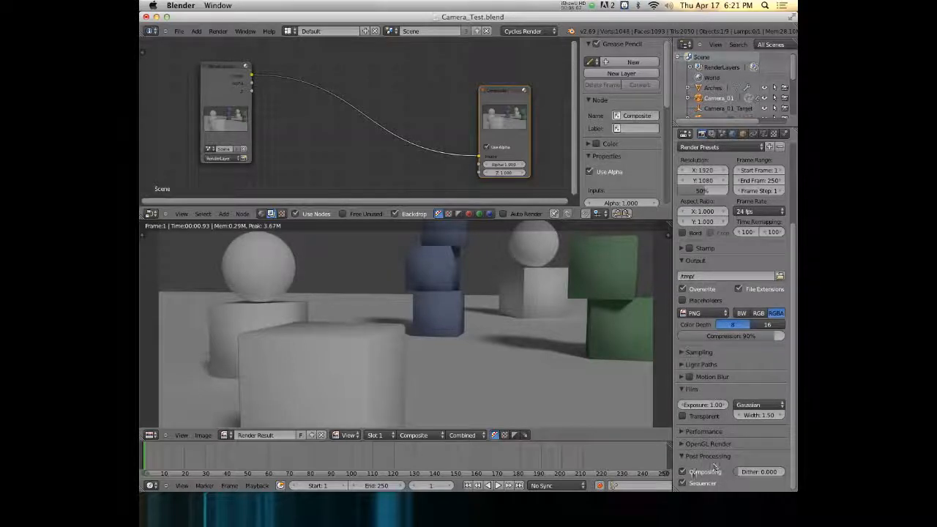
left_click(683, 471)
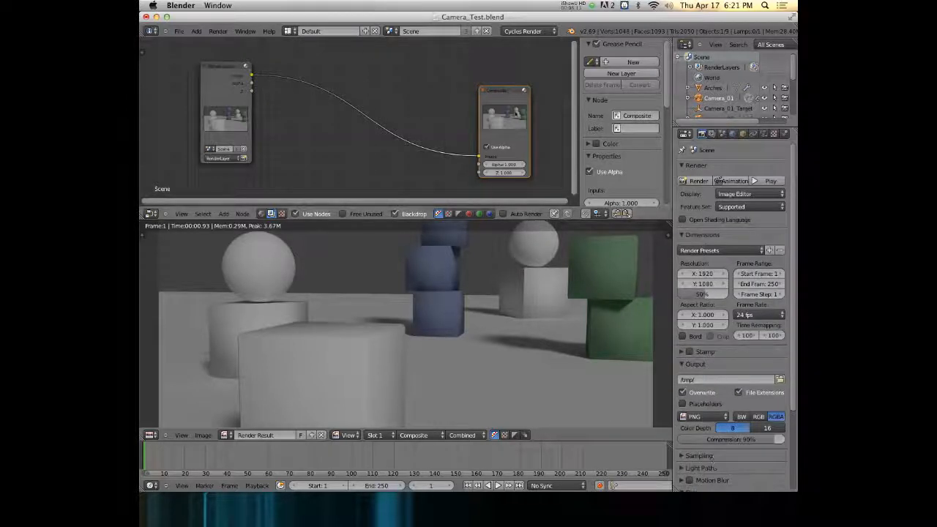
left_click_drag(503, 130, 422, 125)
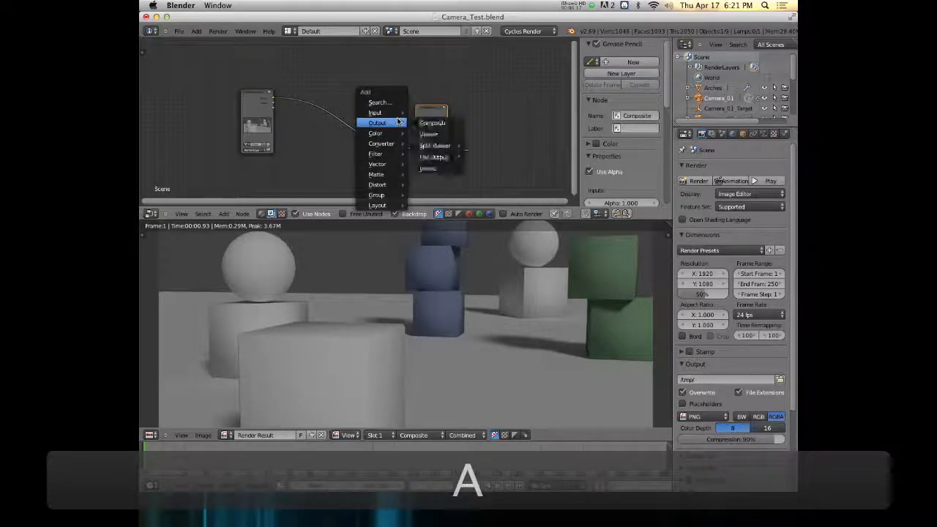
Add a Viewer output node and connect the Render Layers Image output to it.
left_click(432, 144)
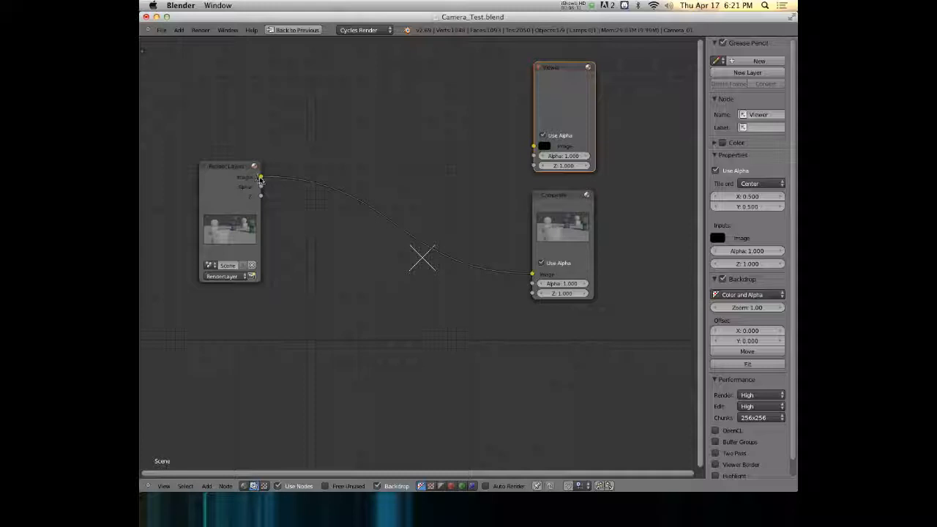
left_click_drag(261, 177, 534, 146)
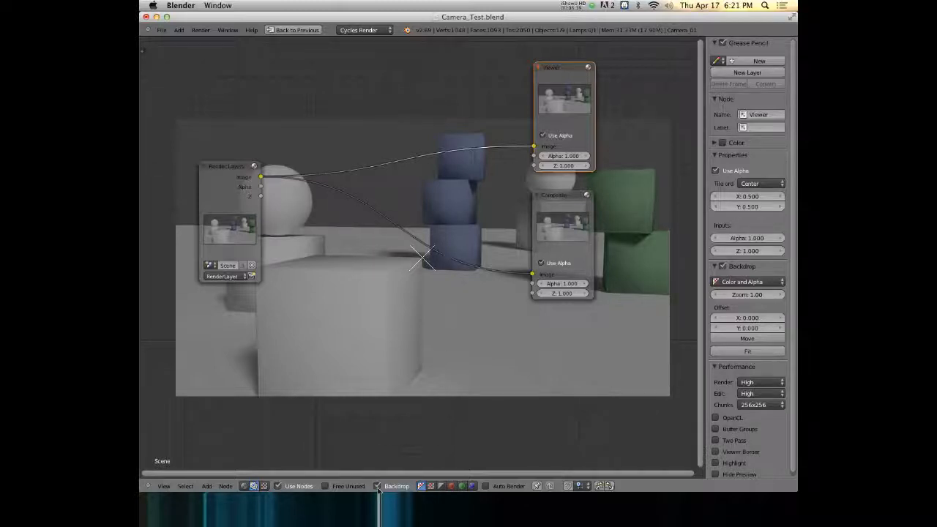
mouse_move(442, 360)
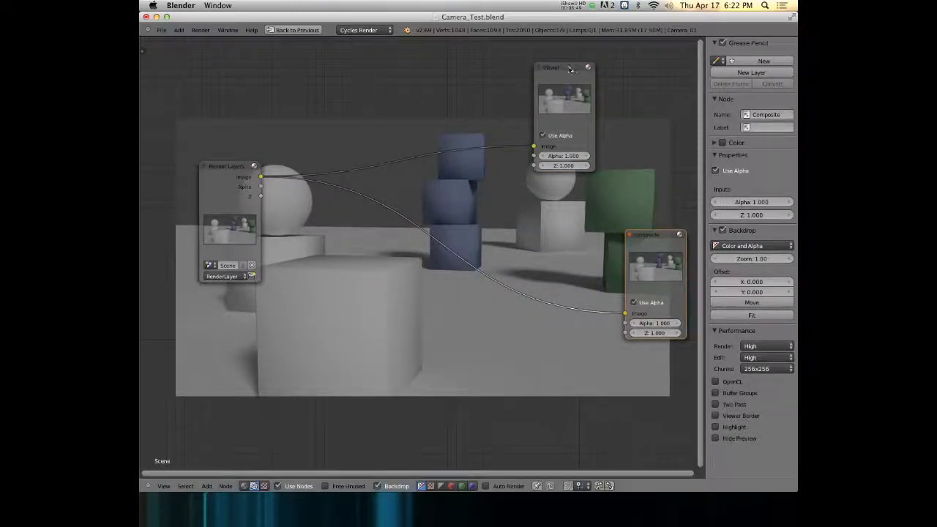
Move the Render Layers node further left and add an RGB Curves color node.
left_click_drag(551, 68, 645, 91)
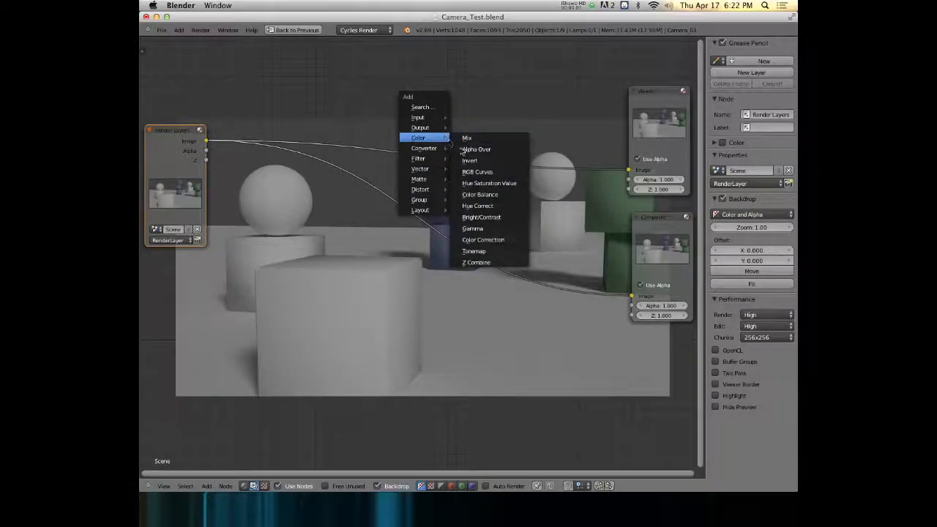
mouse_move(419, 168)
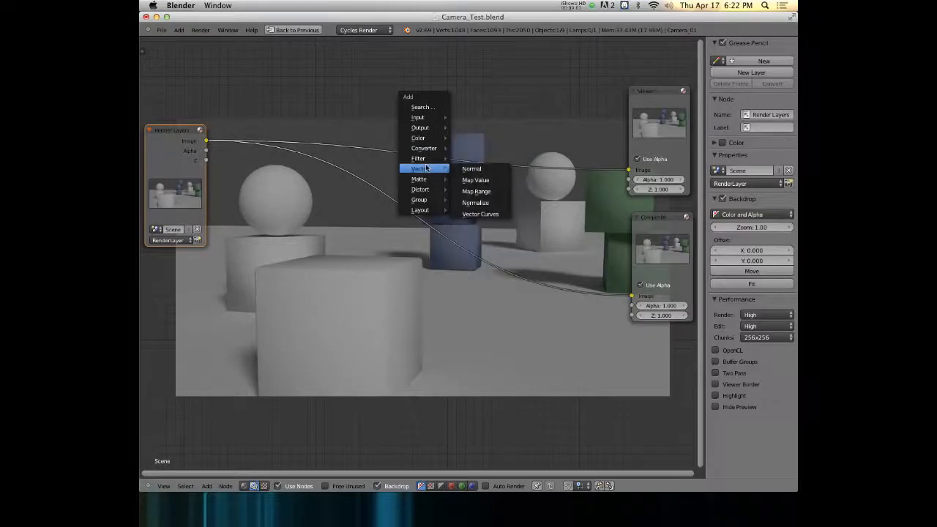
mouse_move(420, 189)
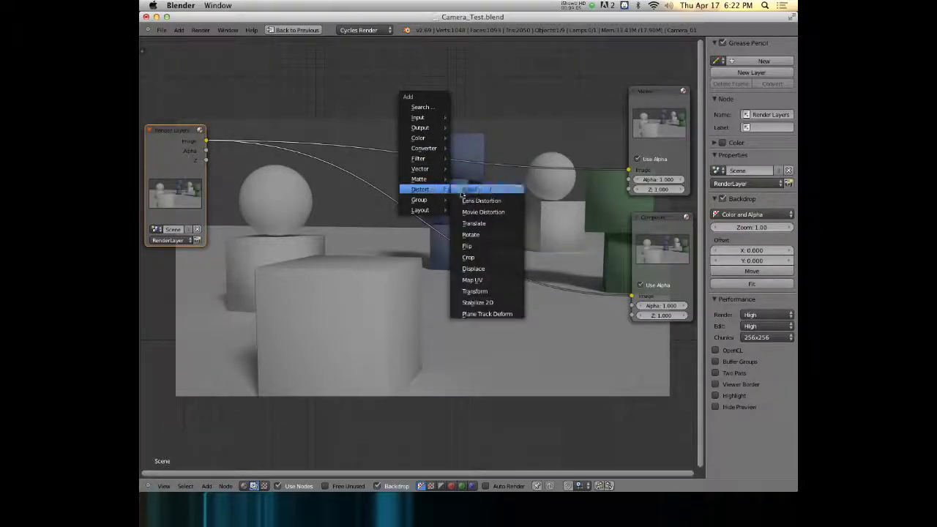
mouse_move(420, 199)
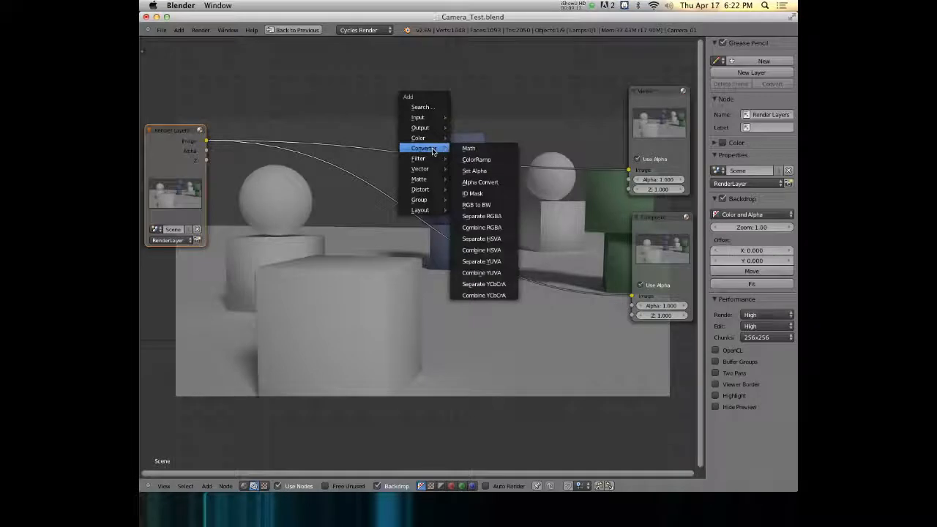
mouse_move(476, 160)
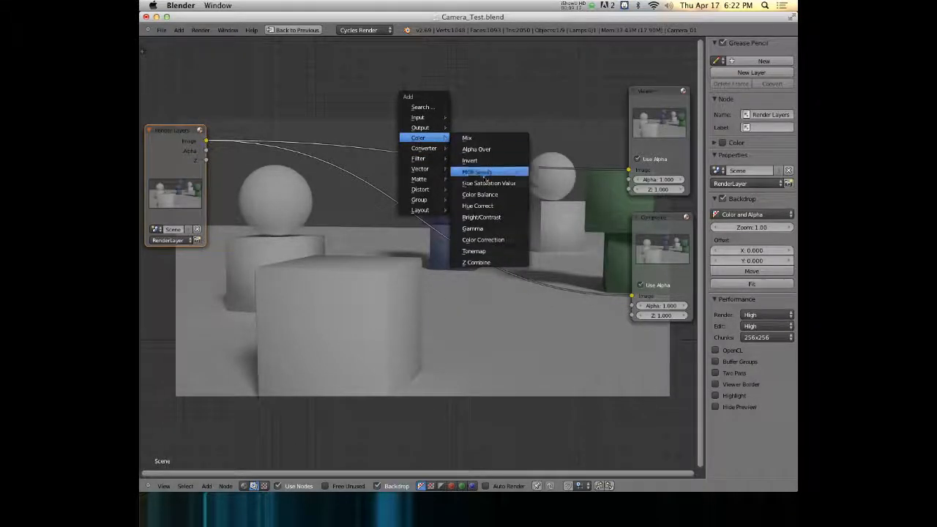
left_click(483, 183)
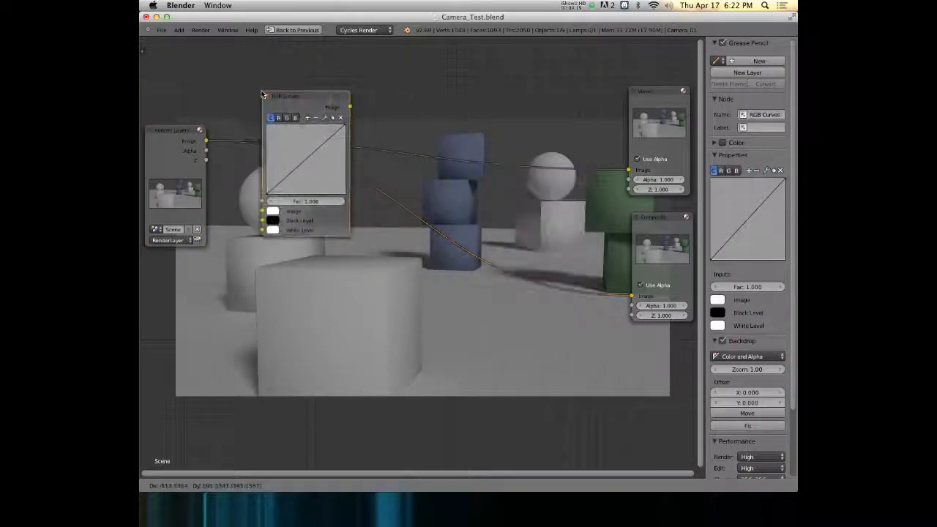
Wire RGB Curves into the link, add a contrast S-curve, and lift the red channel.
left_click_drag(304, 96, 512, 47)
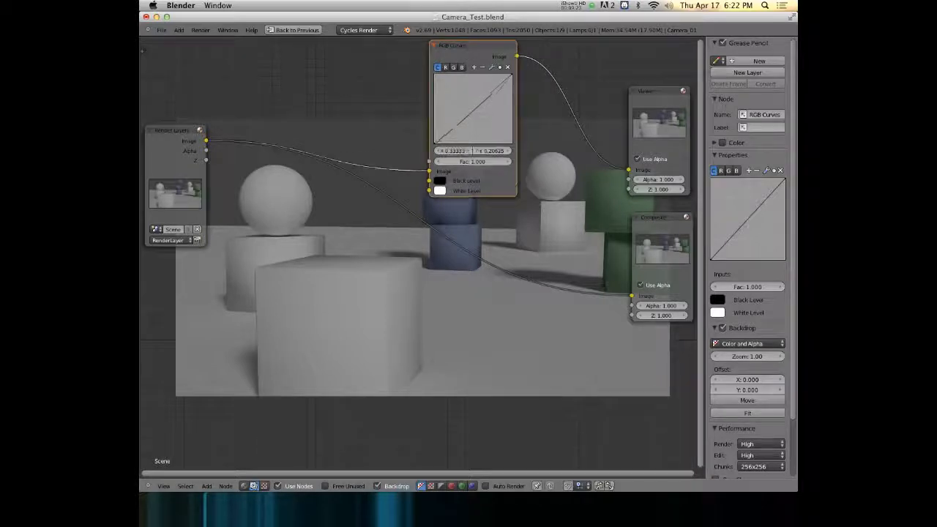
left_click_drag(473, 120, 483, 99)
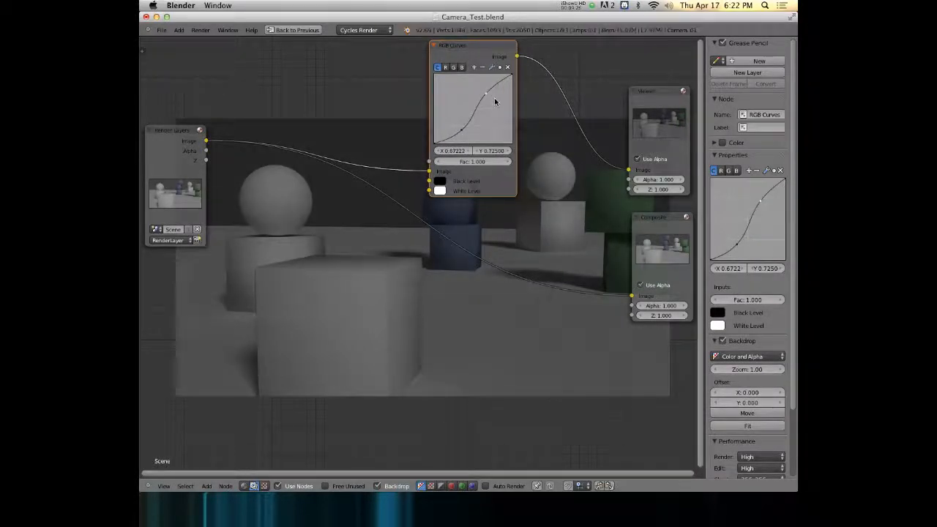
left_click(439, 67)
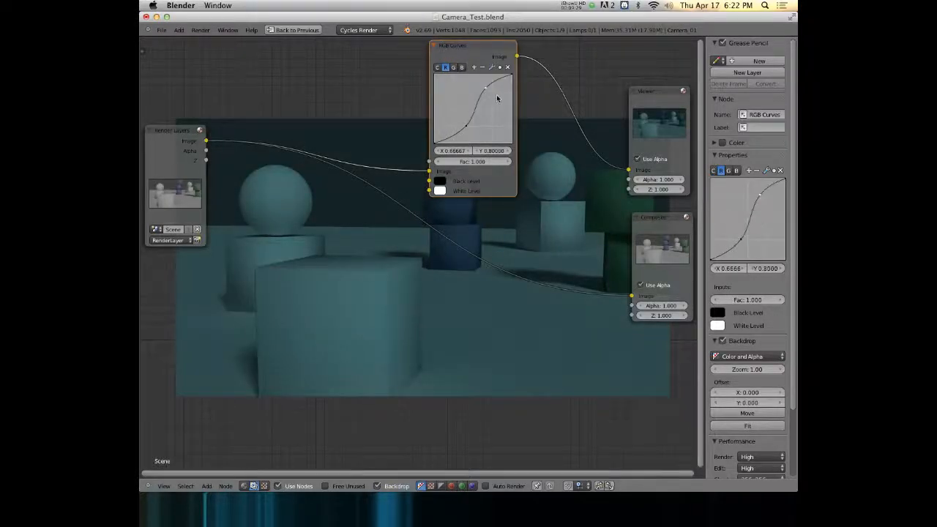
left_click(462, 67)
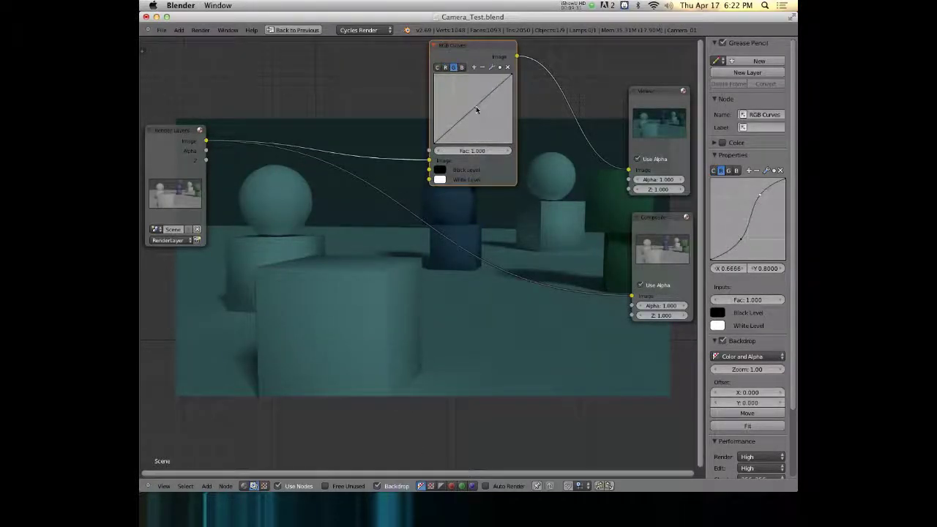
left_click(462, 67)
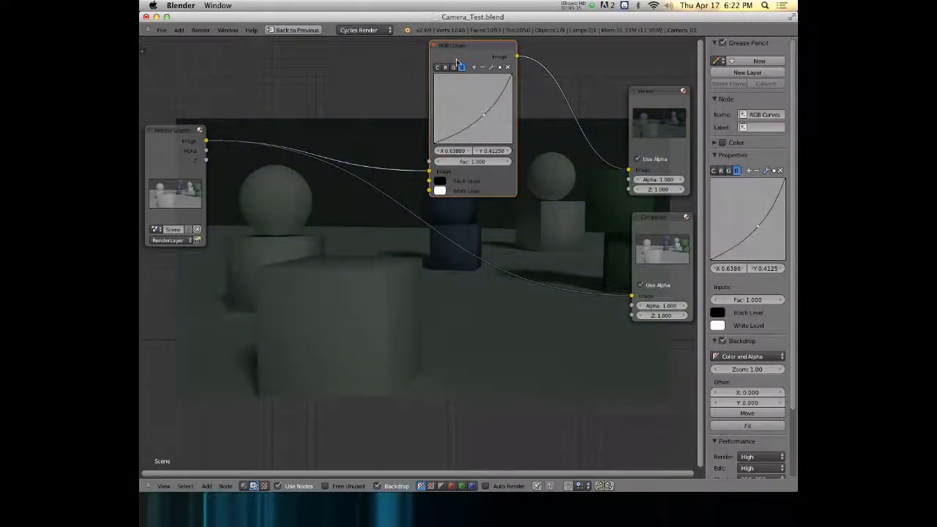
left_click(445, 67)
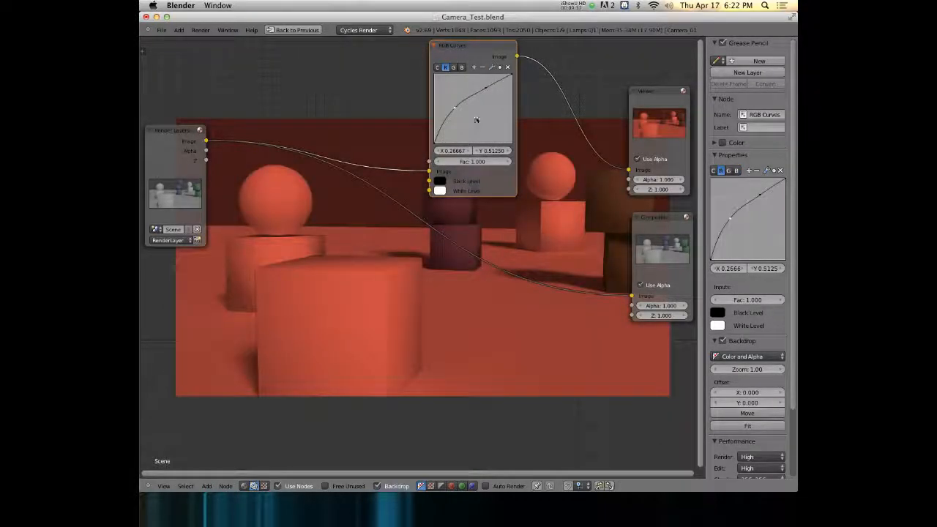
left_click_drag(454, 110, 489, 108)
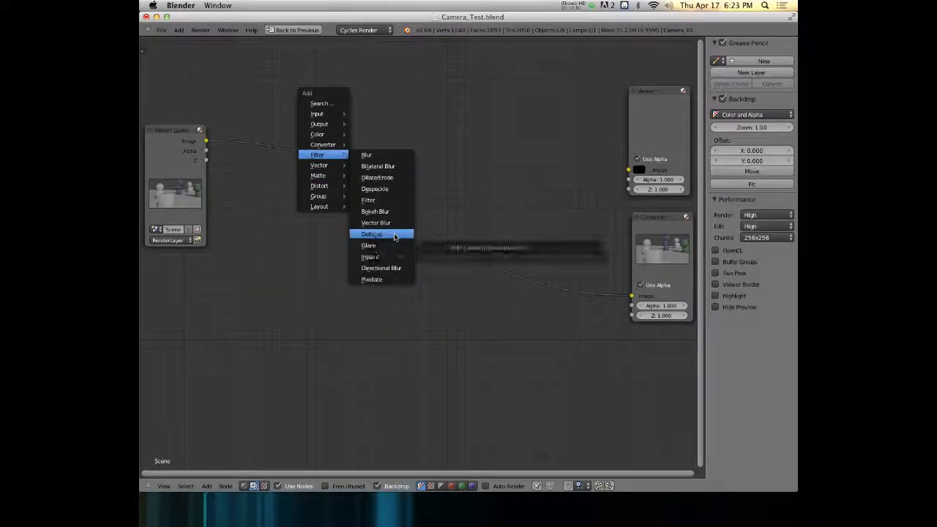
Add a Defocus node onto the compositing link and move it up and left.
left_click(372, 234)
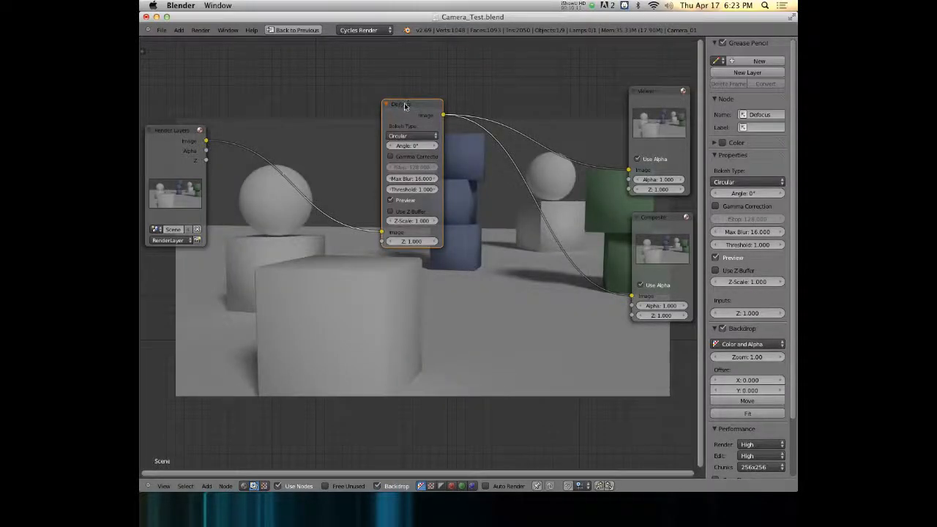
left_click_drag(412, 104, 380, 75)
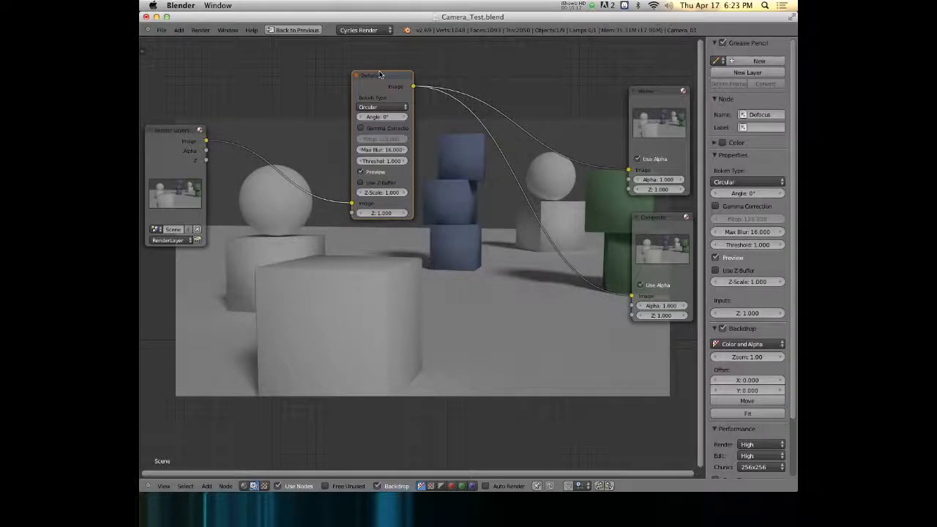
left_click(172, 130)
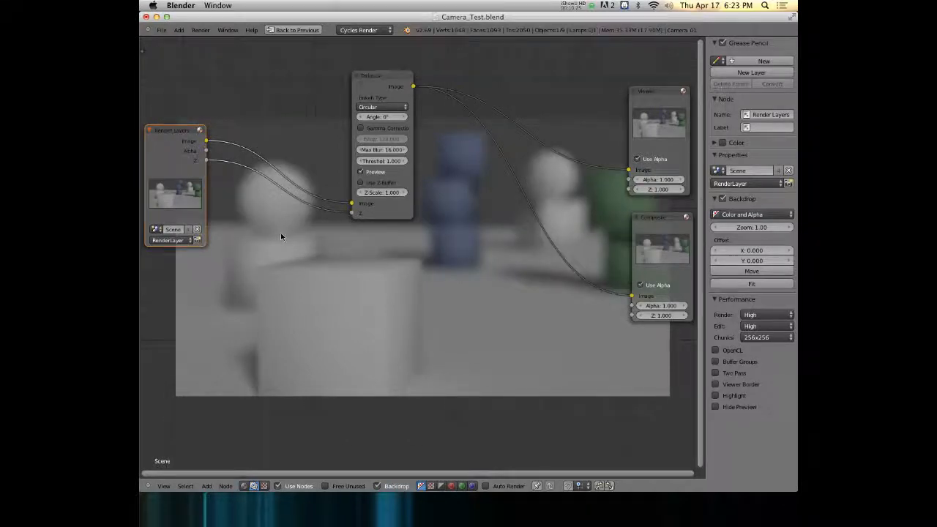
mouse_move(269, 227)
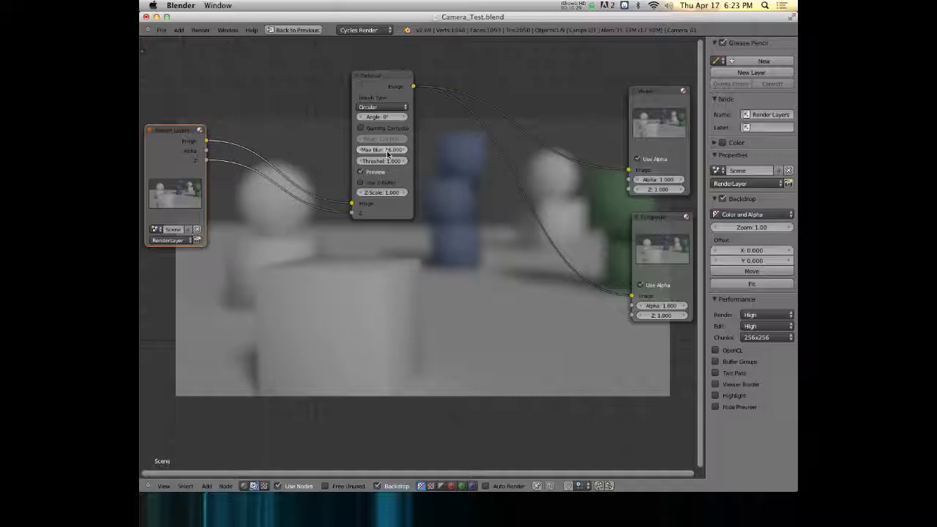
Select the Defocus node and enable Use Z-Buffer so blur follows scene depth.
left_click(382, 76)
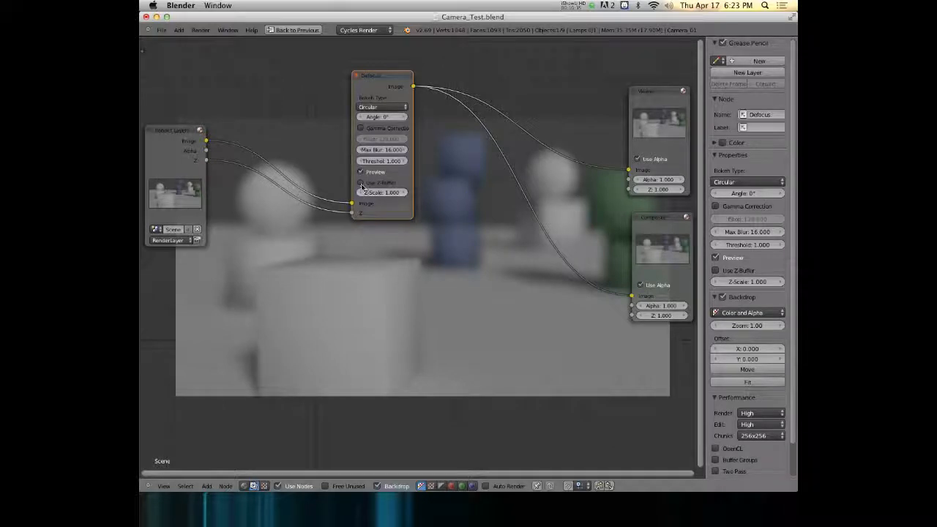
left_click(360, 182)
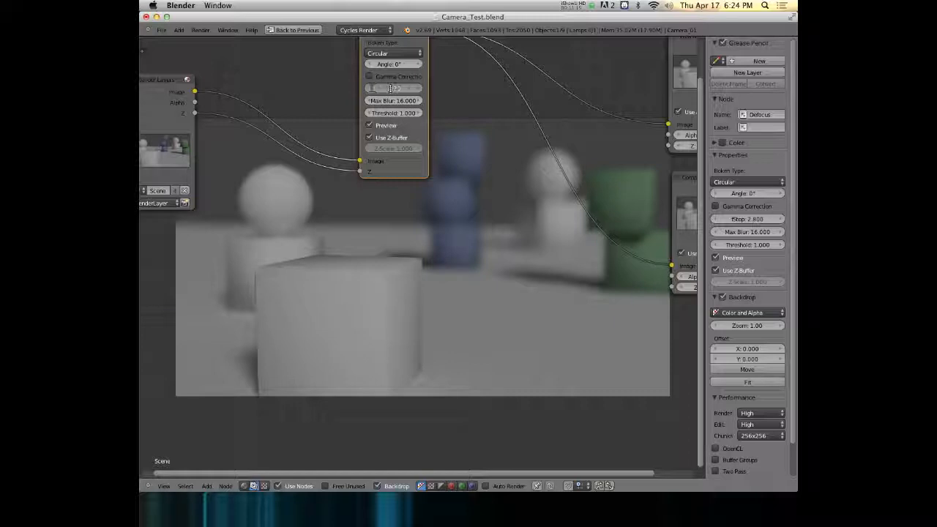
Enter 22 as the Defocus f-stop and switch to the default layout.
type("22.000")
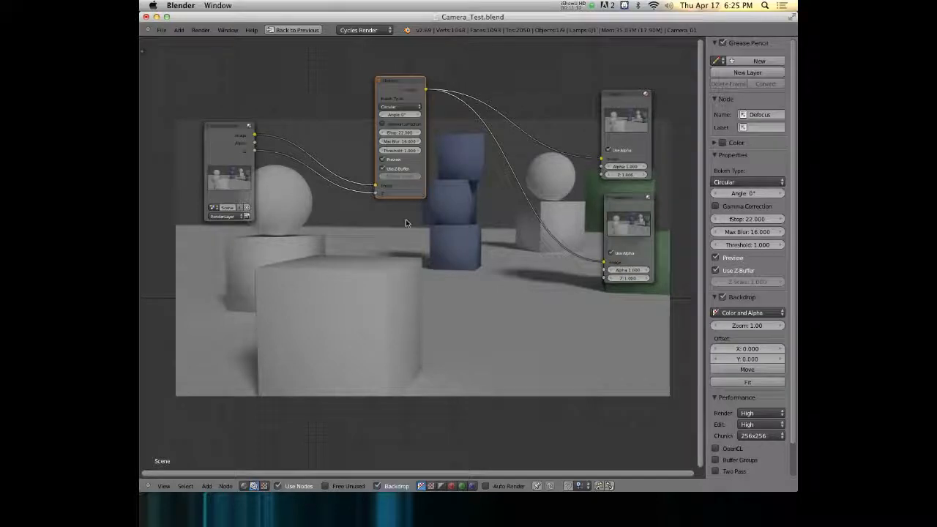
left_click(320, 31)
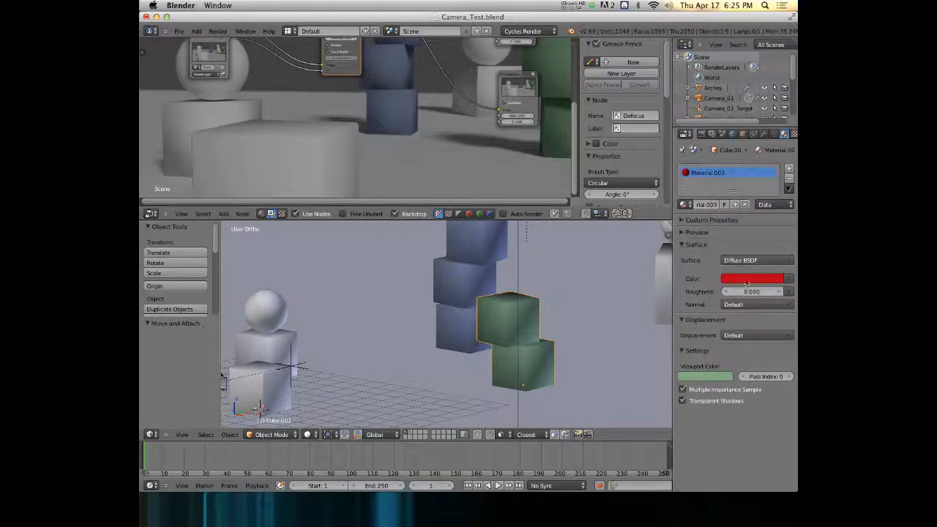
Back in the split layout, set the green cubes' material Diffuse Color to red.
key("cmd+c")
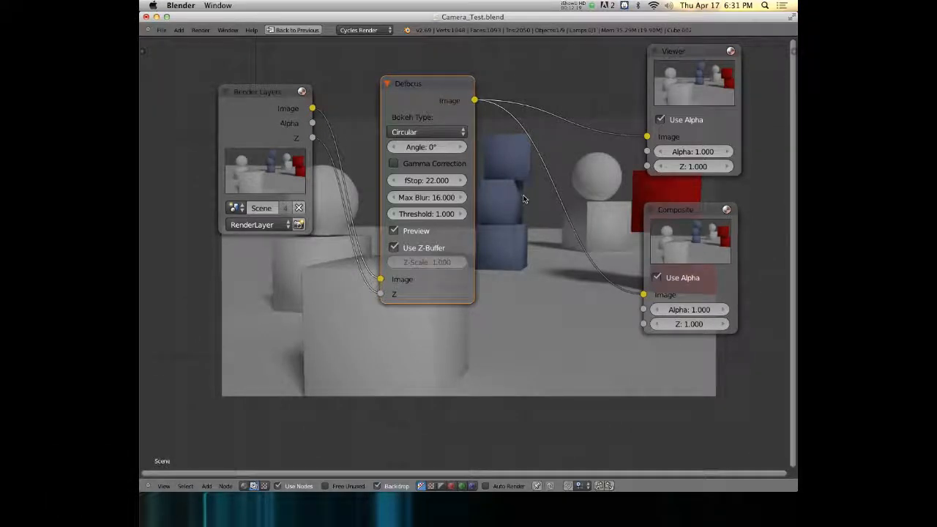
mouse_move(572, 220)
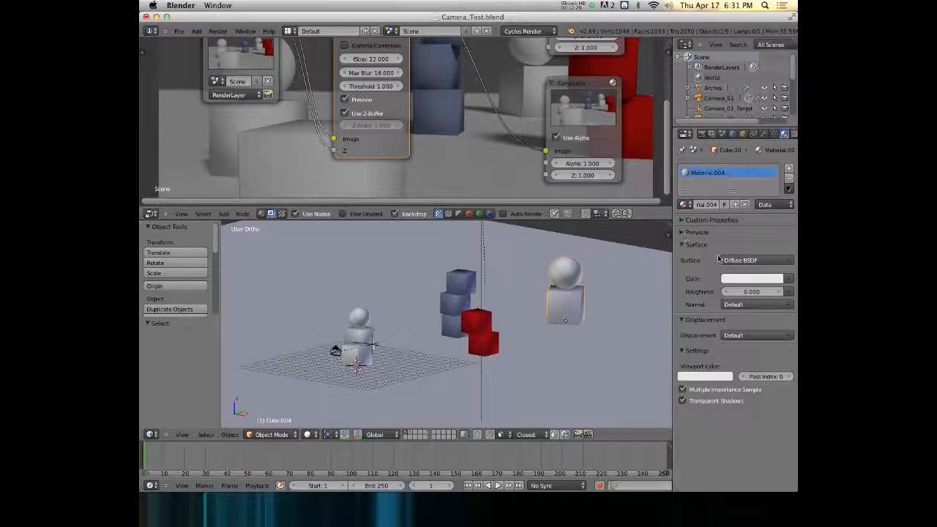
Change the sphere-topped cube's Surface shader from Diffuse to Glossy BSDF.
left_click(754, 260)
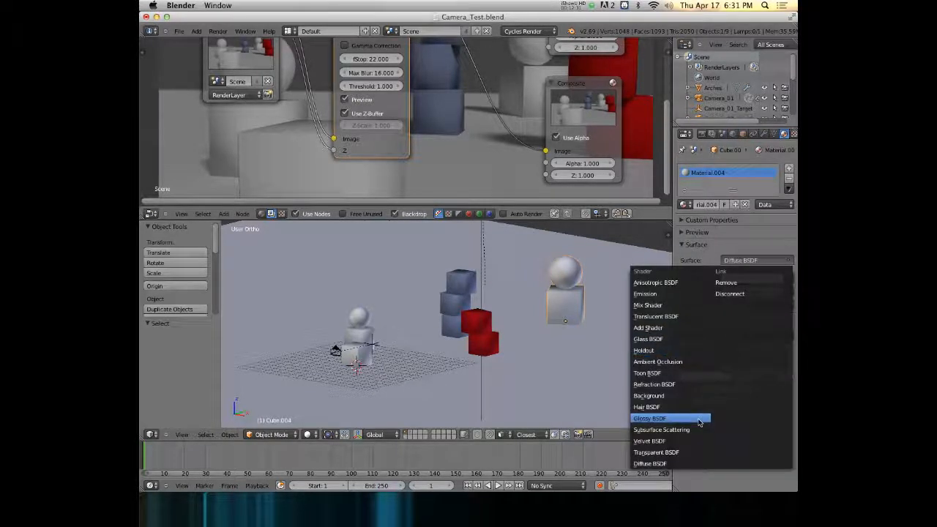
left_click(650, 418)
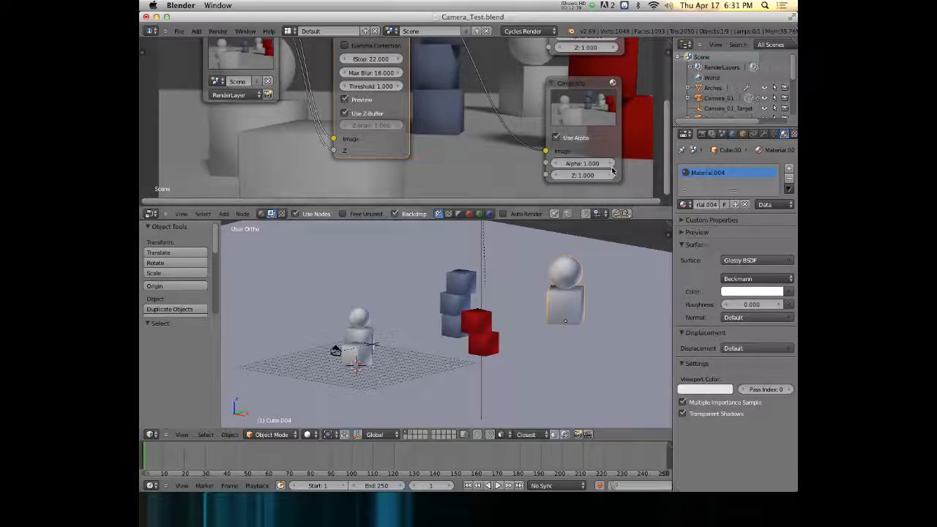
Set the glossy Roughness to 0.1 and render the scene.
left_click(697, 232)
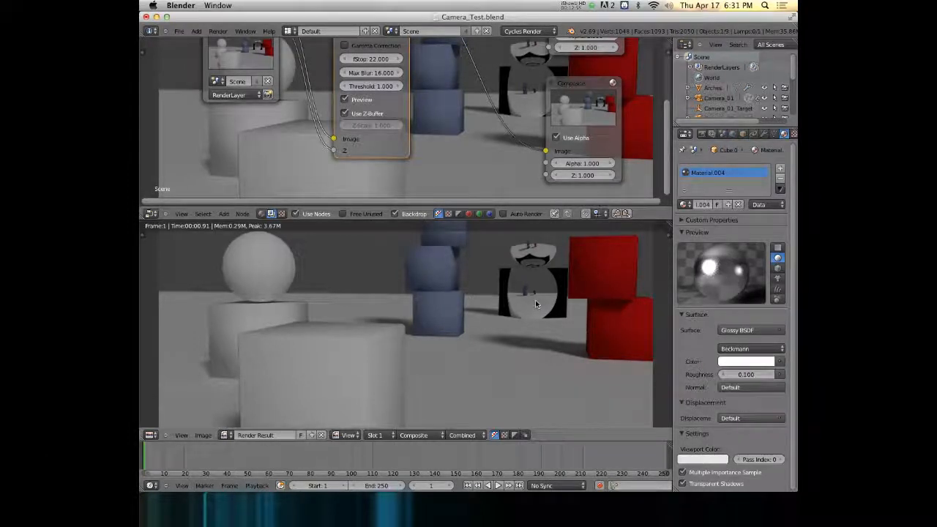
key("F16")
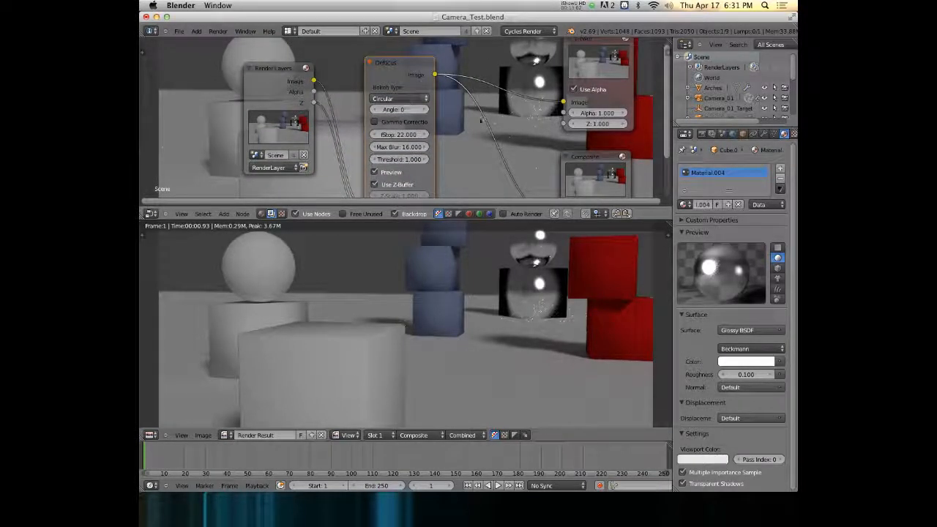
Try the Octagonal bokeh shape on the Defocus node, then settle on Pentagonal.
left_click(398, 99)
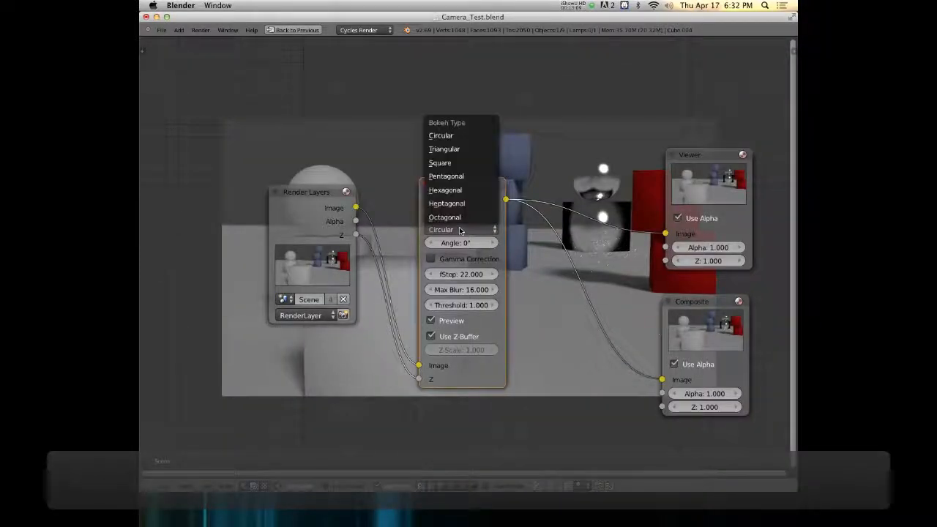
left_click(445, 217)
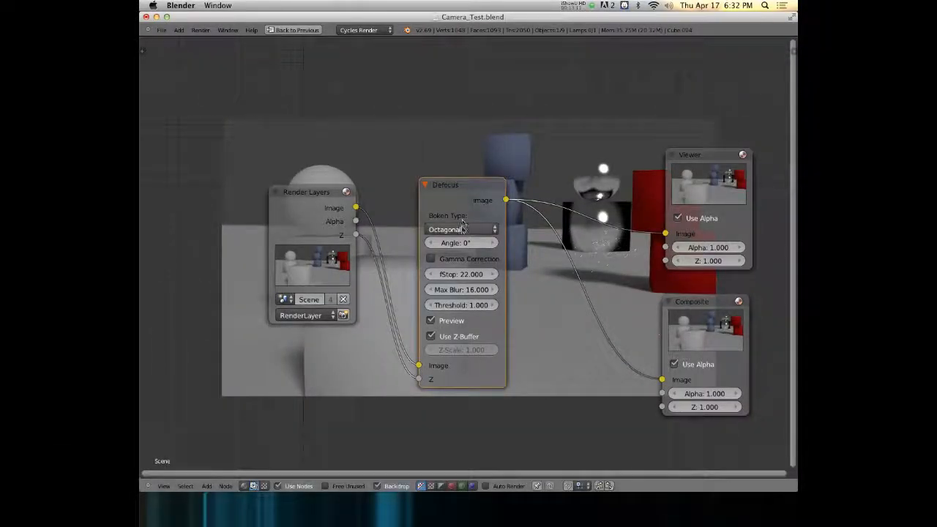
left_click(461, 229)
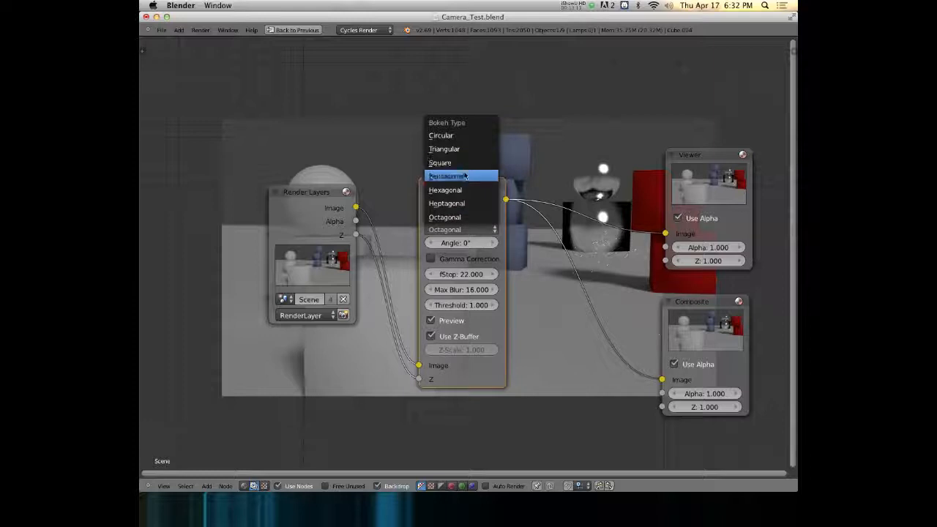
left_click(448, 176)
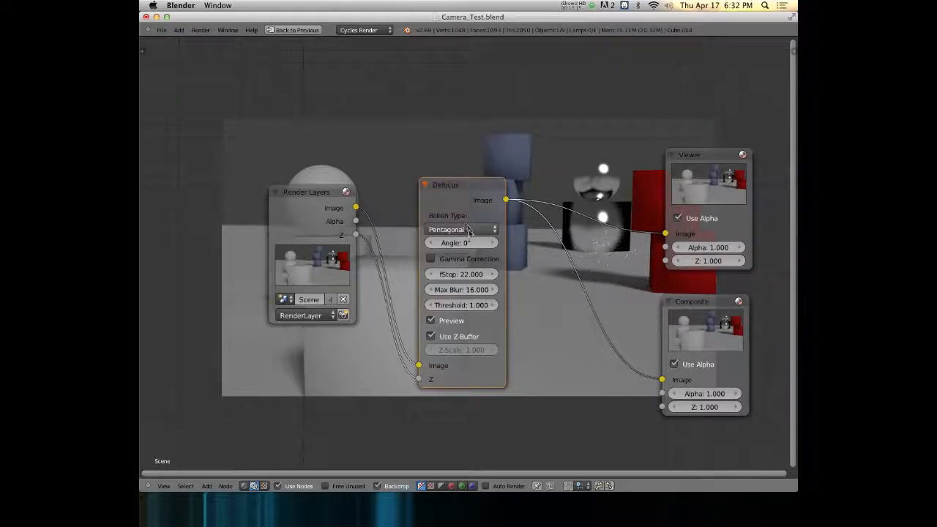
mouse_move(461, 229)
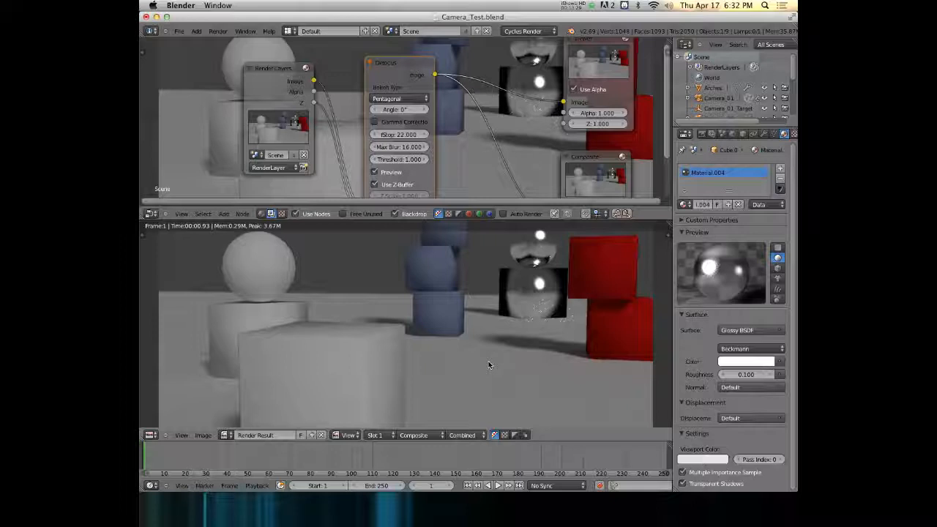
mouse_move(513, 344)
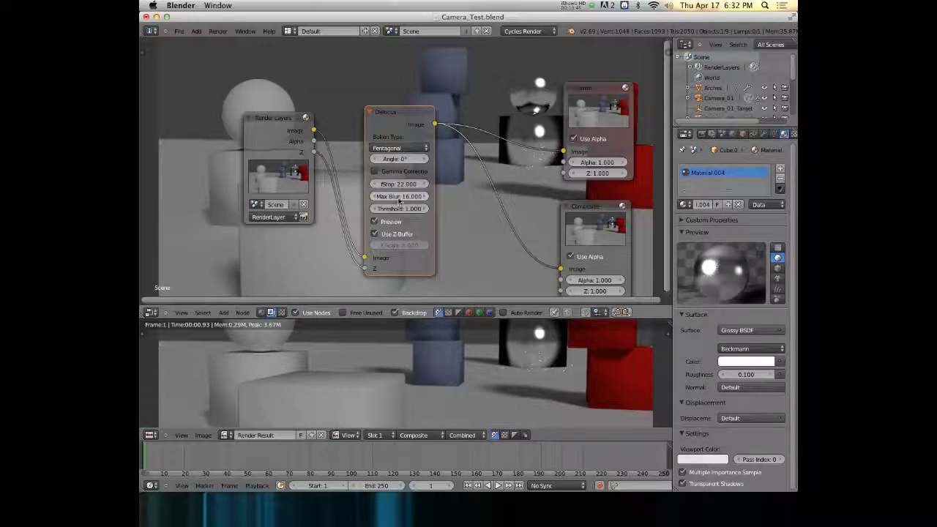
mouse_move(399, 184)
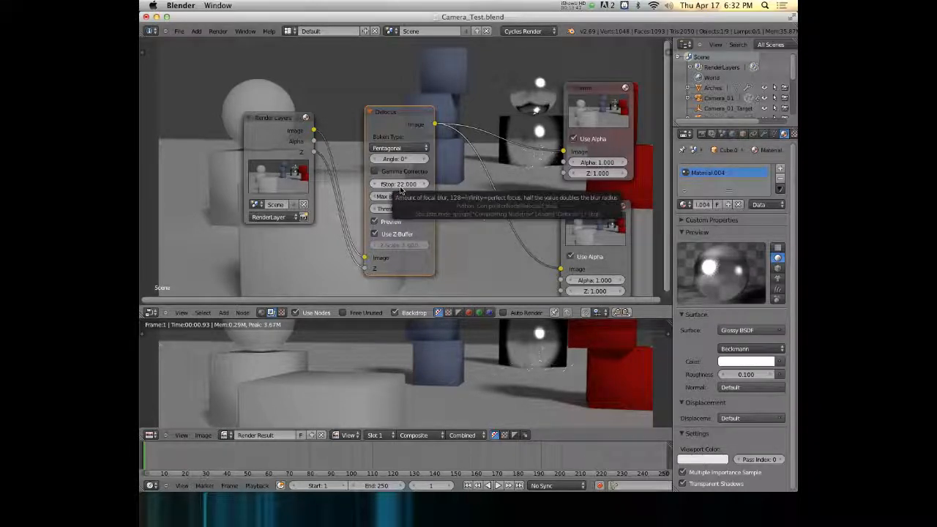
mouse_move(554, 230)
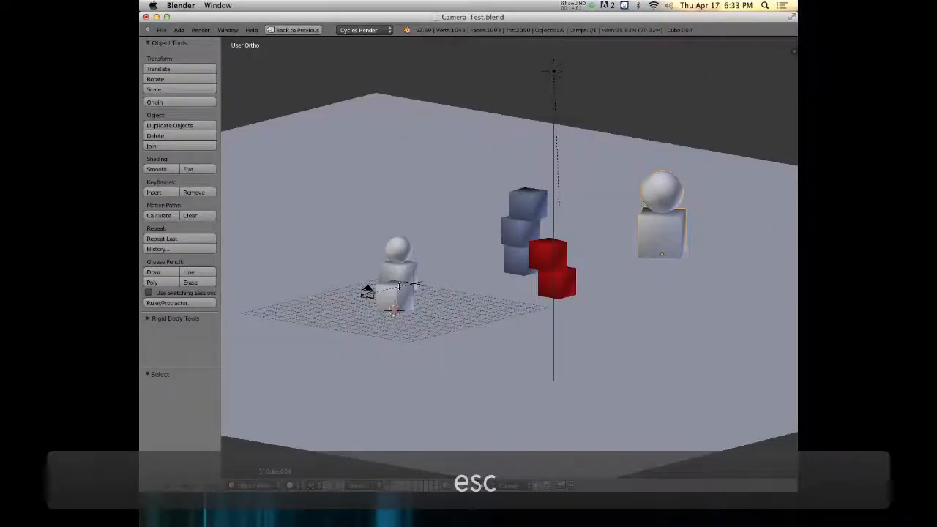
Move Camera_01_Target along the Y axis to refocus, then confirm with Esc.
key("g")
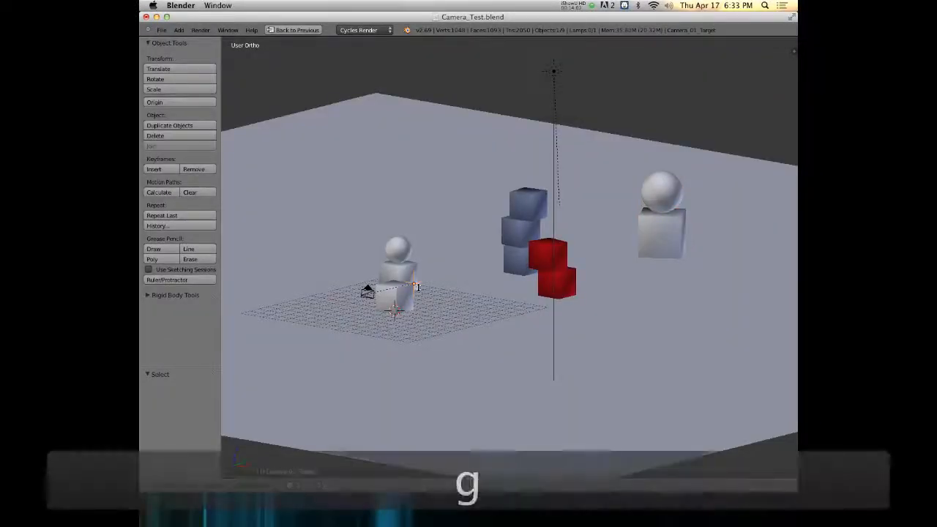
key("y")
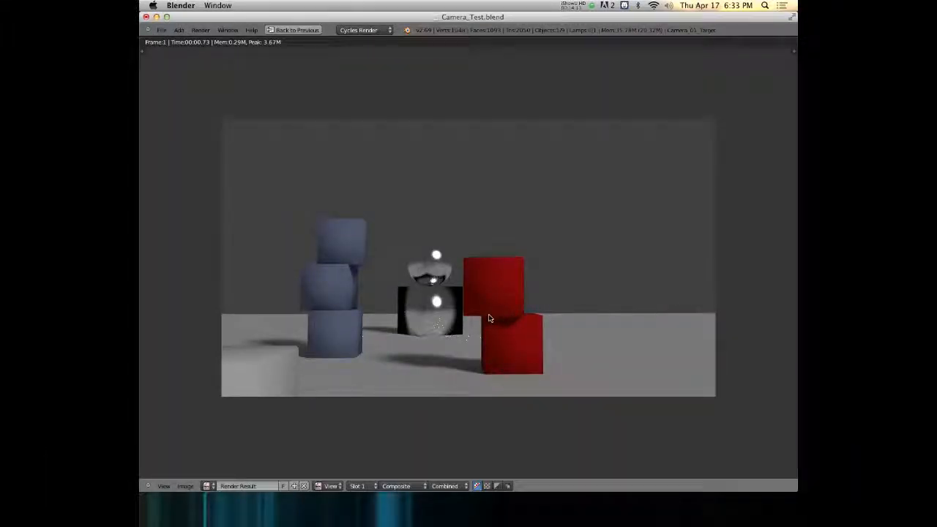
key("esc")
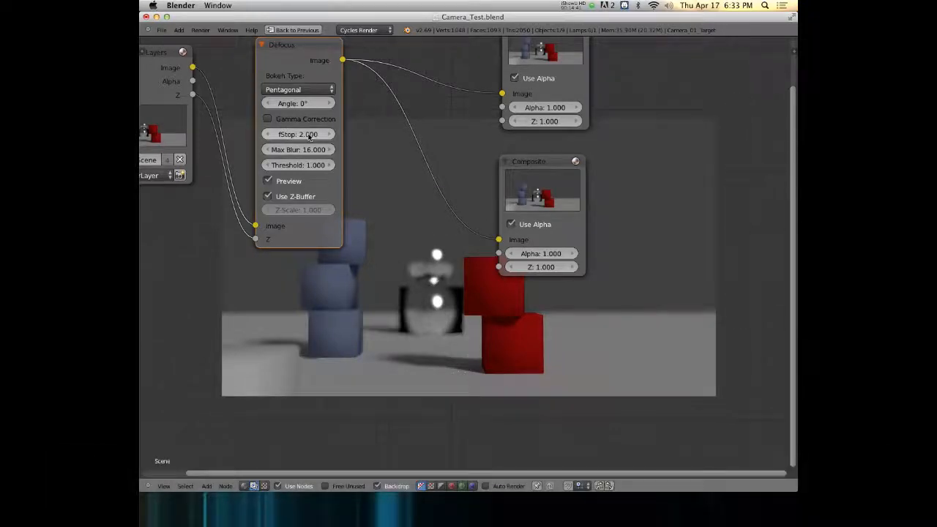
mouse_move(298, 134)
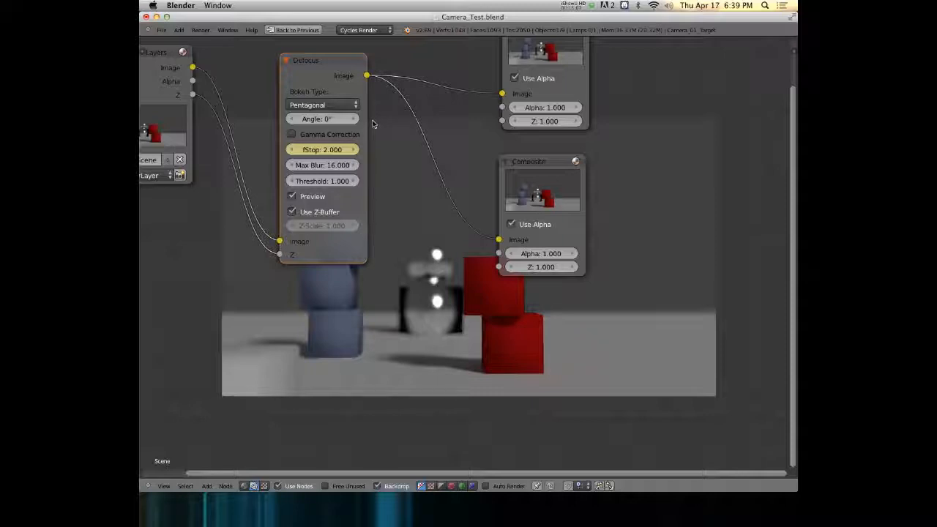
Exit the full-screen render back to the default layout.
key("escape")
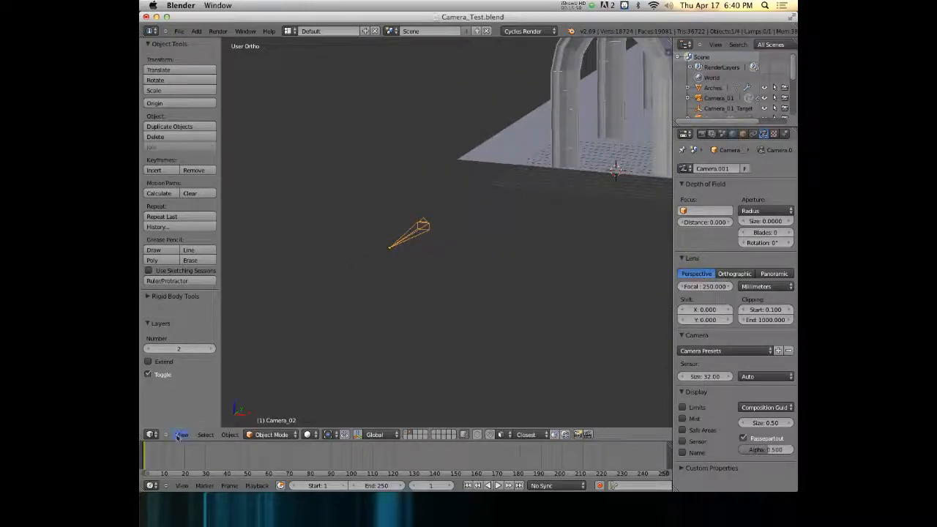
Set Camera_02 as the active scene camera from the viewport View menu.
left_click(181, 434)
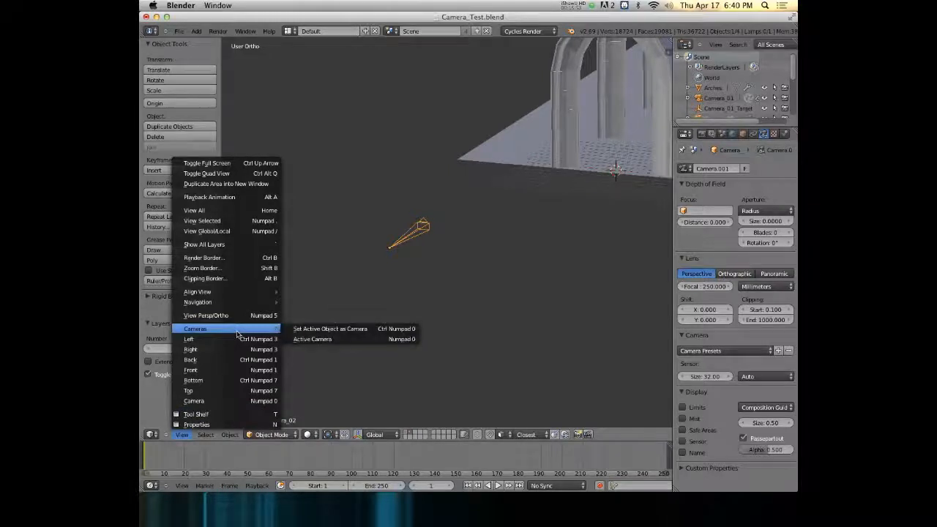
mouse_move(327, 333)
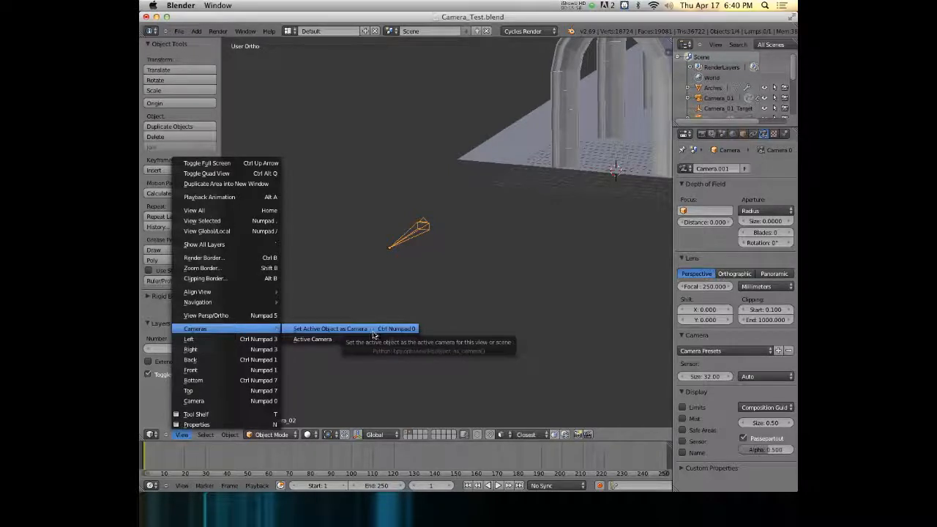
left_click(331, 328)
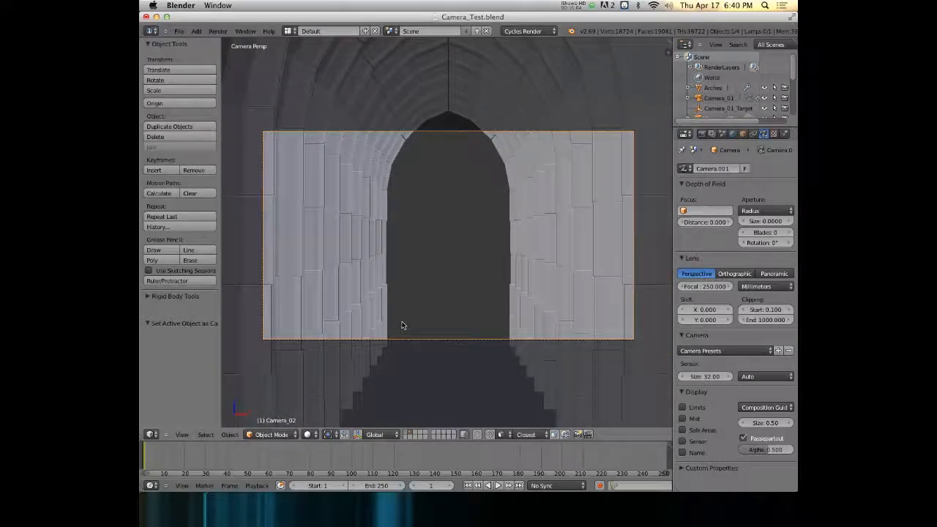
mouse_move(472, 309)
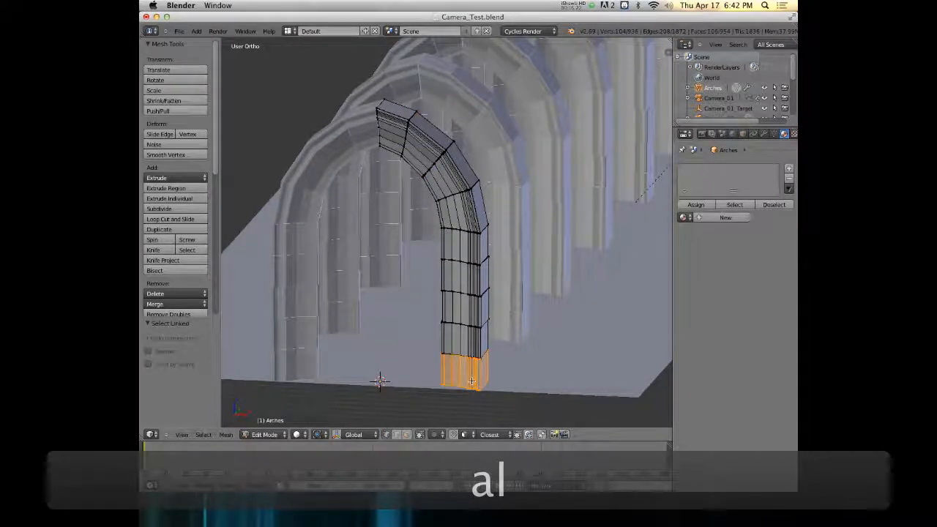
key("h")
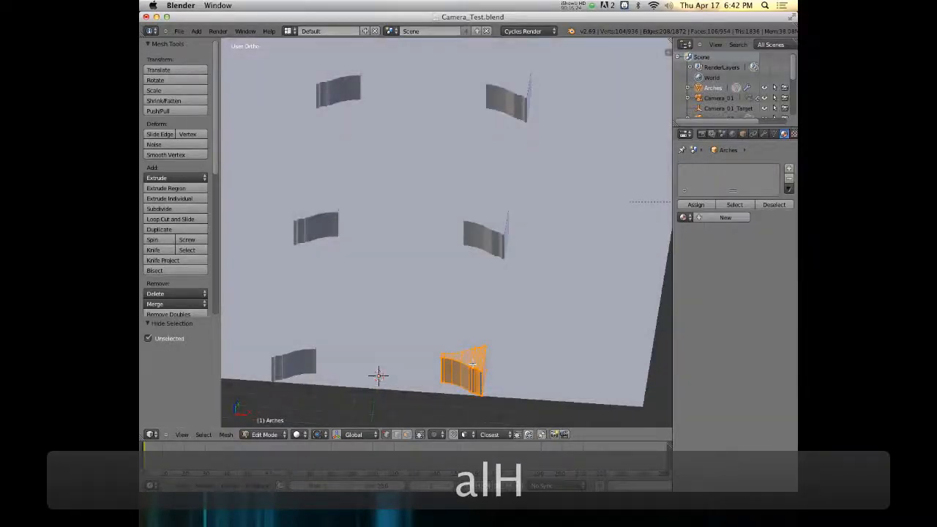
key("7")
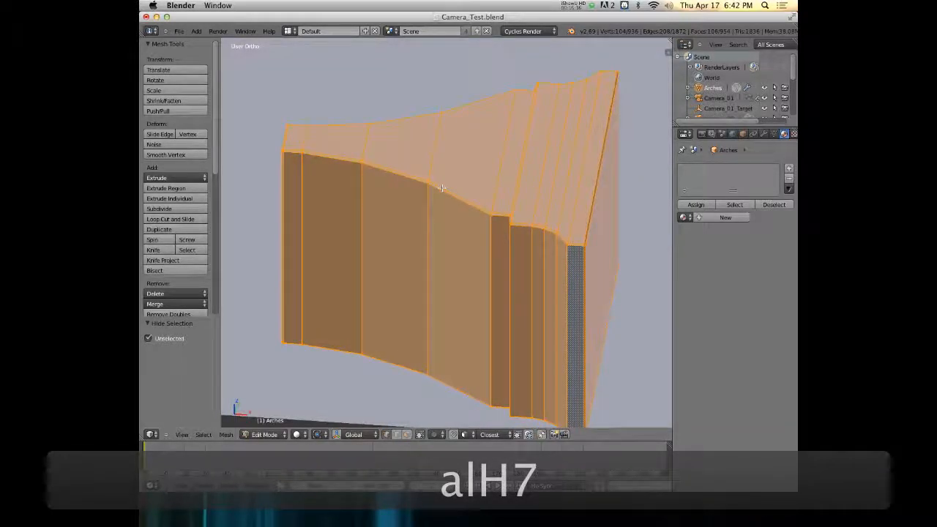
key("Alt+H")
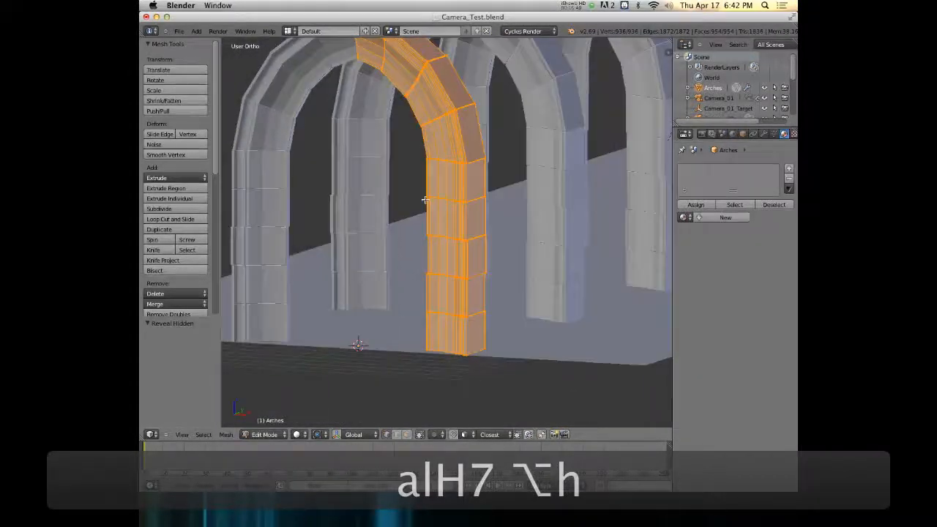
left_click_drag(423, 200, 386, 183)
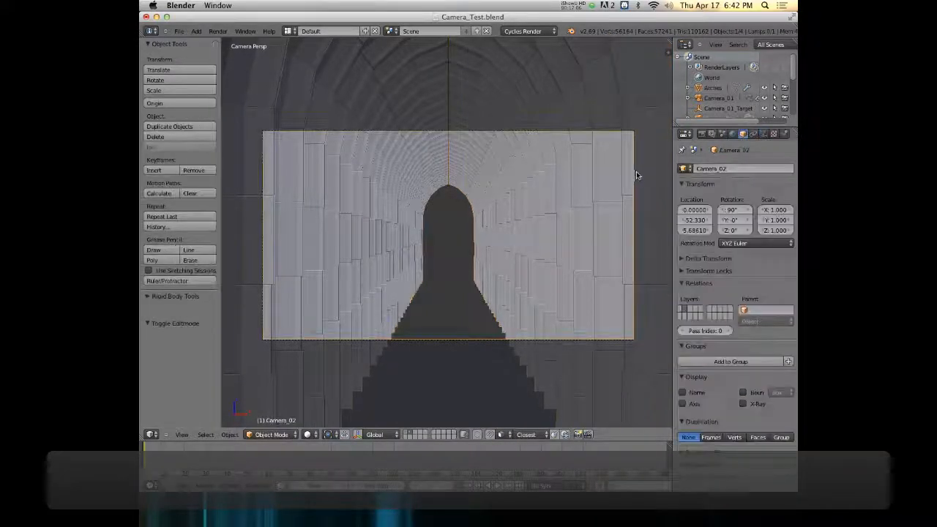
Show Camera_02's Object Data lens and depth-of-field properties.
left_click(764, 133)
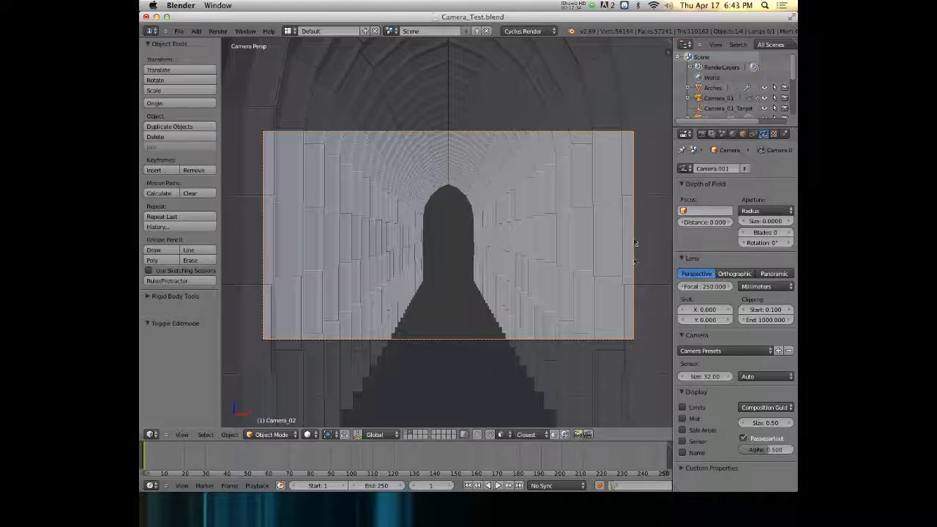
mouse_move(665, 233)
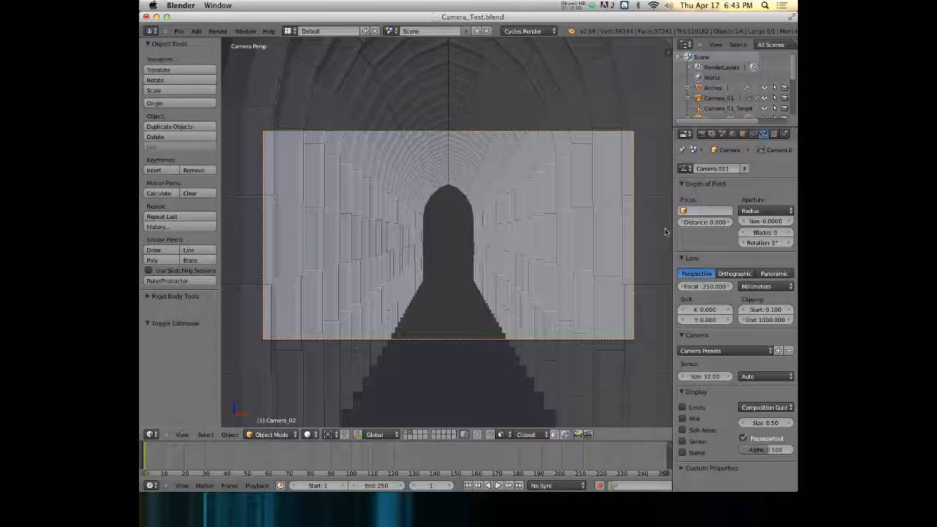
mouse_move(469, 275)
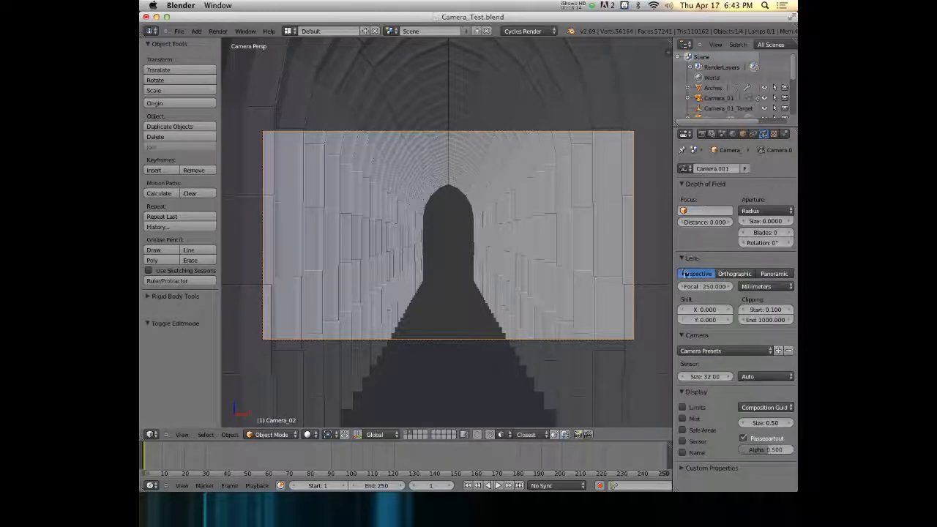
mouse_move(696, 273)
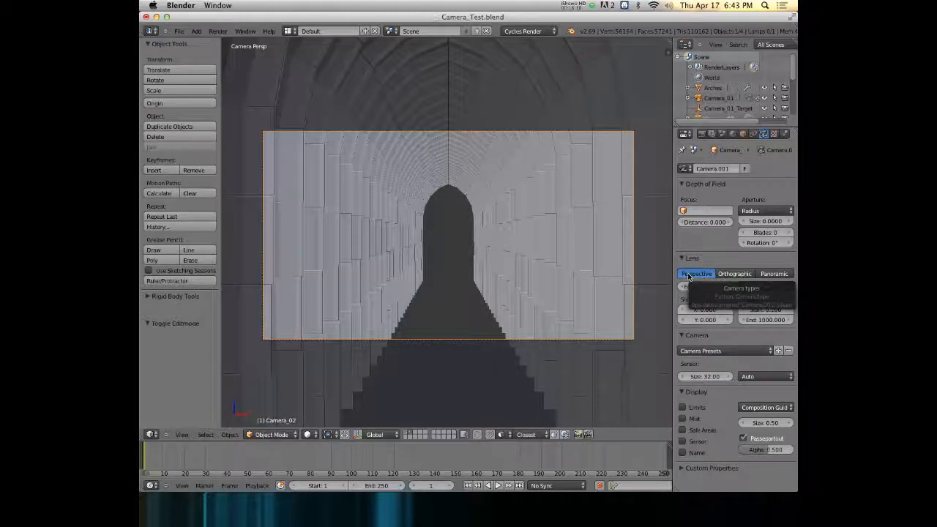
Cycle Camera_02's lens through Orthographic, Perspective, Panoramic and Orthographic, ending on Perspective.
left_click(733, 273)
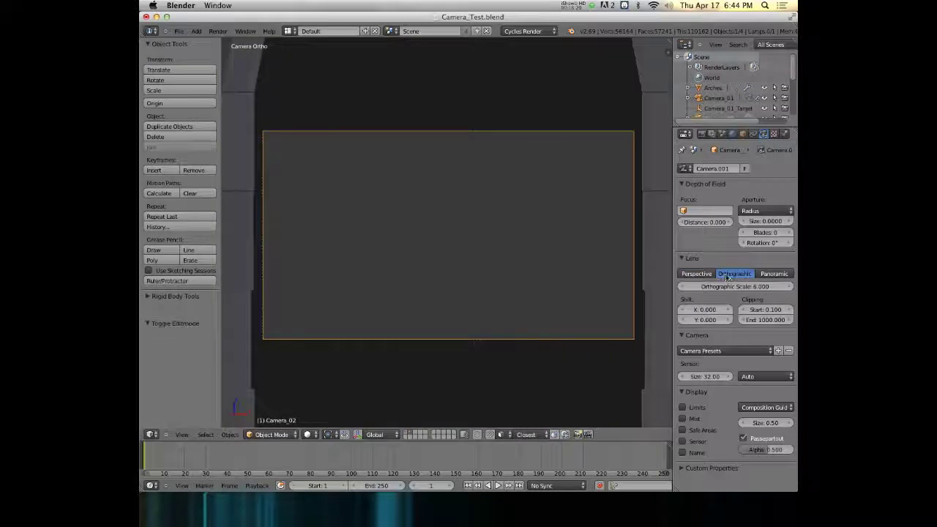
left_click(696, 274)
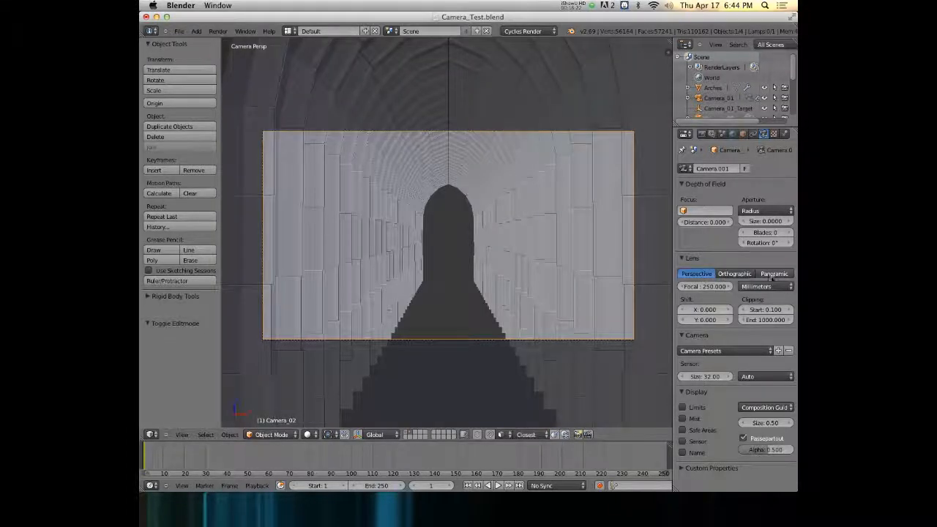
left_click(774, 273)
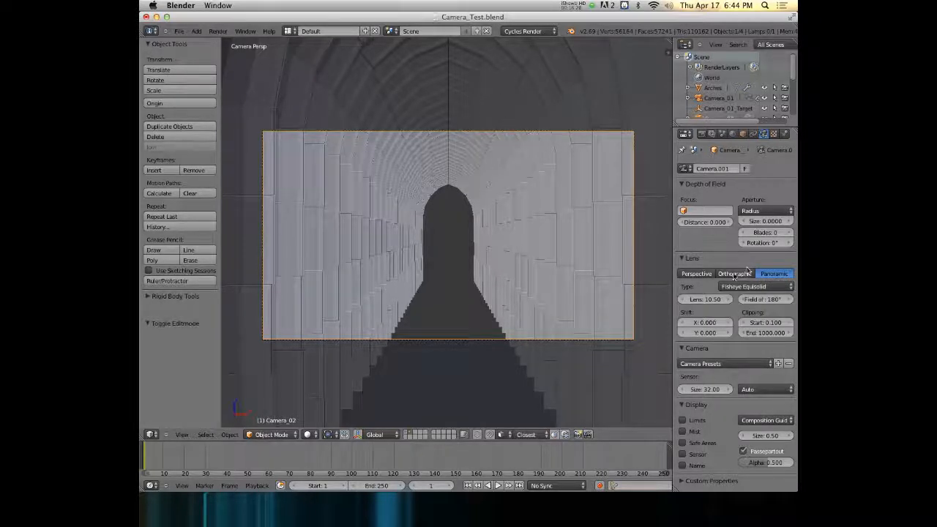
left_click(734, 273)
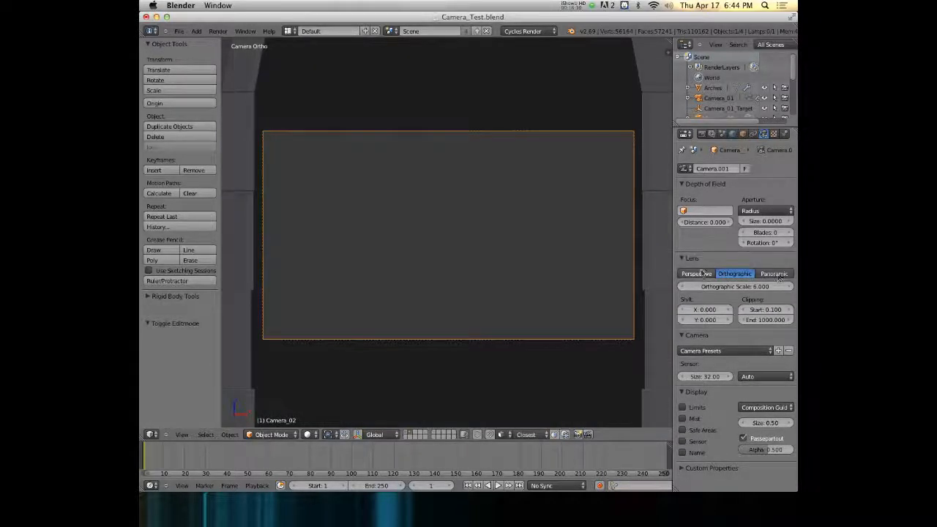
left_click(695, 273)
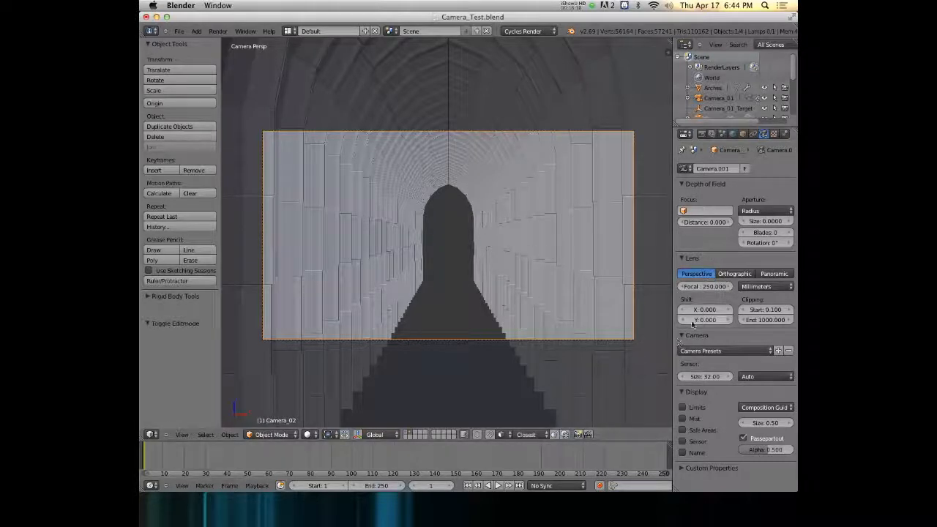
mouse_move(705, 287)
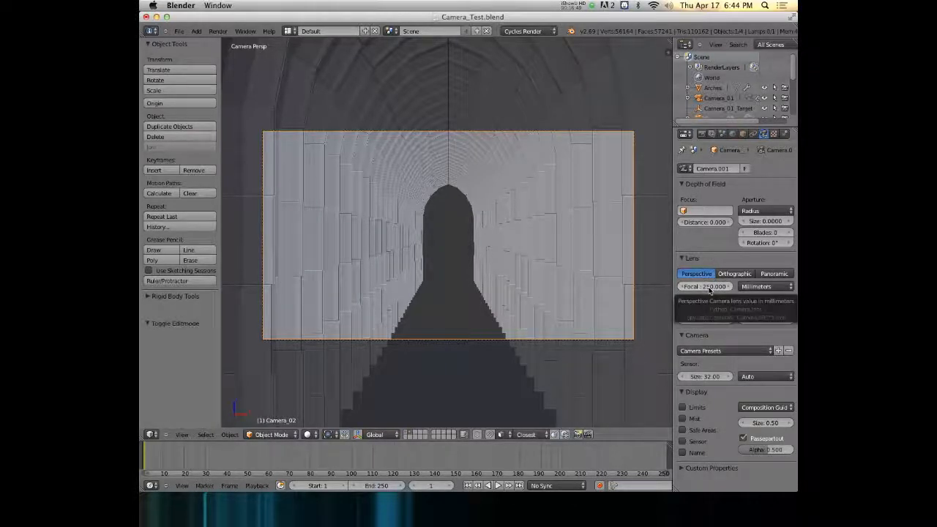
Lower Camera_02's focal length to 35 mm, then undo back to 250 mm.
left_click(705, 286)
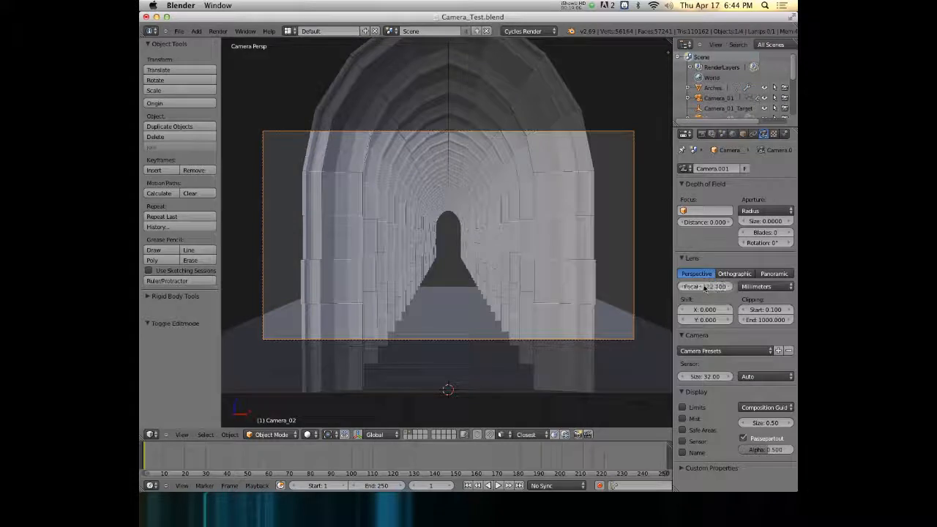
key("cmd+z")
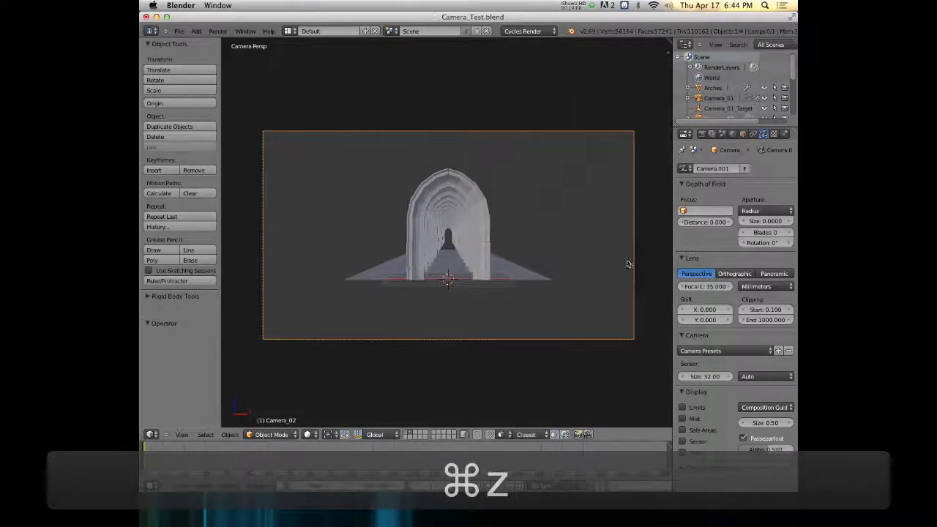
key("cmd+z")
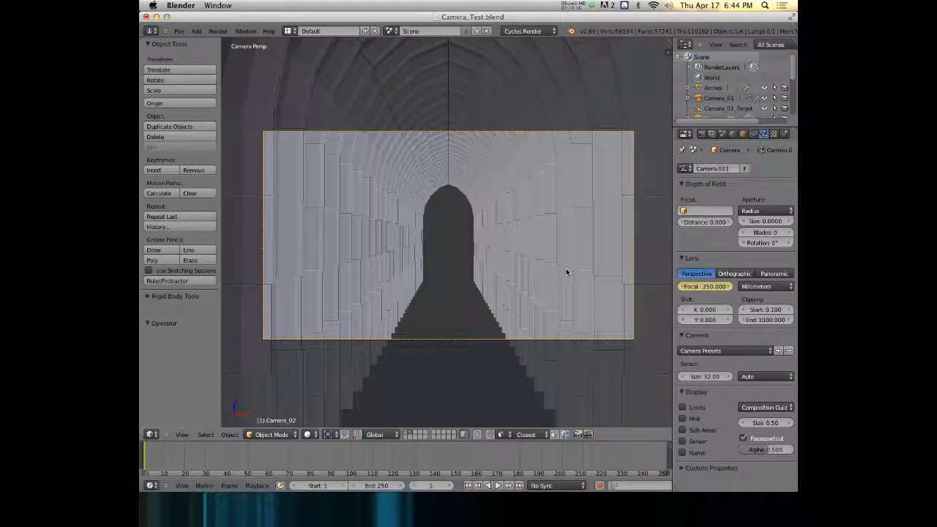
key("cmd+z")
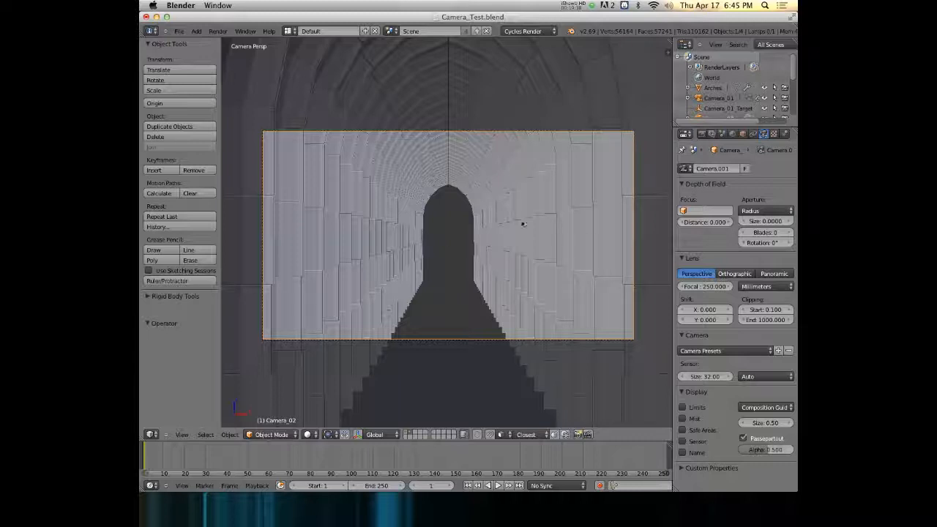
mouse_move(460, 309)
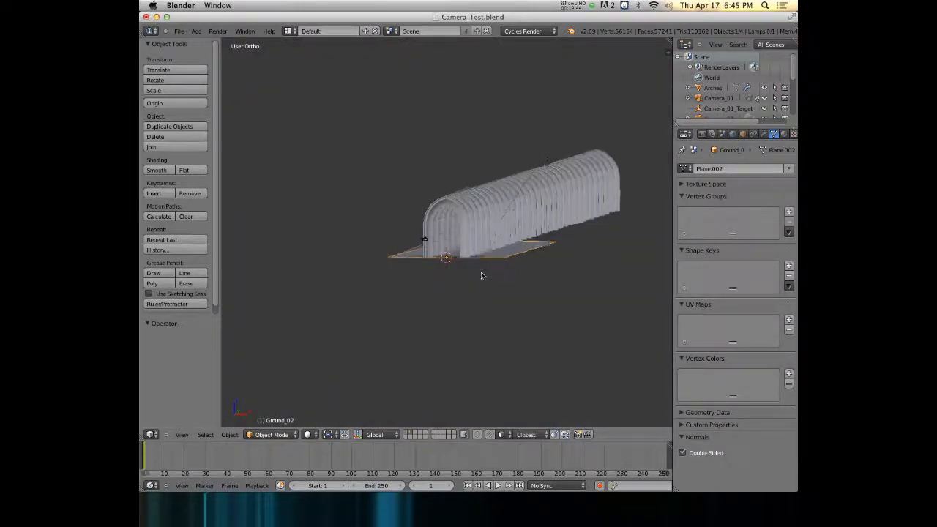
Enter Edit Mode on the Ground_02 floor and switch to top view.
key("Tab")
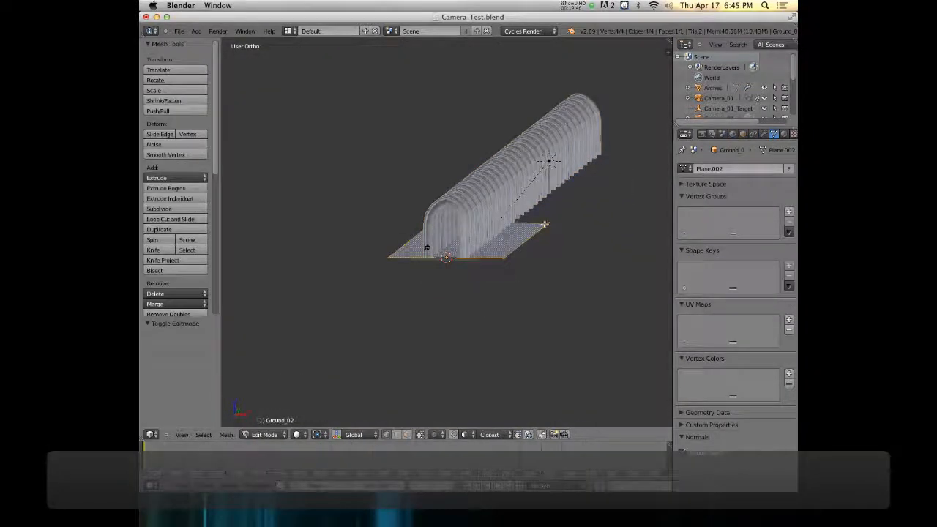
key("7")
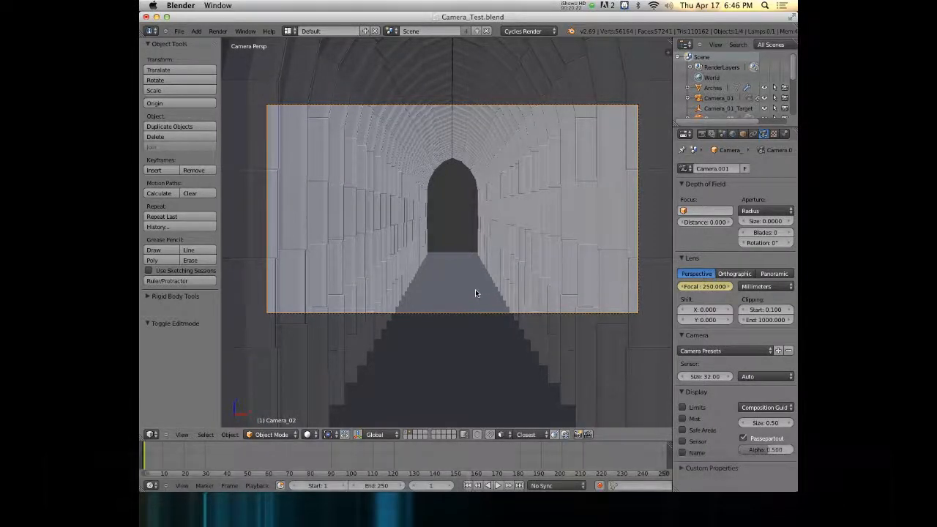
Leave camera view and insert a Location keyframe on Camera_02 at frame 1.
key("7")
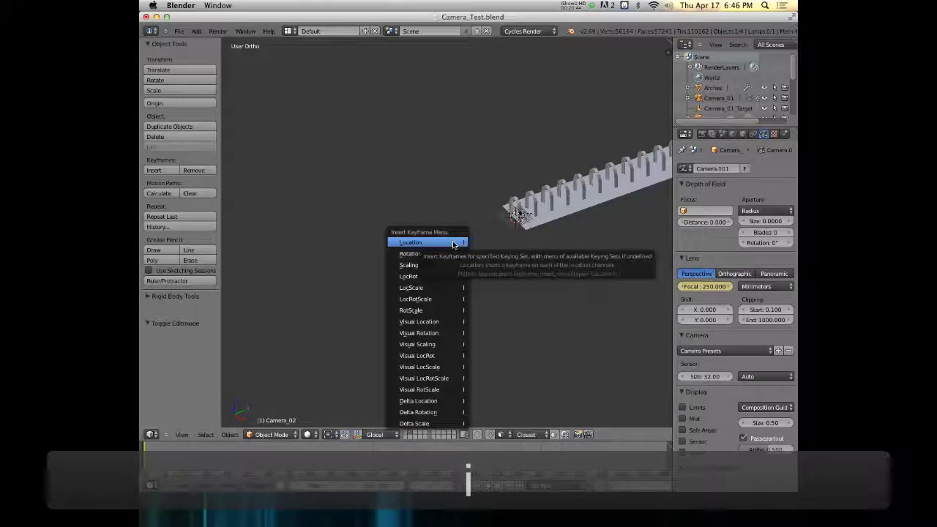
left_click(410, 242)
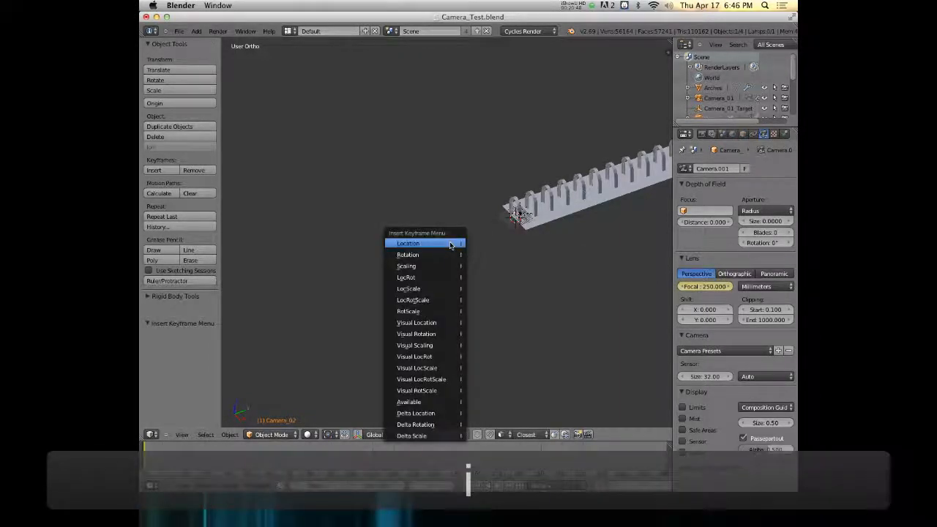
left_click(408, 243)
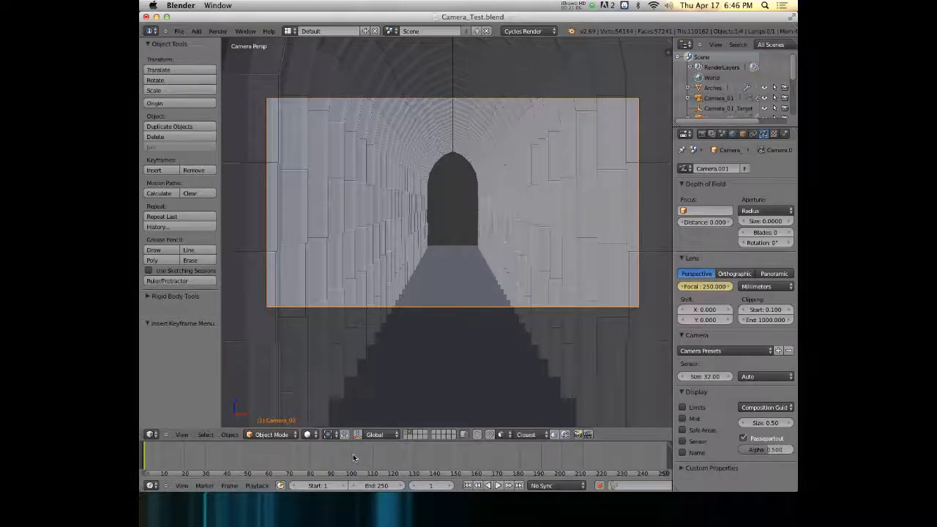
Jump the timeline to frame 100.
left_click(352, 454)
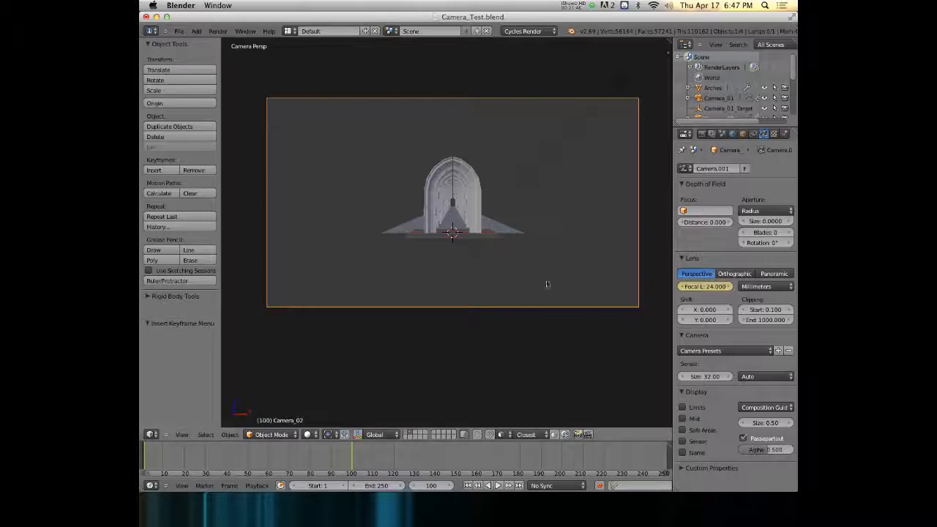
mouse_move(482, 282)
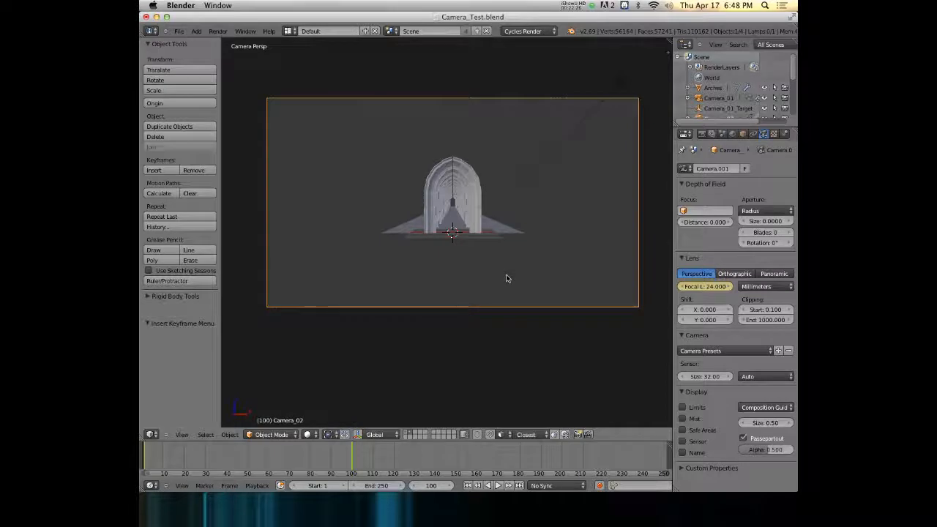
Move Camera_02 about 47 units along Y at frame 100 and keyframe its location.
key("g")
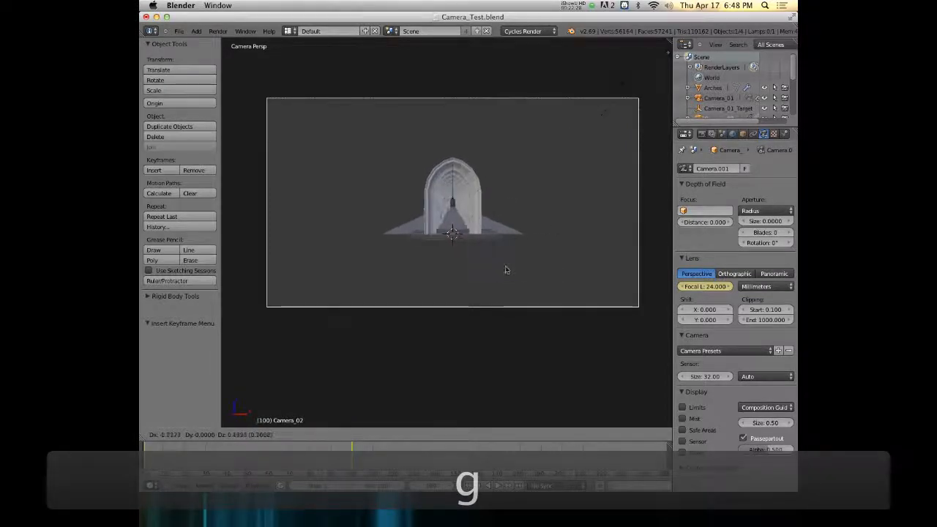
key("y")
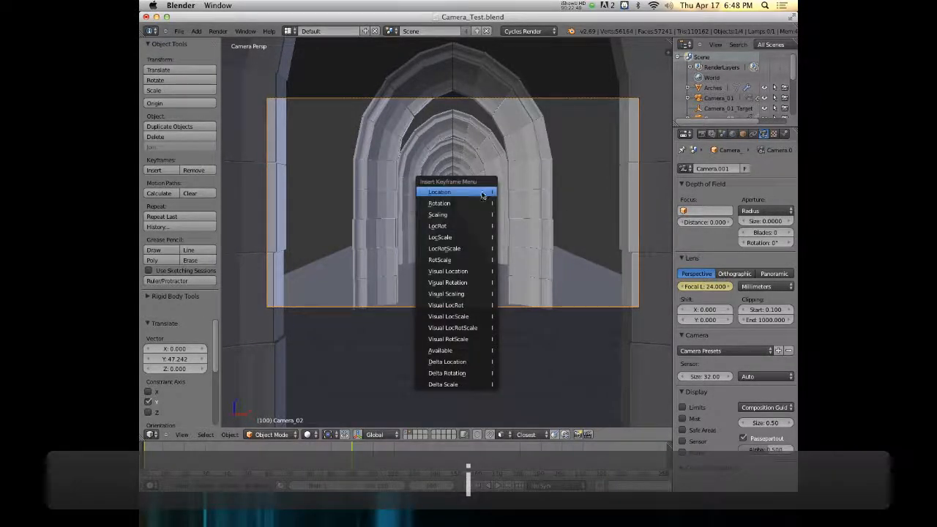
left_click(440, 191)
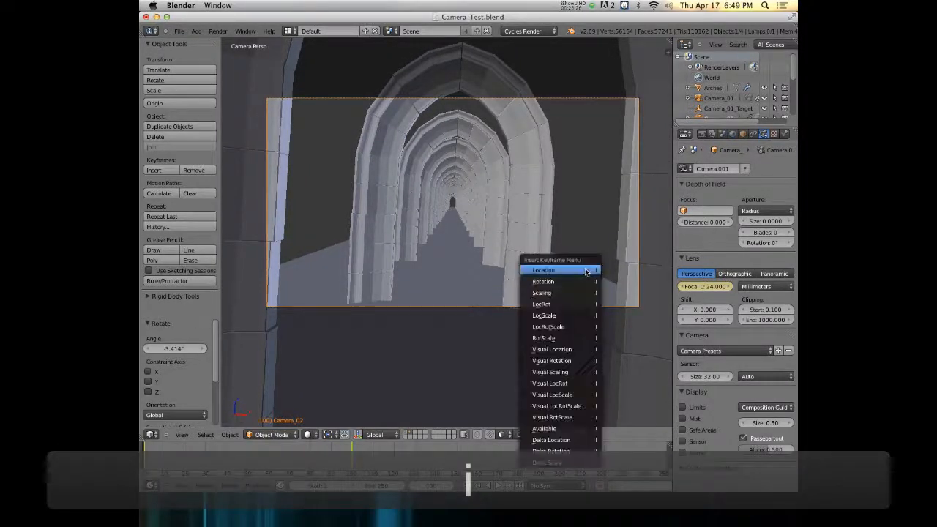
Keyframe Camera_02's location at frame 100 after tilting it about 3.4°.
left_click(544, 271)
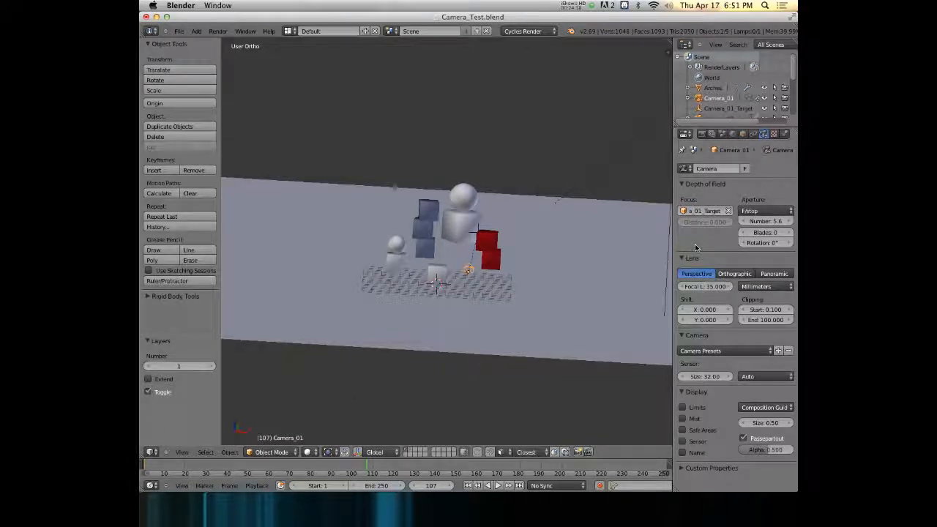
Show the Render Layers, then Render settings: 1920×1080, frames 1–250, 24 fps, PNG.
left_click(711, 134)
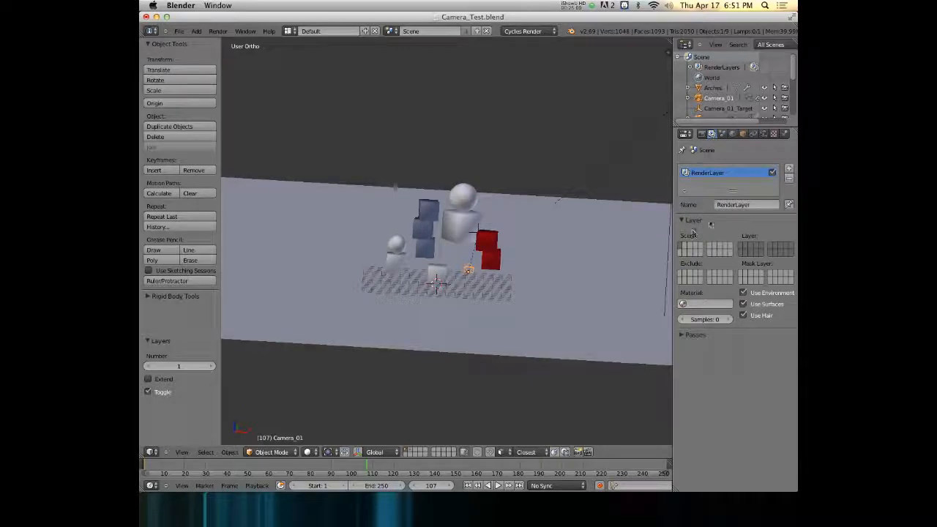
left_click(685, 134)
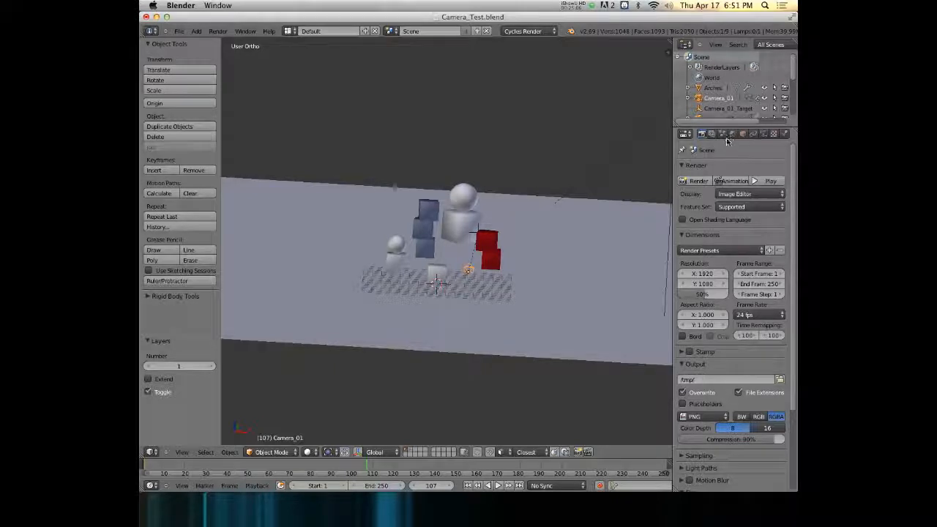
mouse_move(725, 134)
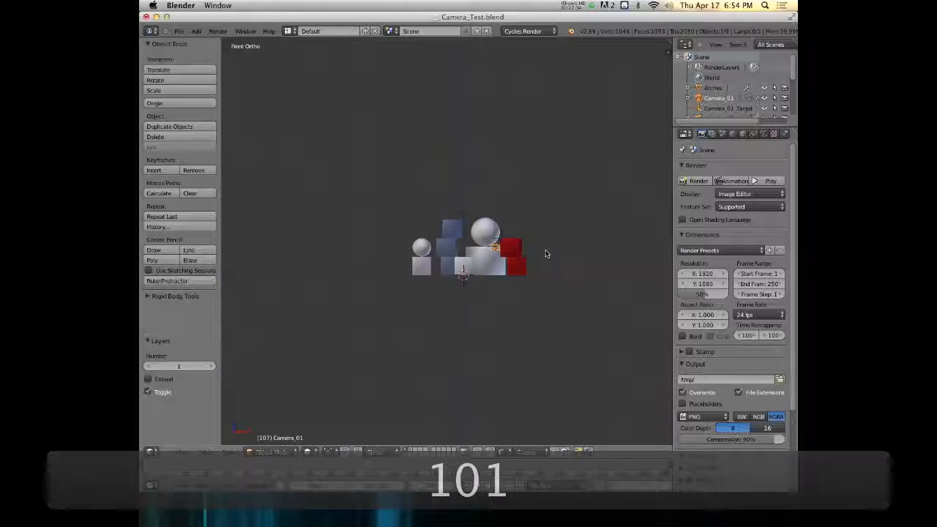
left_click_drag(468, 257, 542, 260)
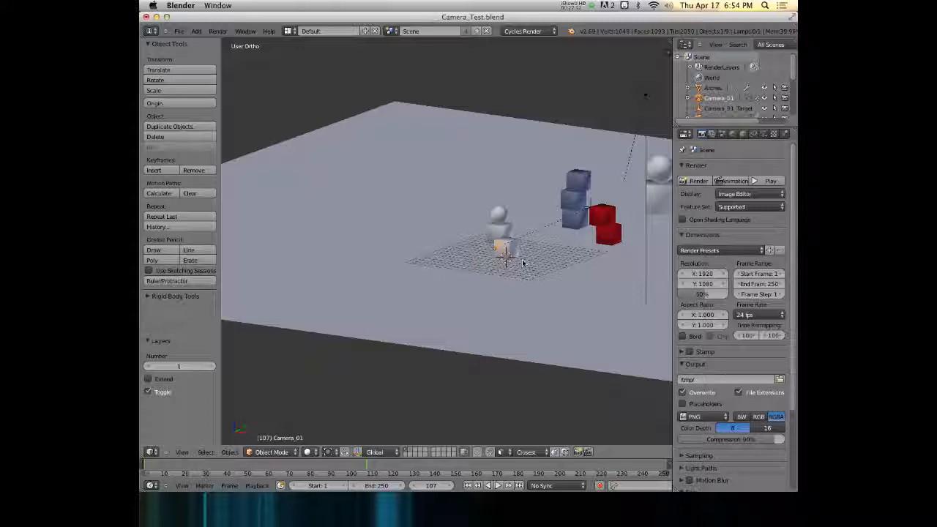
mouse_move(423, 94)
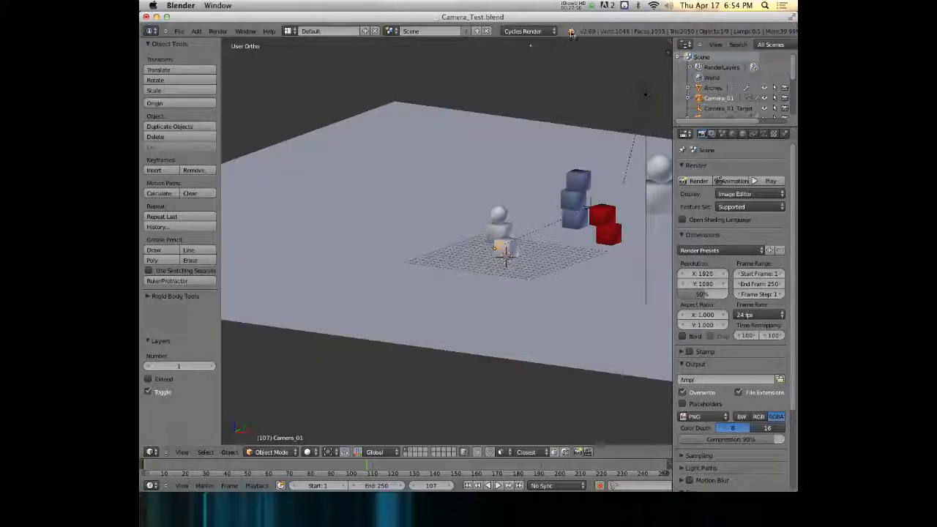
left_click(574, 5)
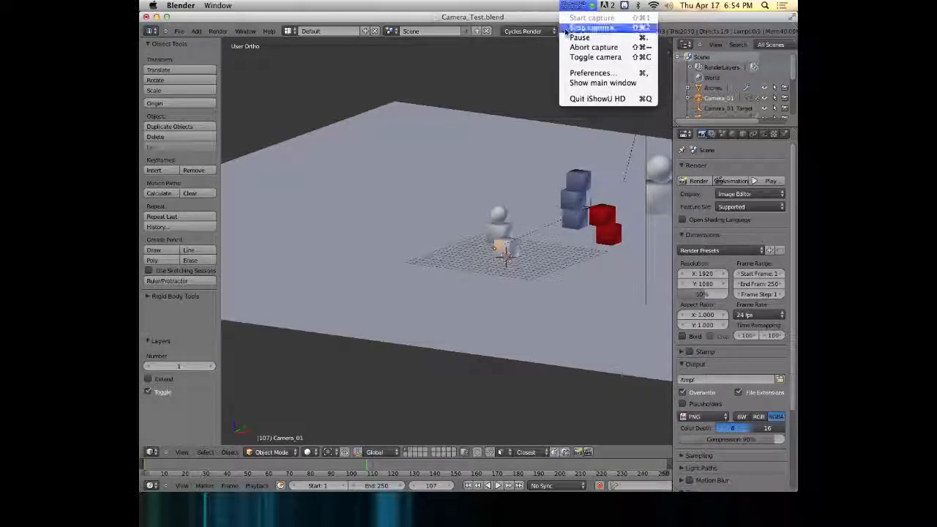